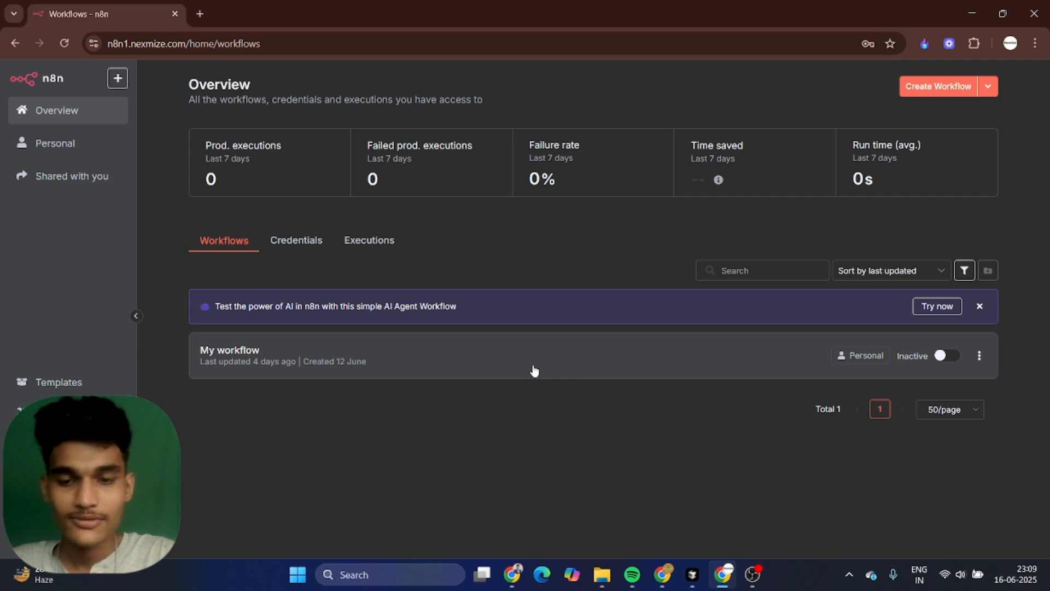
# - Open My workflow and bring up the Google Sheets node's get-rows settings
pyautogui.click(230, 350)
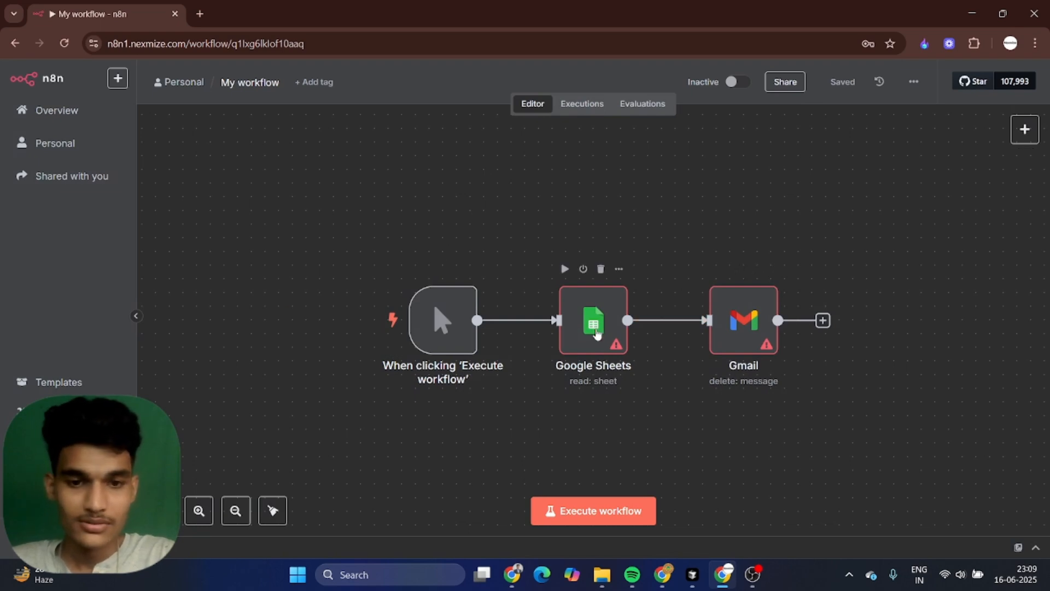
pyautogui.click(592, 320)
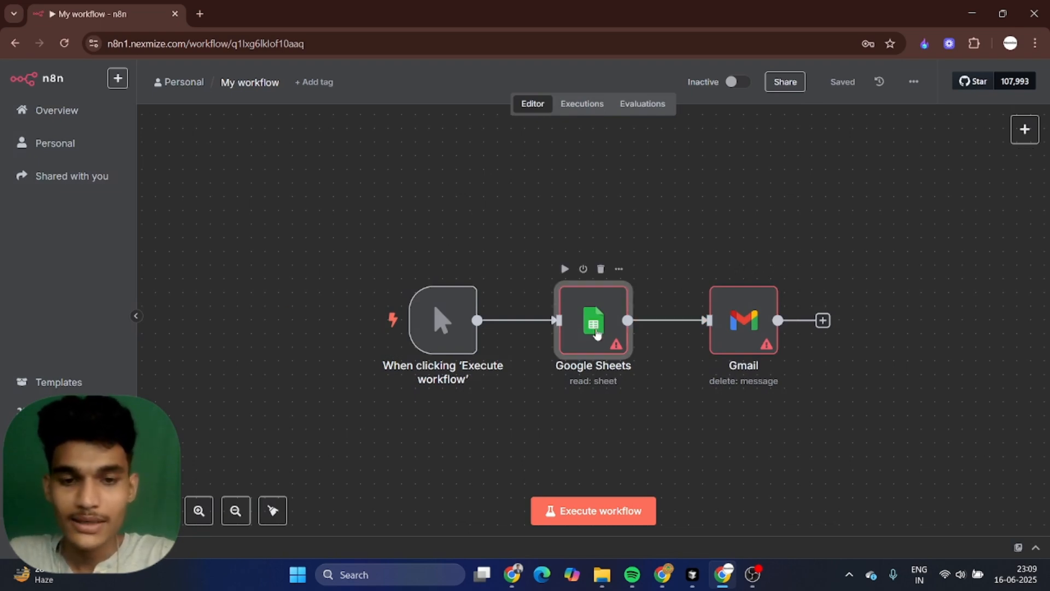
pyautogui.doubleClick(592, 323)
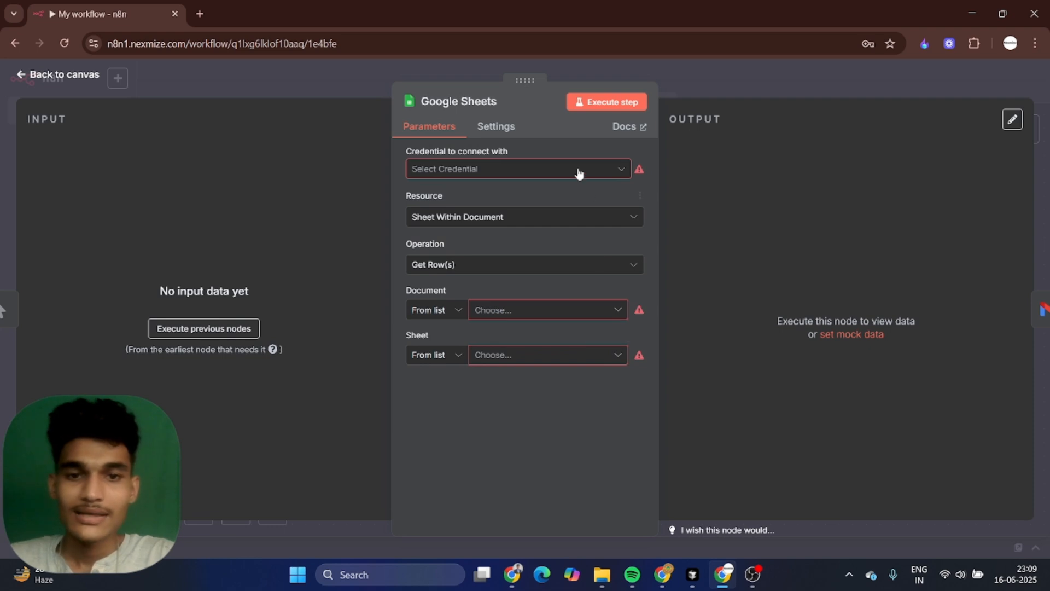
# - Start a new Google Sheets OAuth2 credential and open its setup documentation
pyautogui.click(516, 169)
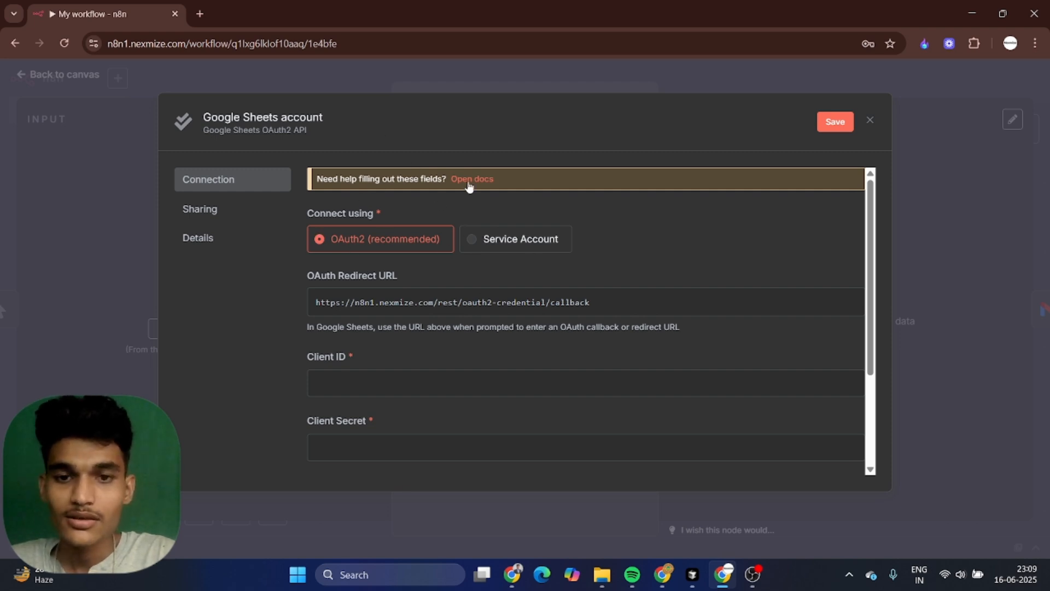
pyautogui.click(471, 178)
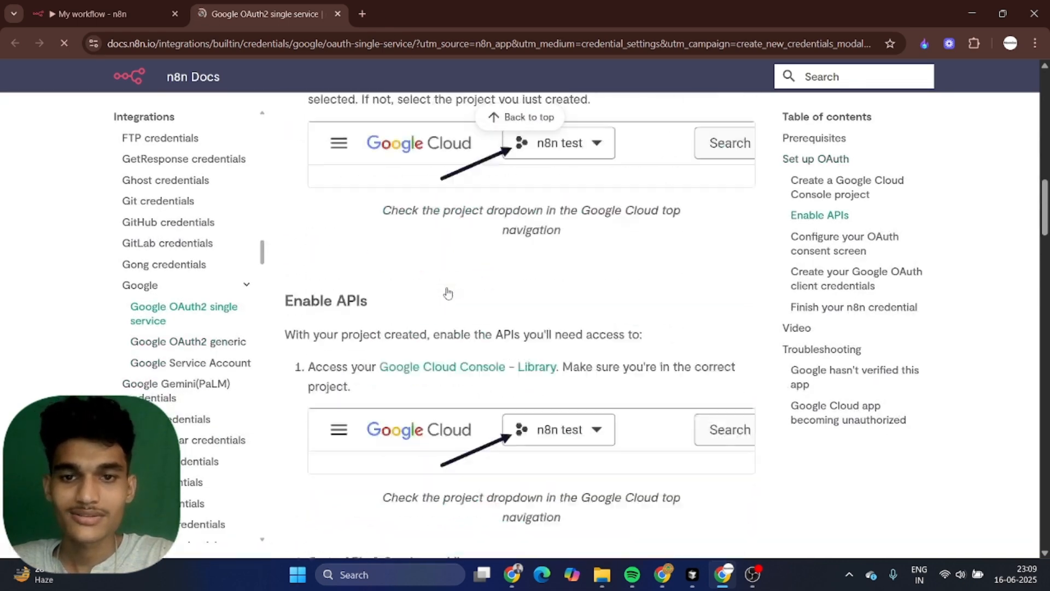
pyautogui.scroll(-3)
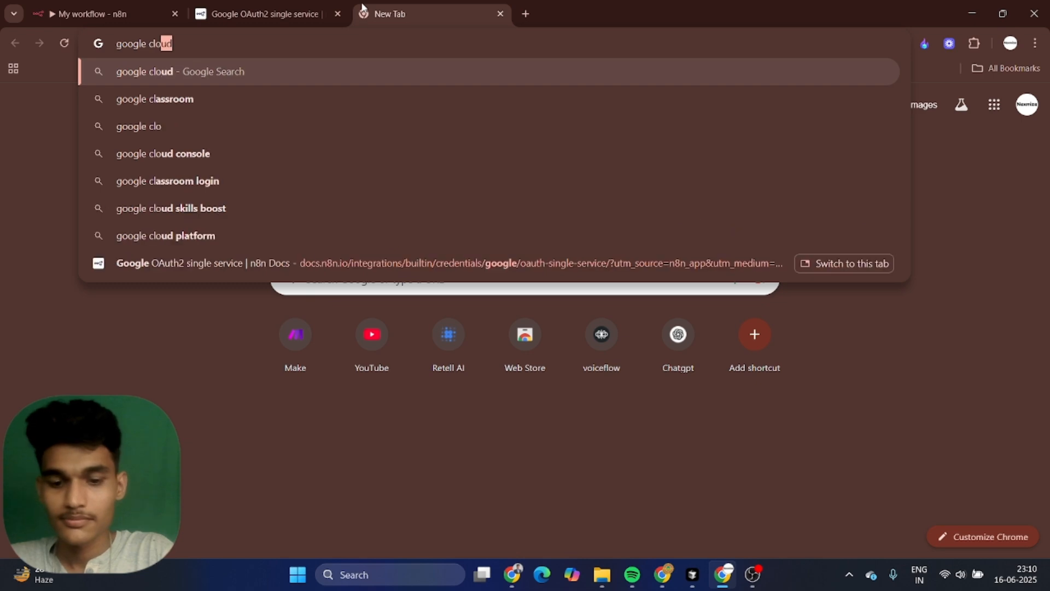
# - Open Google Cloud Console from the search results and accept its terms of service
pyautogui.click(163, 153)
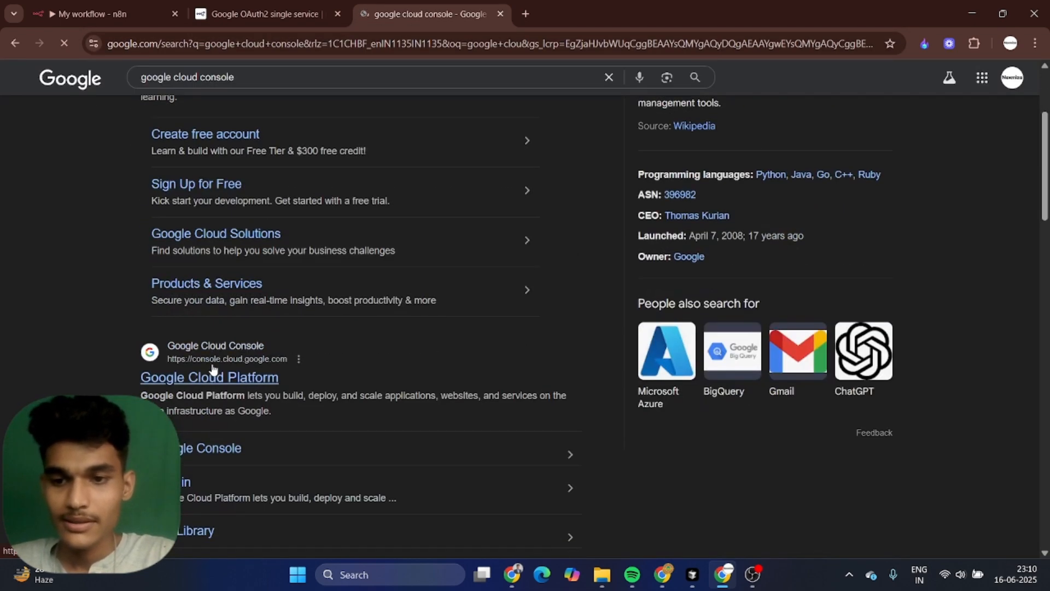
pyautogui.click(208, 376)
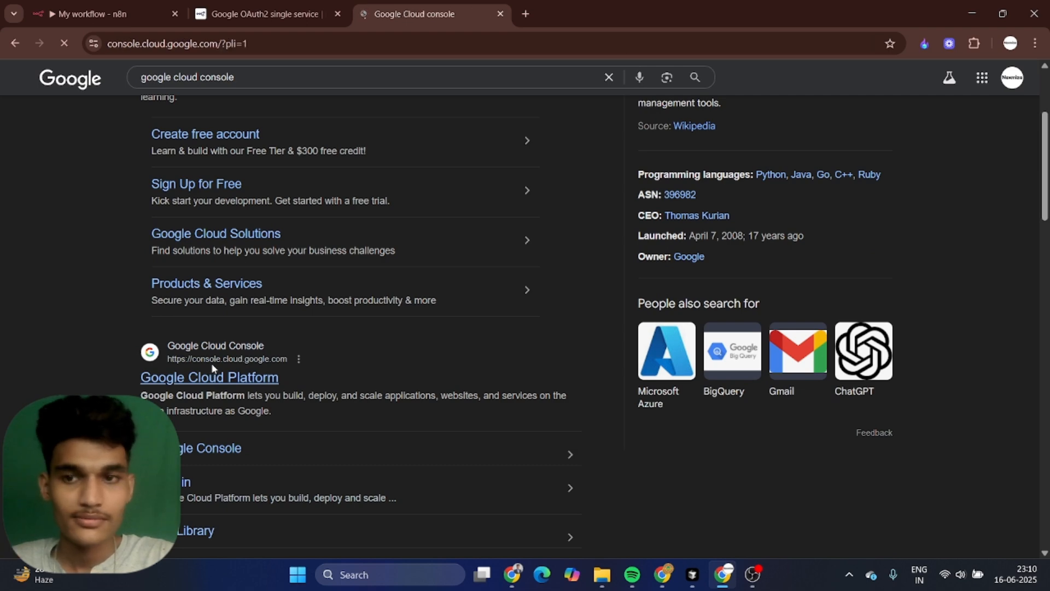
pyautogui.click(209, 377)
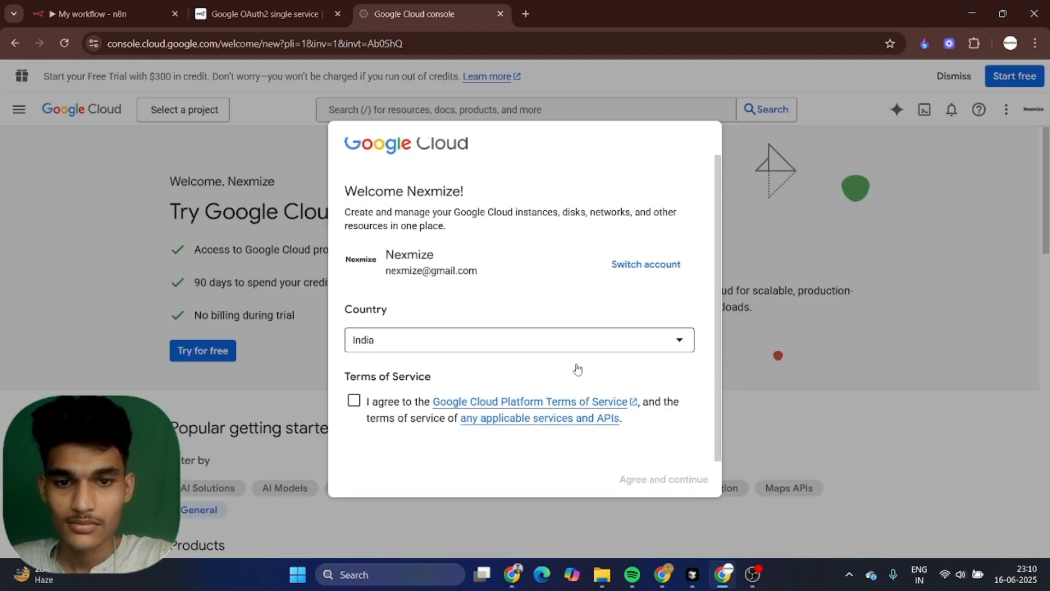
pyautogui.click(354, 400)
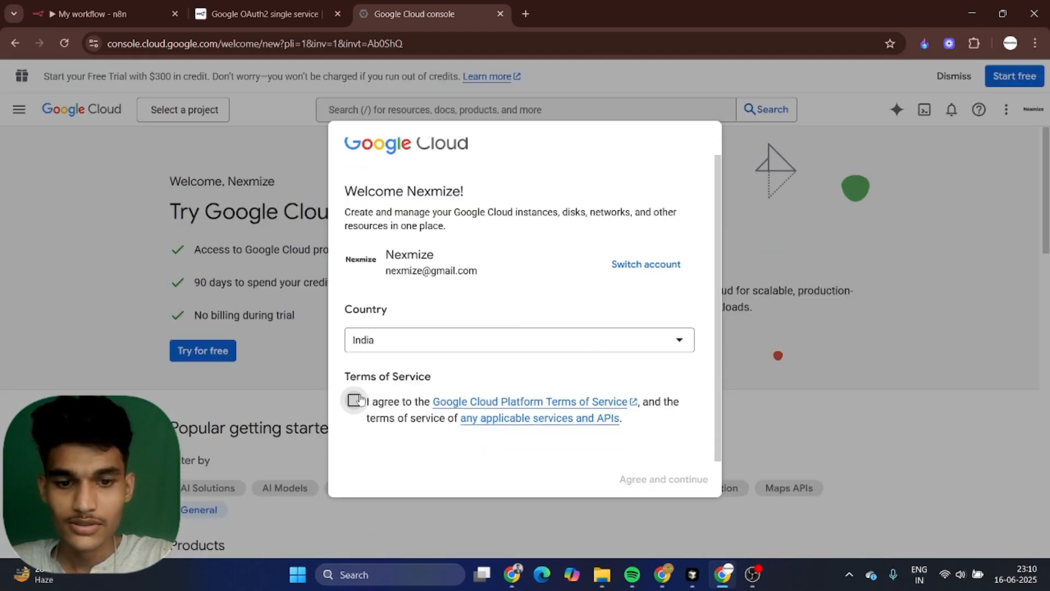
pyautogui.click(354, 401)
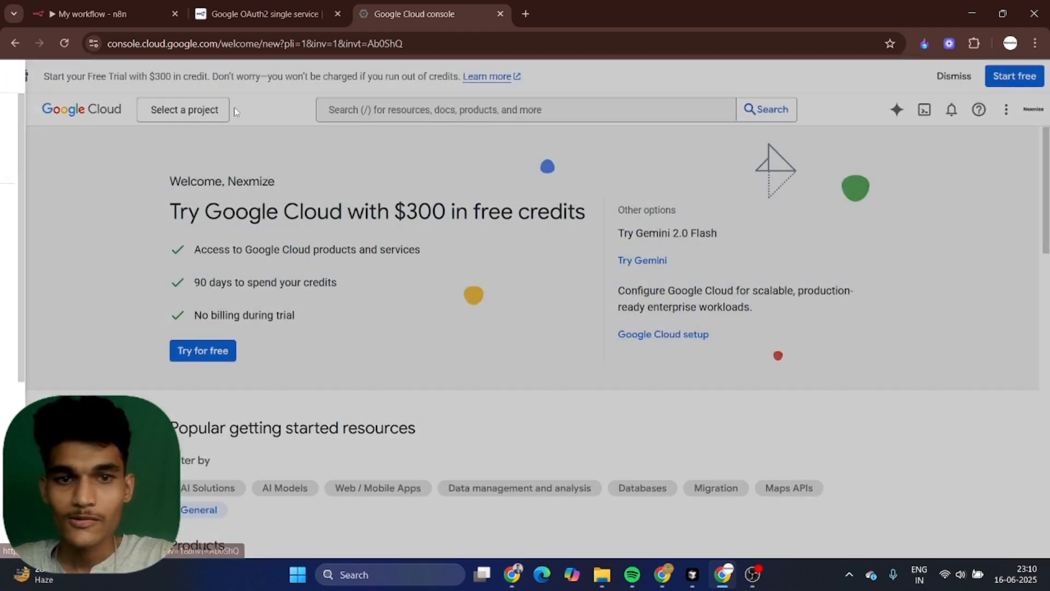
# - Create the Google Cloud project 'N8N Test' and switch to its dashboard
pyautogui.click(183, 109)
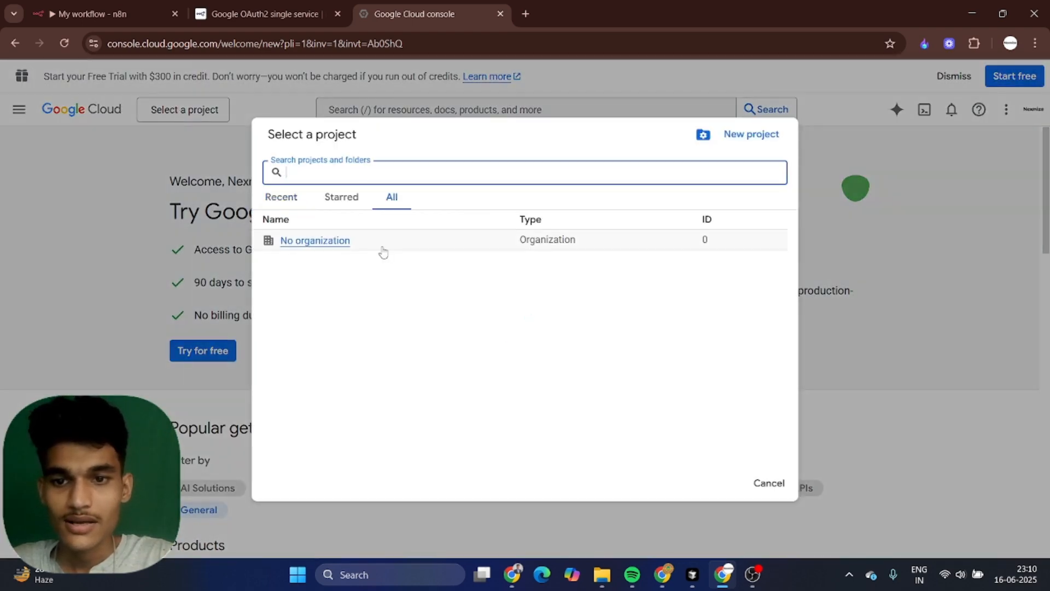
pyautogui.click(750, 134)
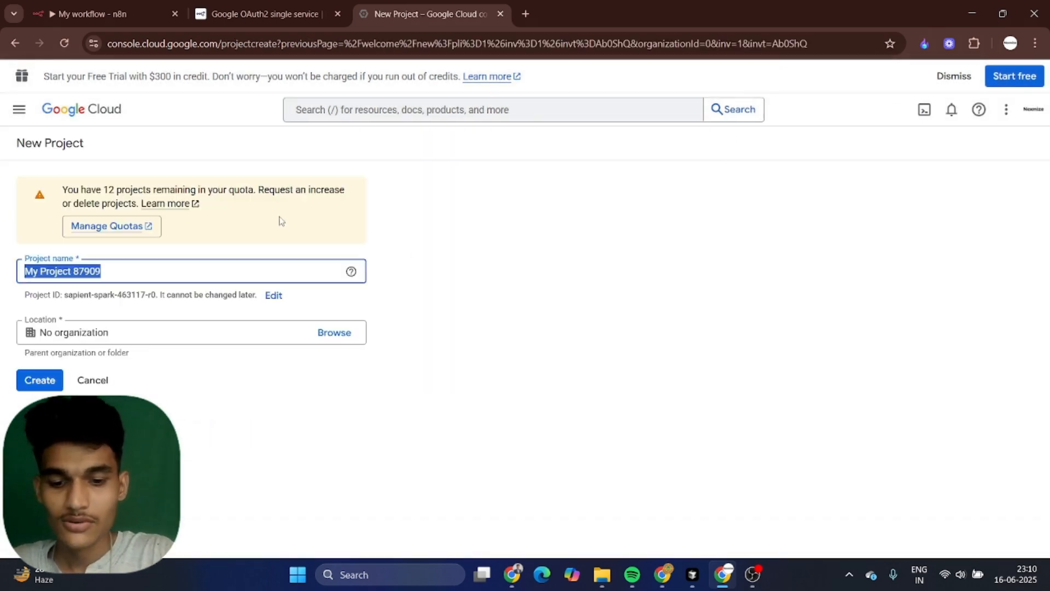
pyautogui.write('N8N')
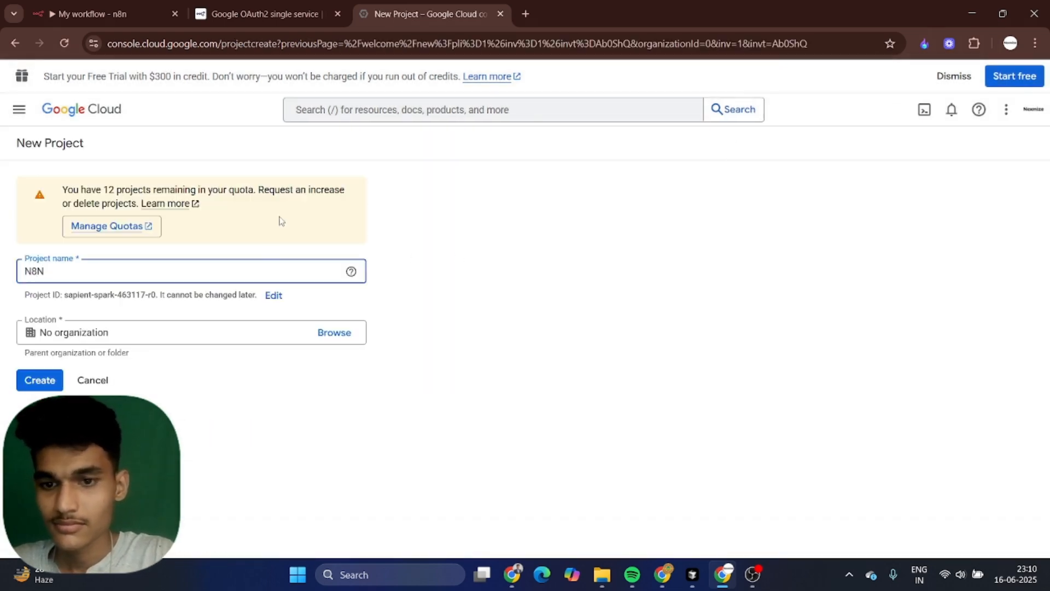
pyautogui.click(38, 379)
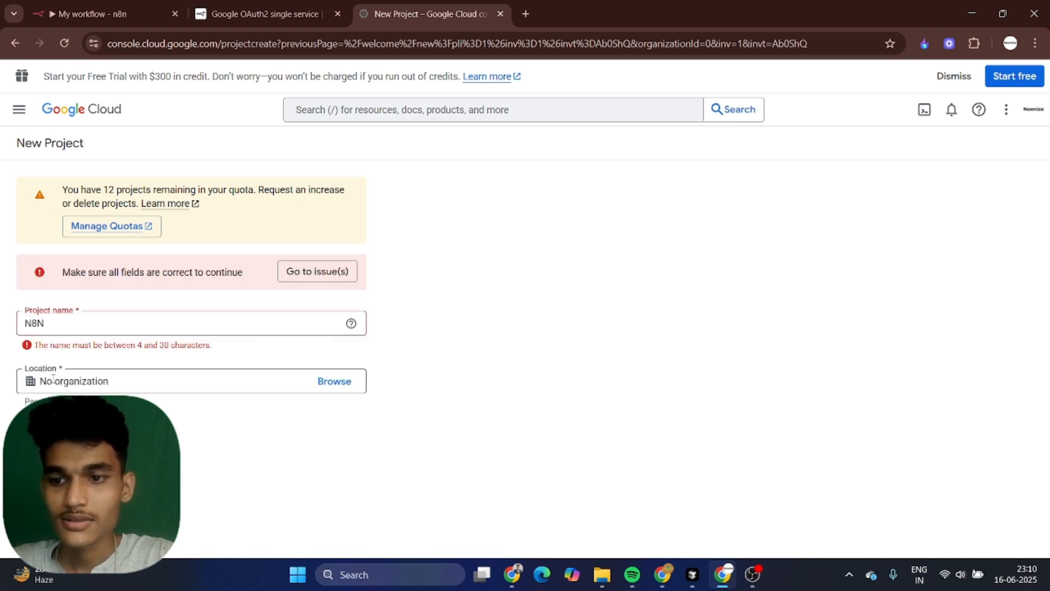
pyautogui.click(191, 323)
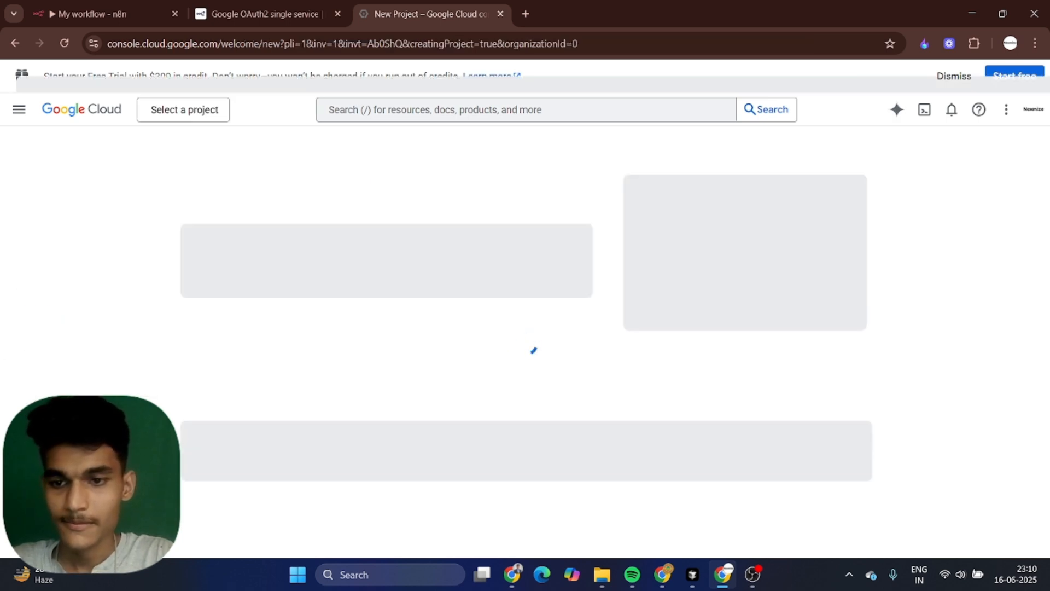
pyautogui.click(951, 110)
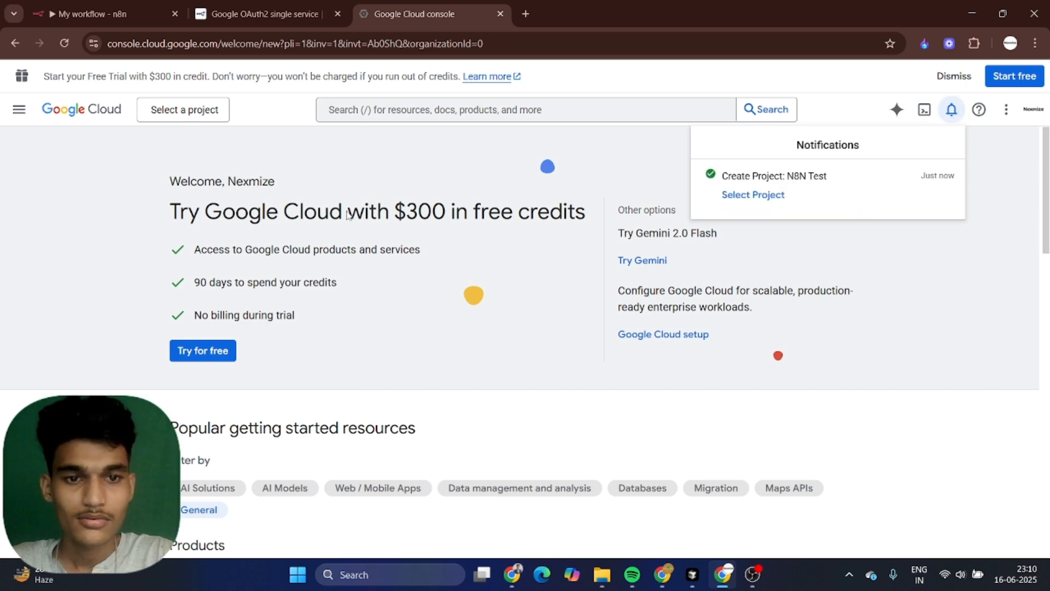
pyautogui.click(951, 109)
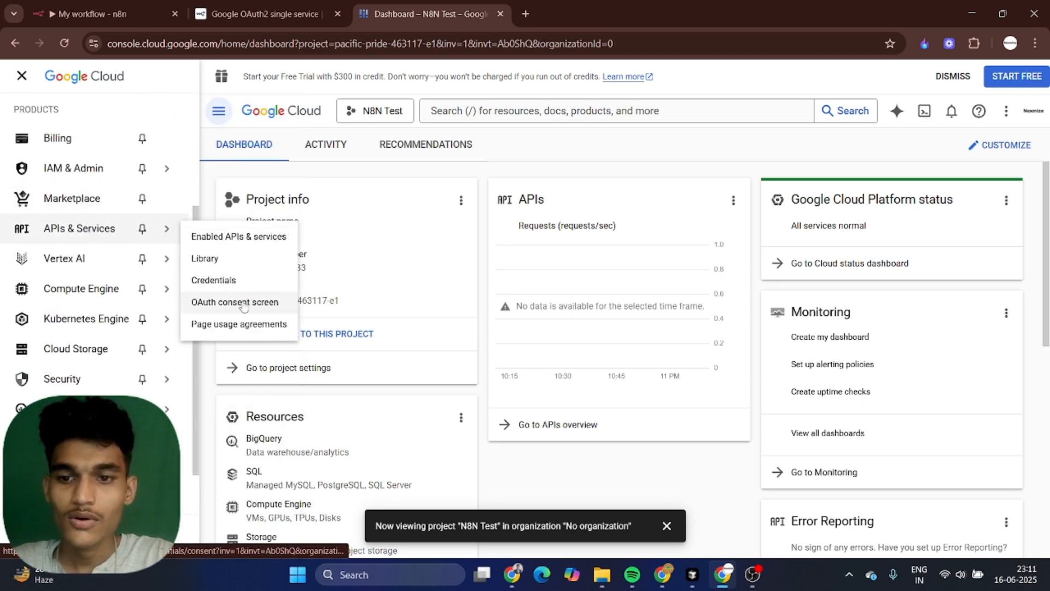
pyautogui.click(235, 302)
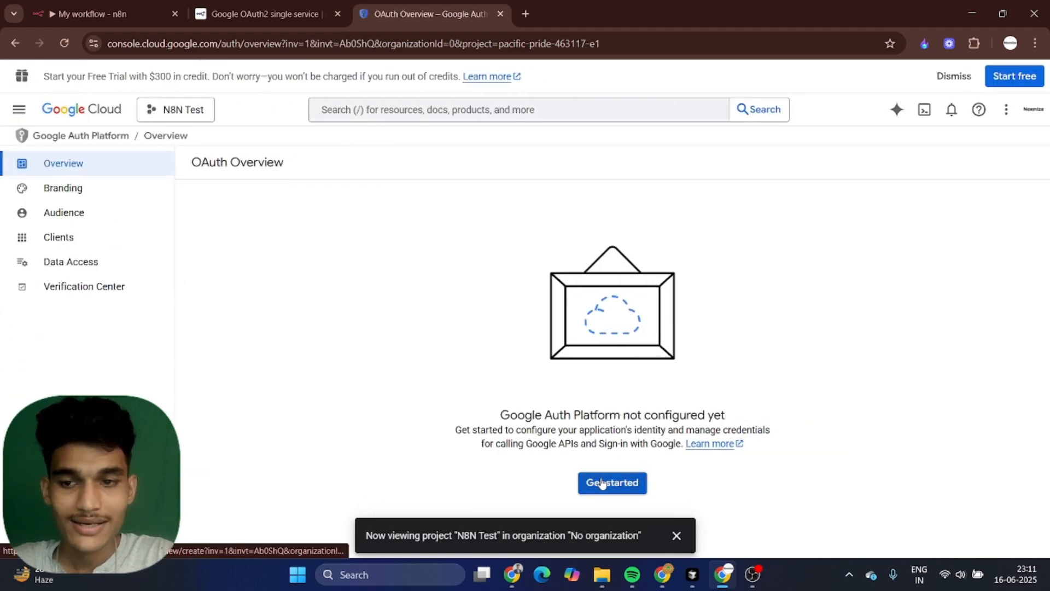
pyautogui.click(611, 483)
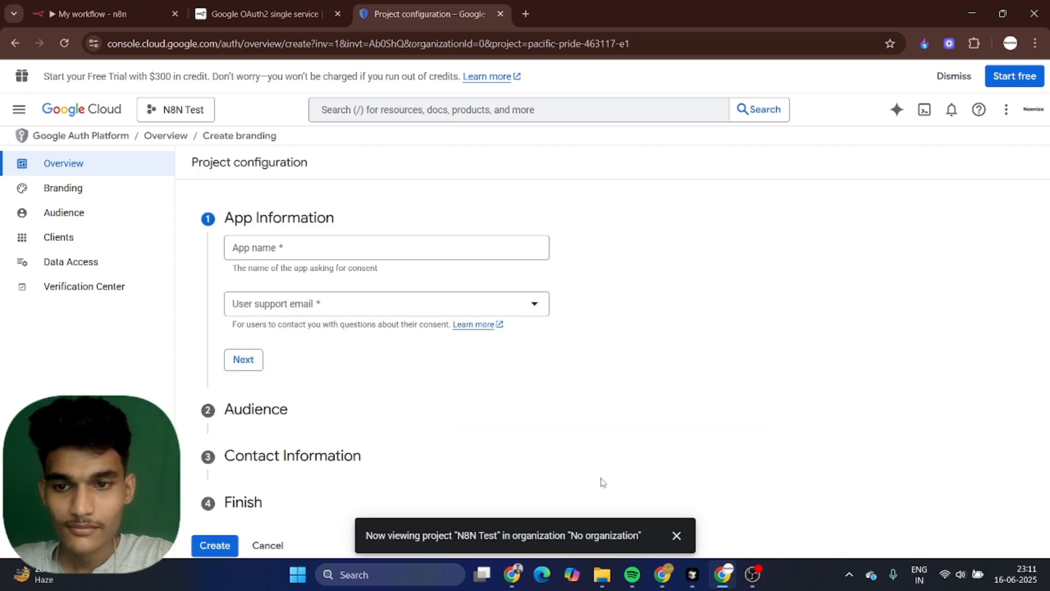
pyautogui.click(387, 247)
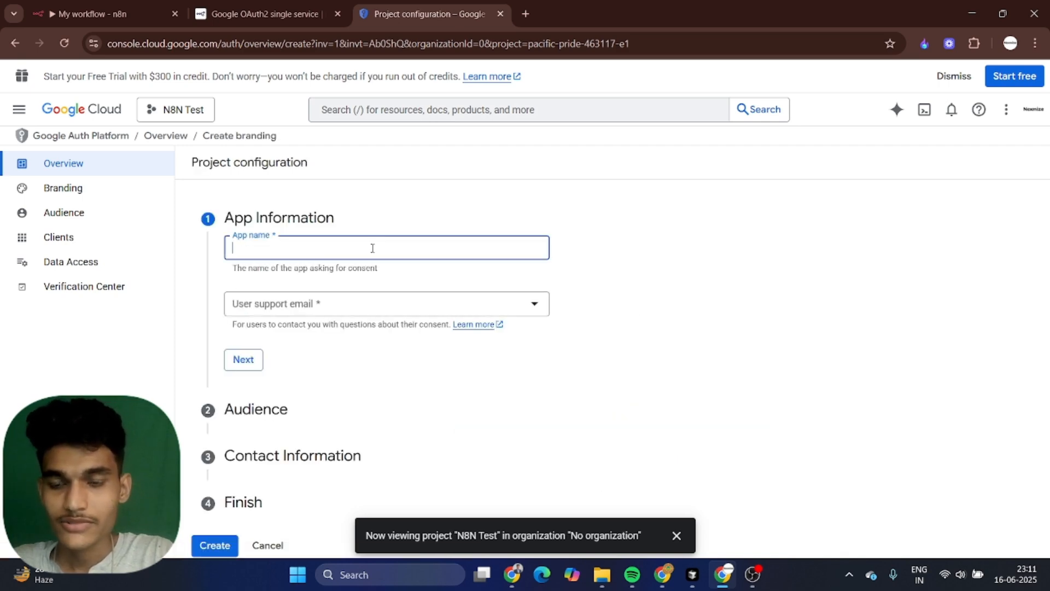
pyautogui.write('N8n')
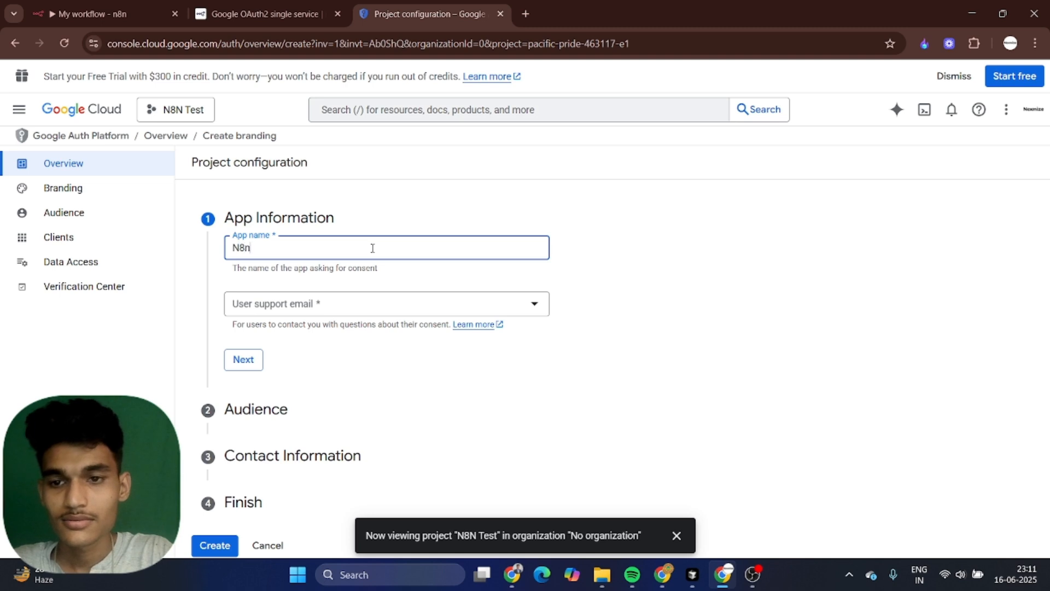
pyautogui.write('N8N APP')
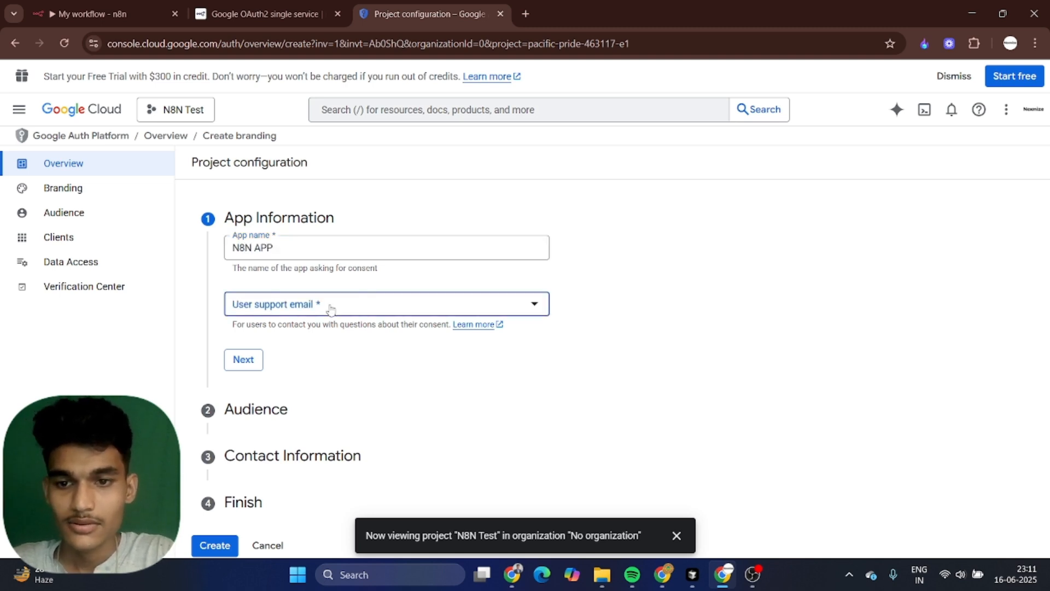
pyautogui.click(386, 303)
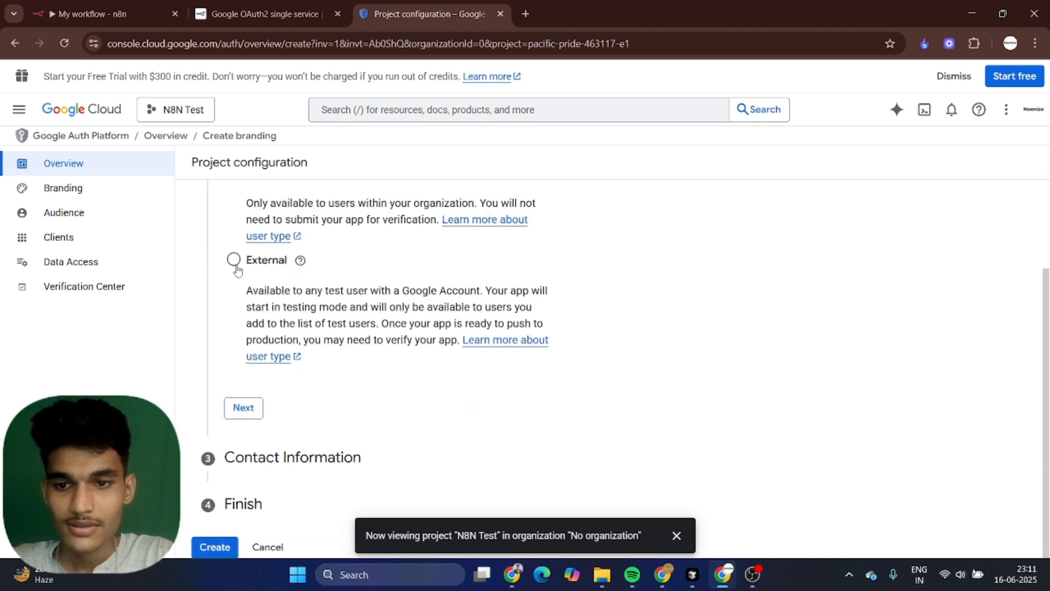
pyautogui.click(242, 407)
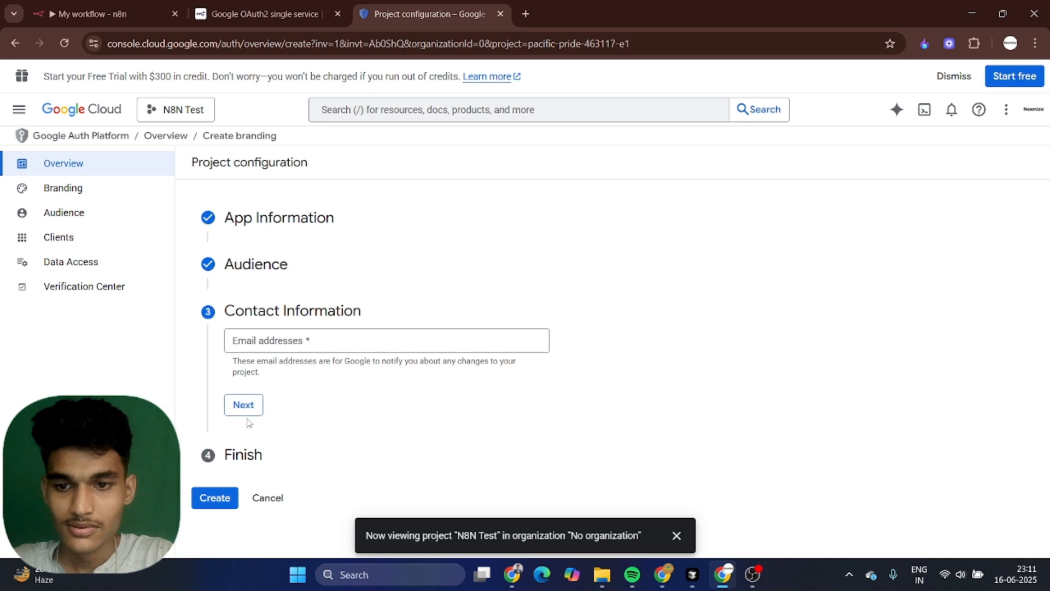
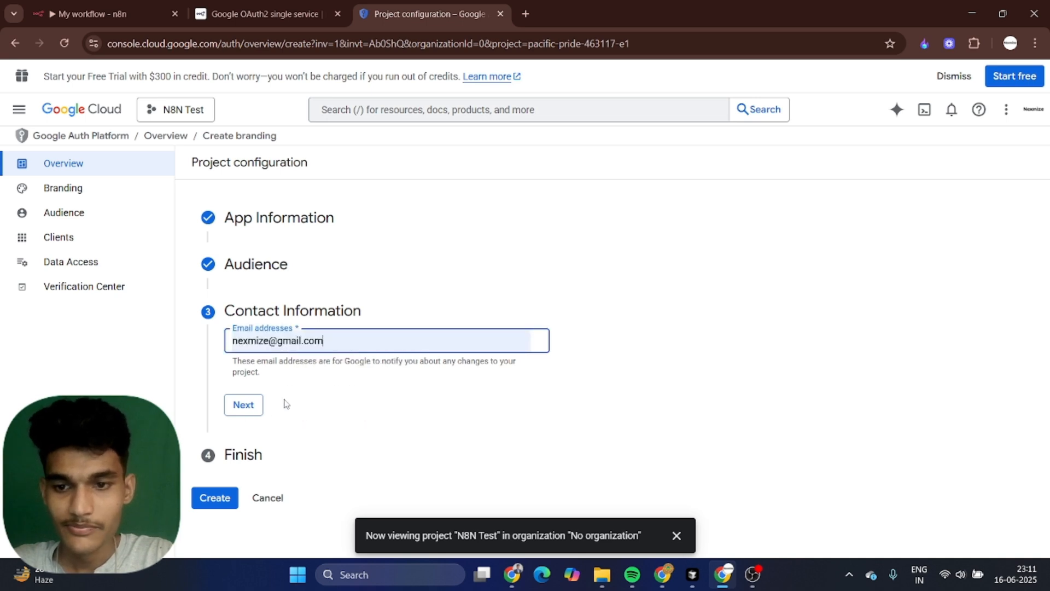
pyautogui.click(243, 405)
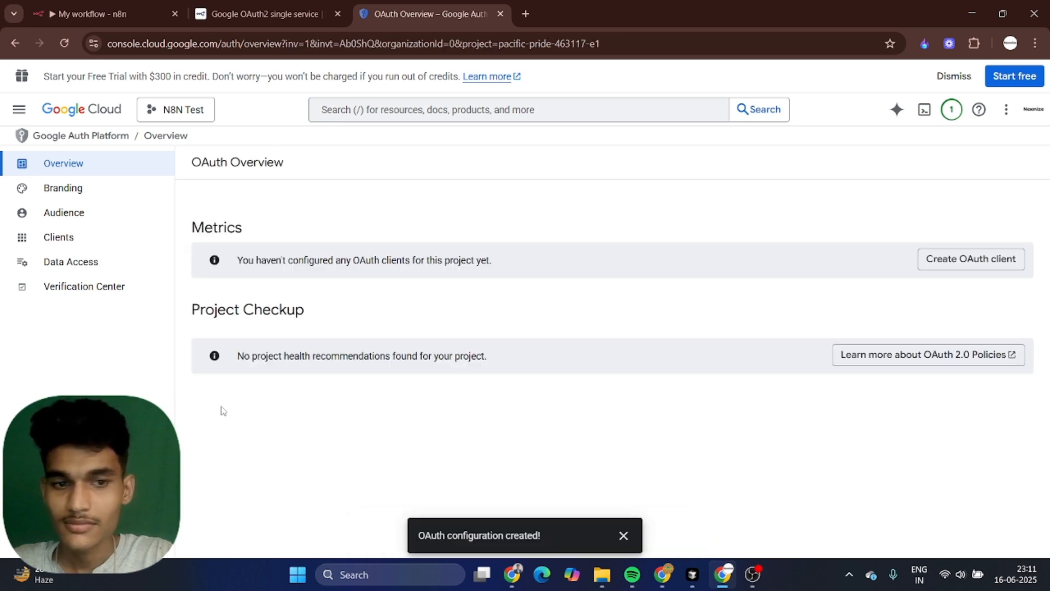
pyautogui.moveTo(863, 288)
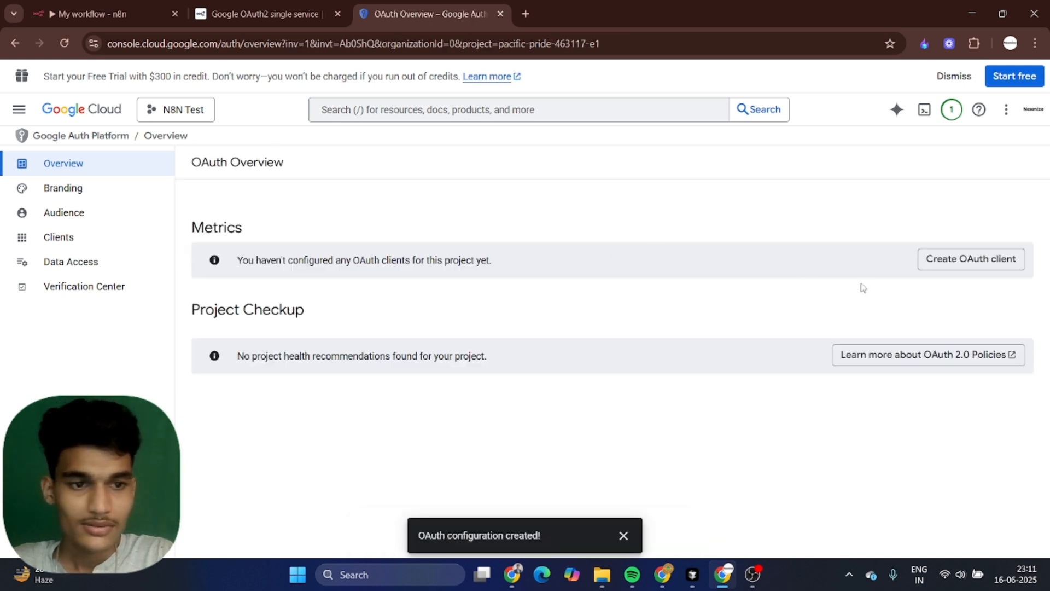
pyautogui.moveTo(970, 259)
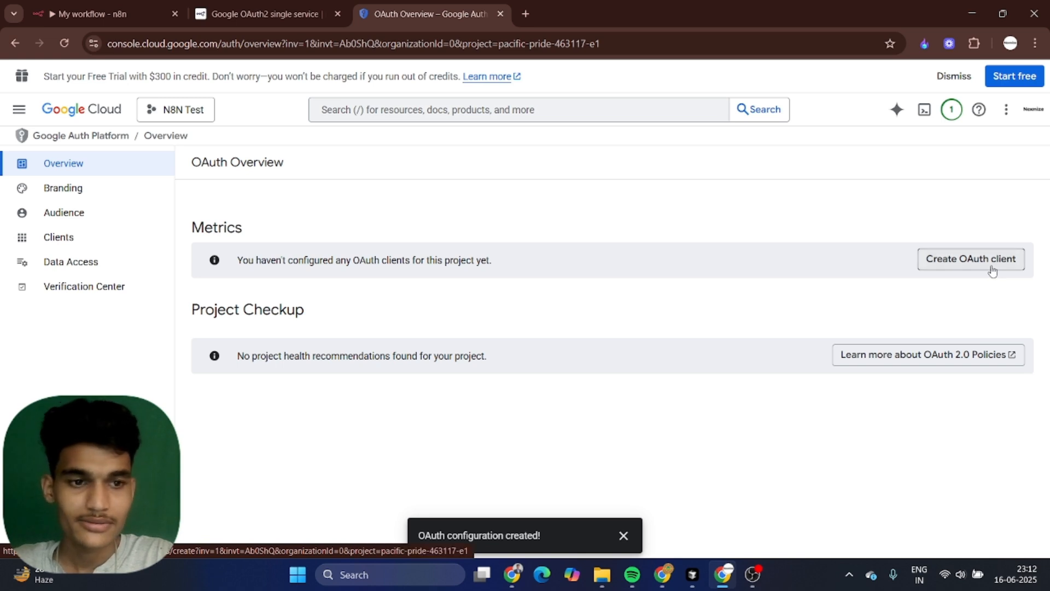
# - Start a Web application OAuth client named N8N
pyautogui.click(970, 258)
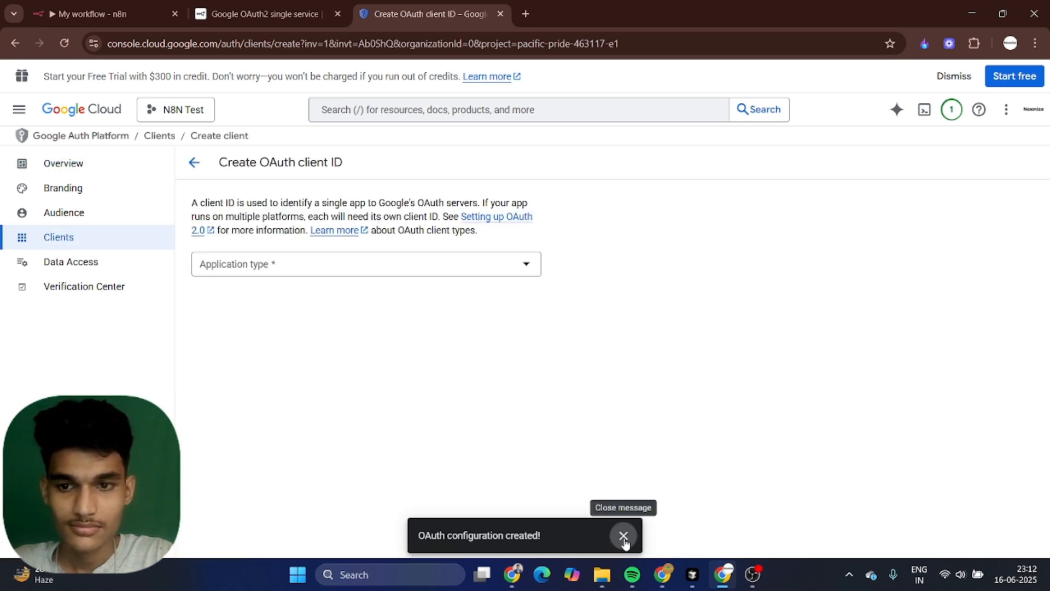
pyautogui.click(366, 263)
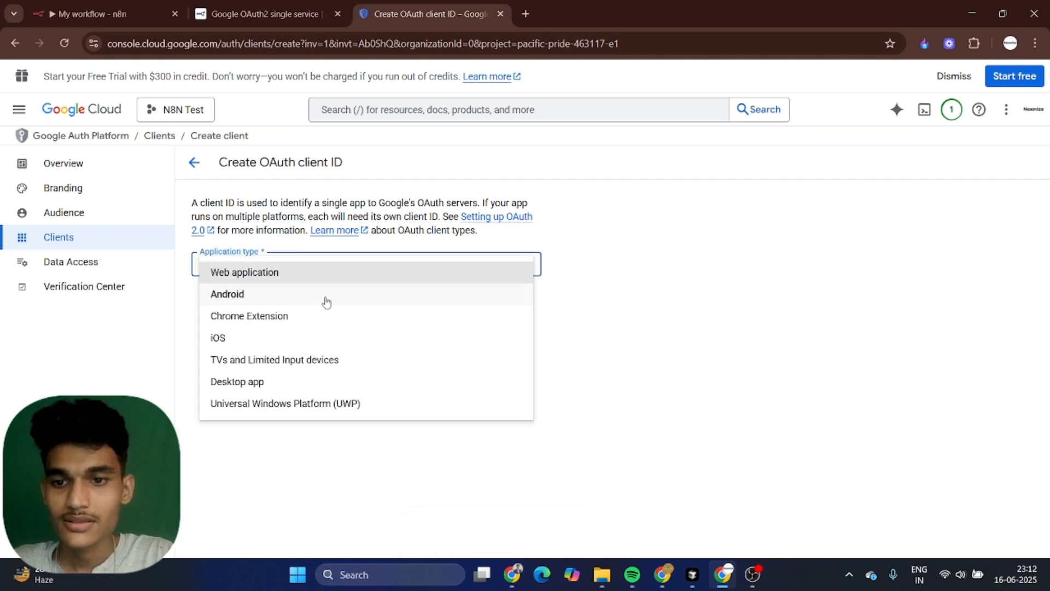
pyautogui.click(244, 272)
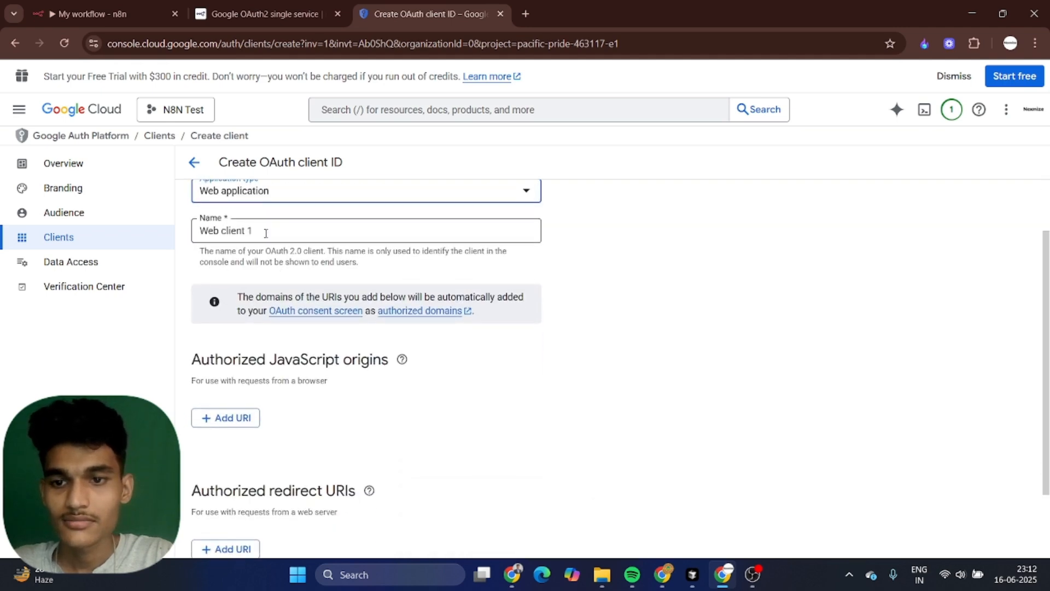
pyautogui.write('N8n')
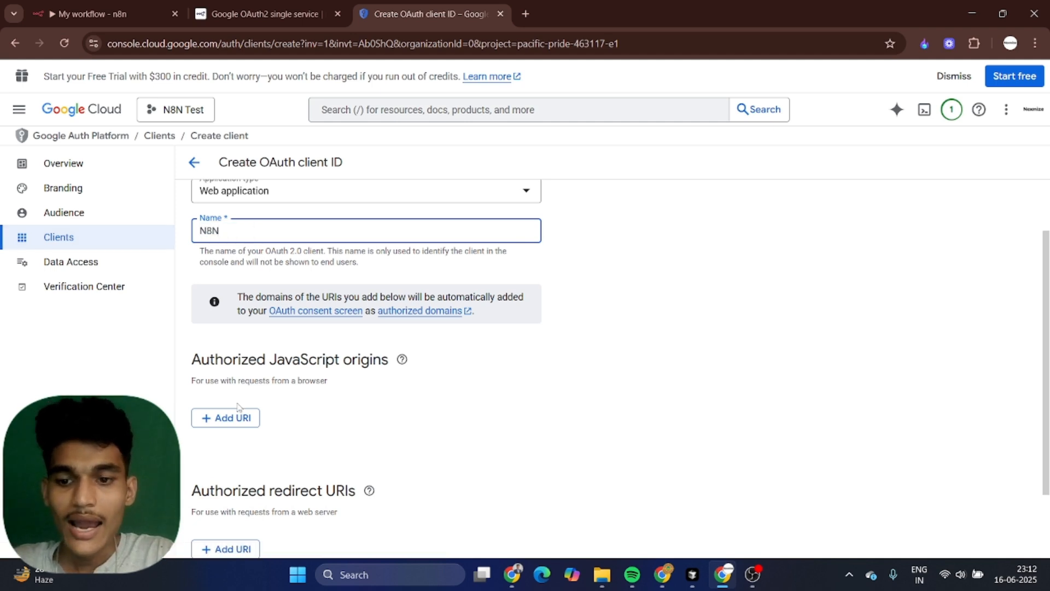
pyautogui.scroll(-3)
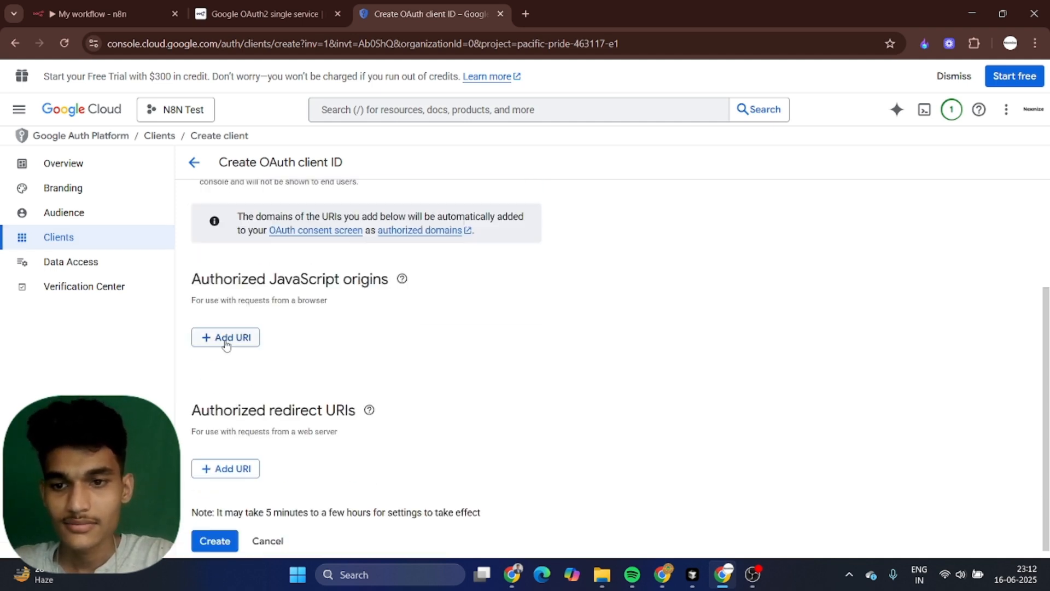
pyautogui.click(225, 337)
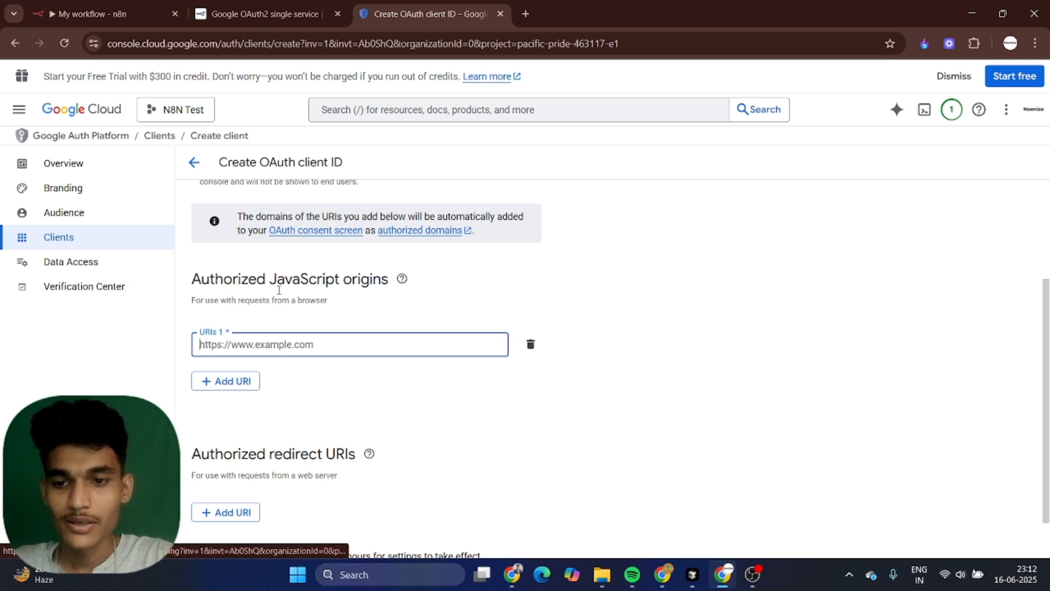
pyautogui.write('https://')
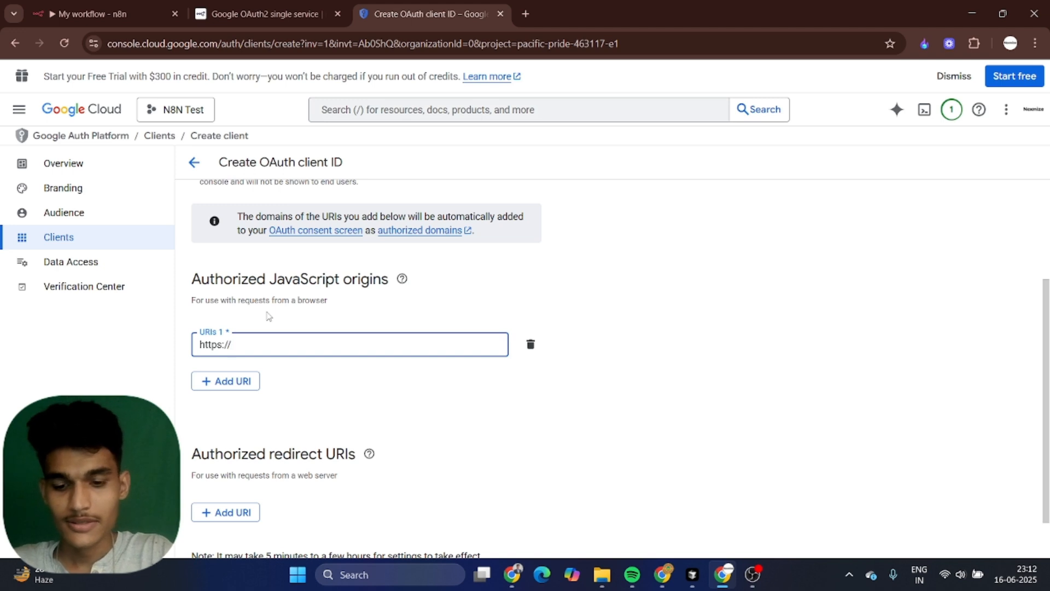
pyautogui.write('www')
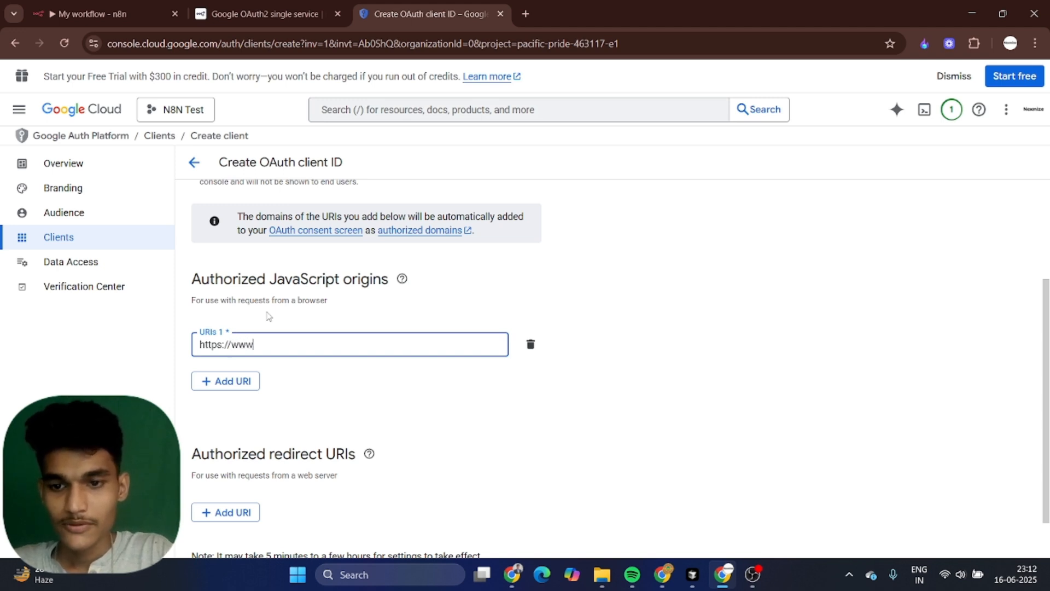
pyautogui.write('nexmi')
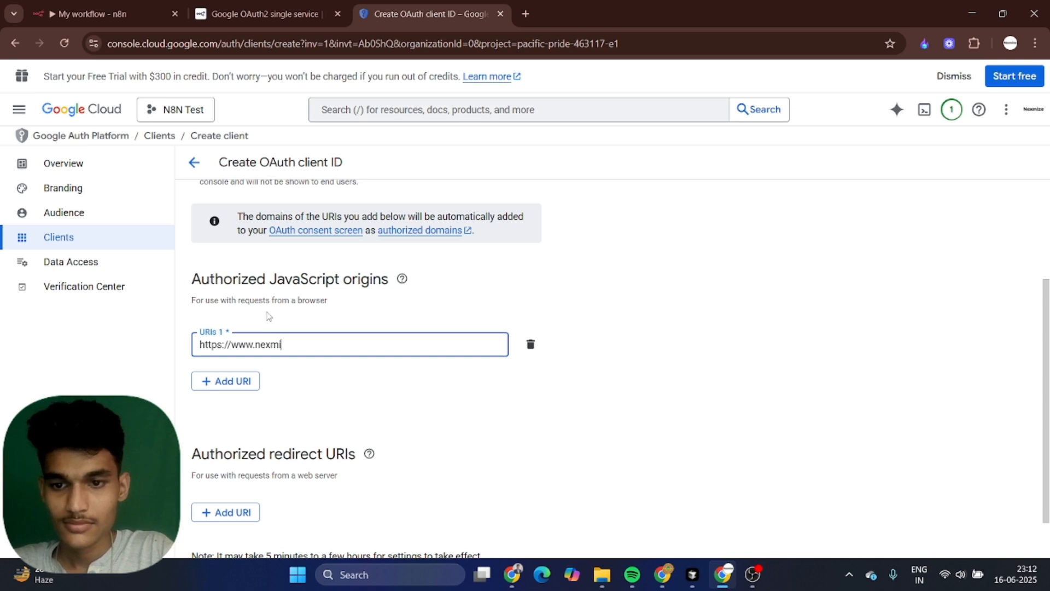
pyautogui.write('ze.com')
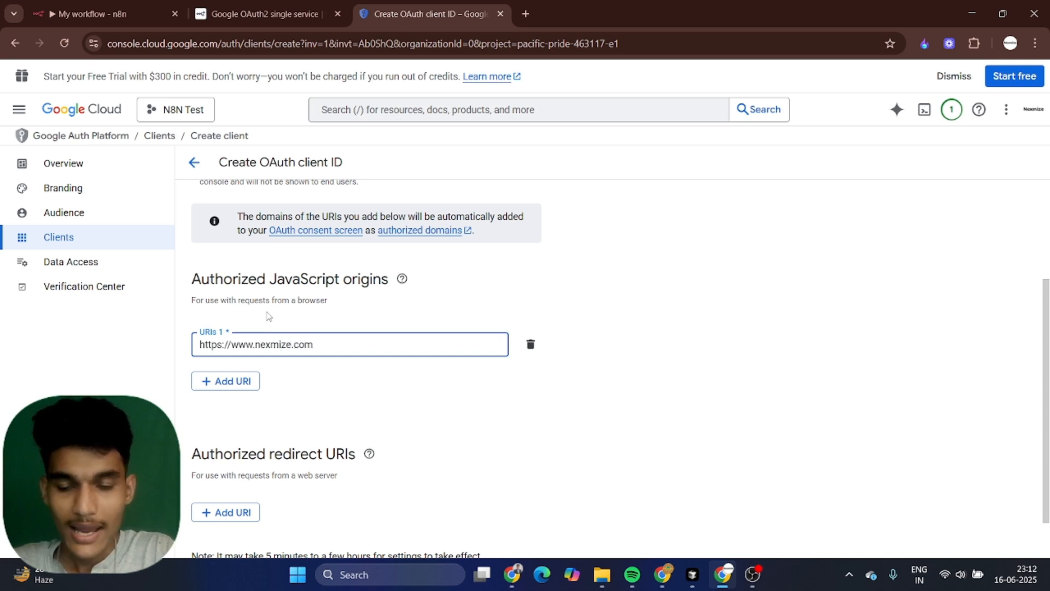
pyautogui.scroll(-3)
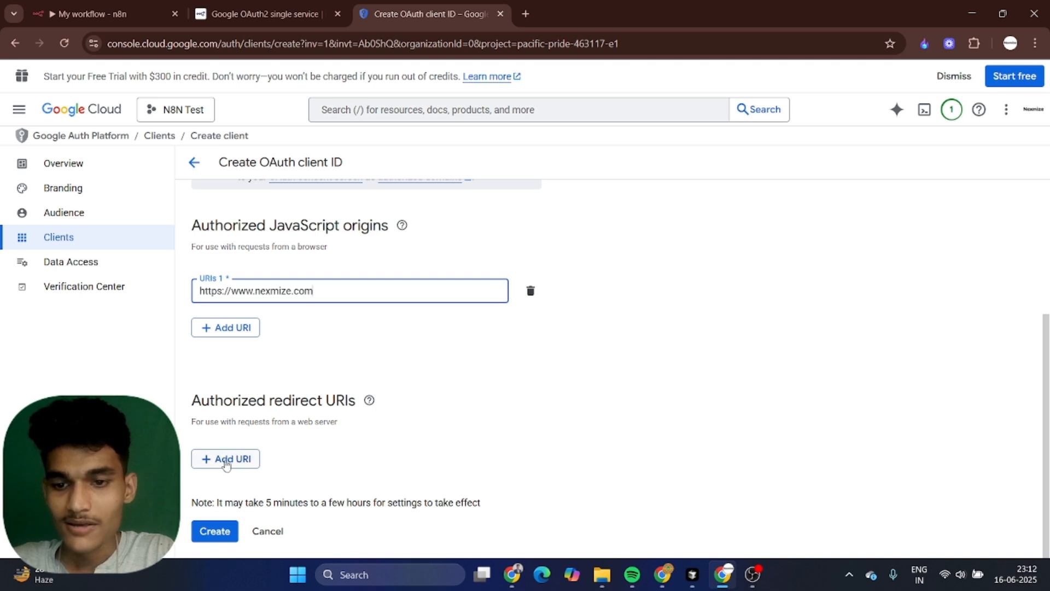
pyautogui.click(226, 459)
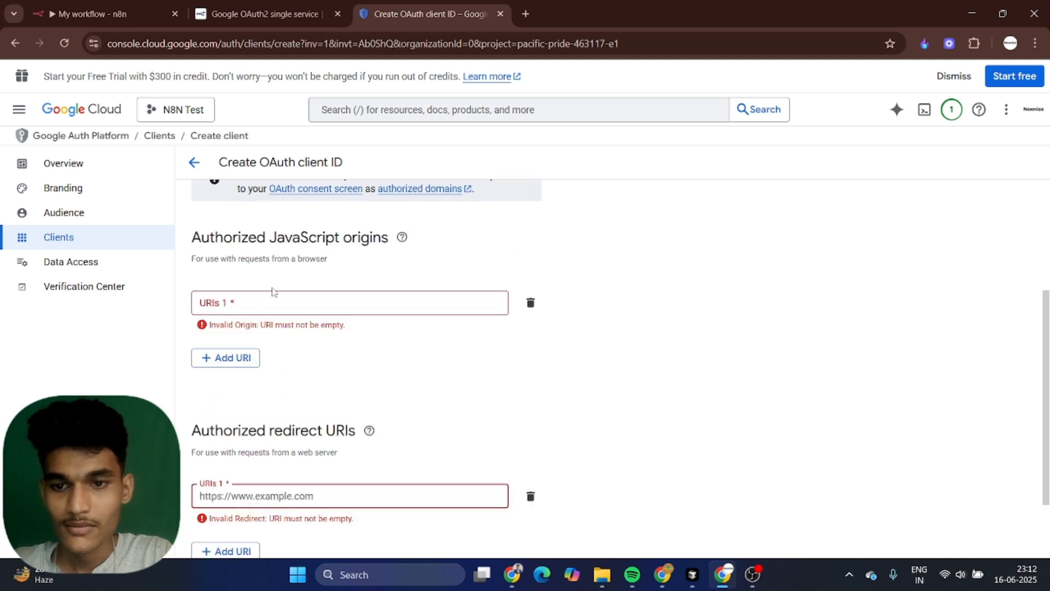
pyautogui.write('https://www.nexmize.com')
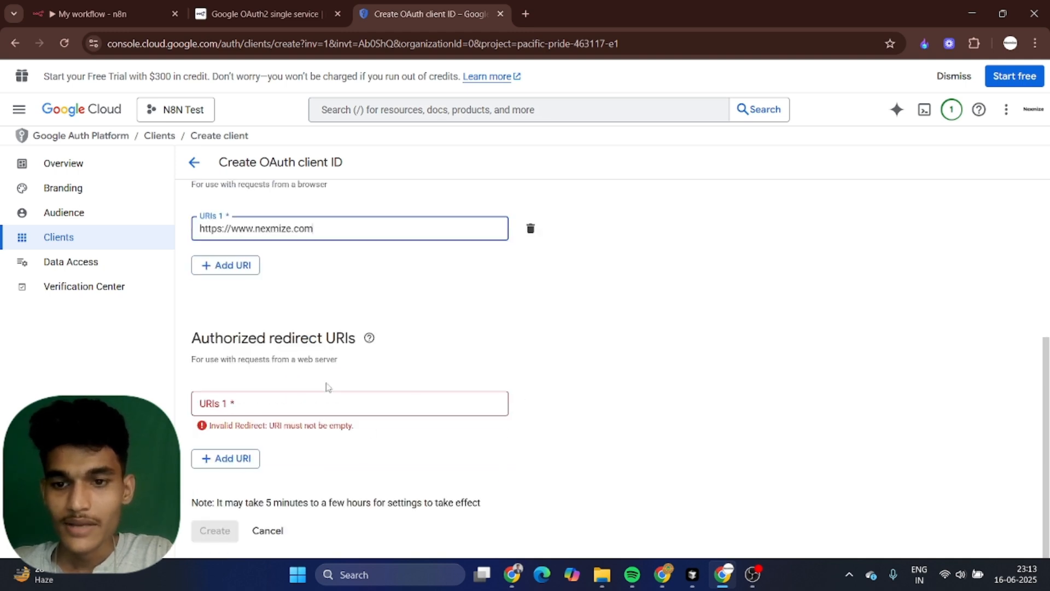
pyautogui.moveTo(311, 274)
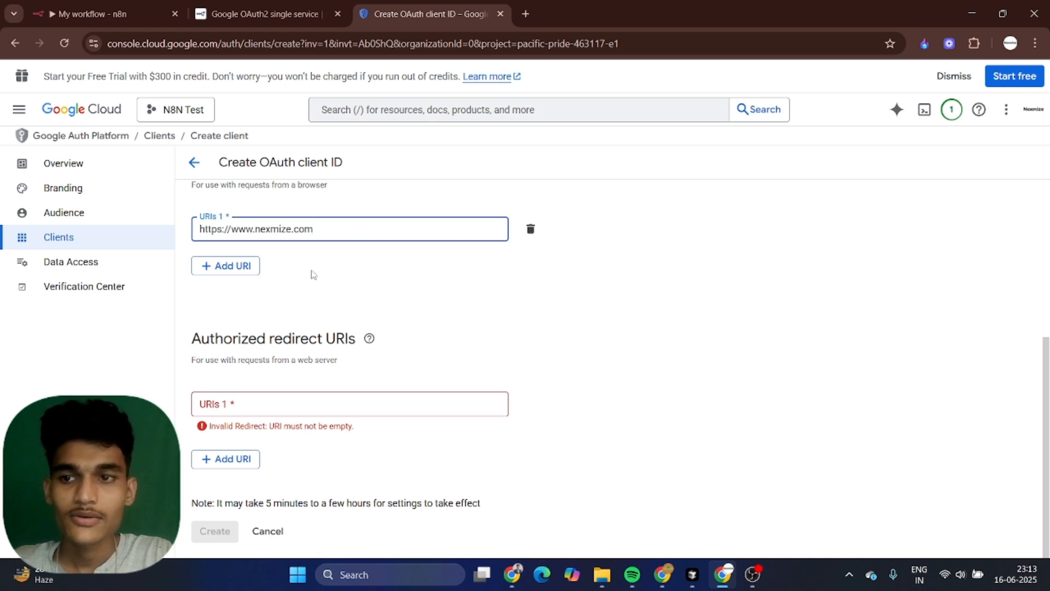
pyautogui.click(100, 13)
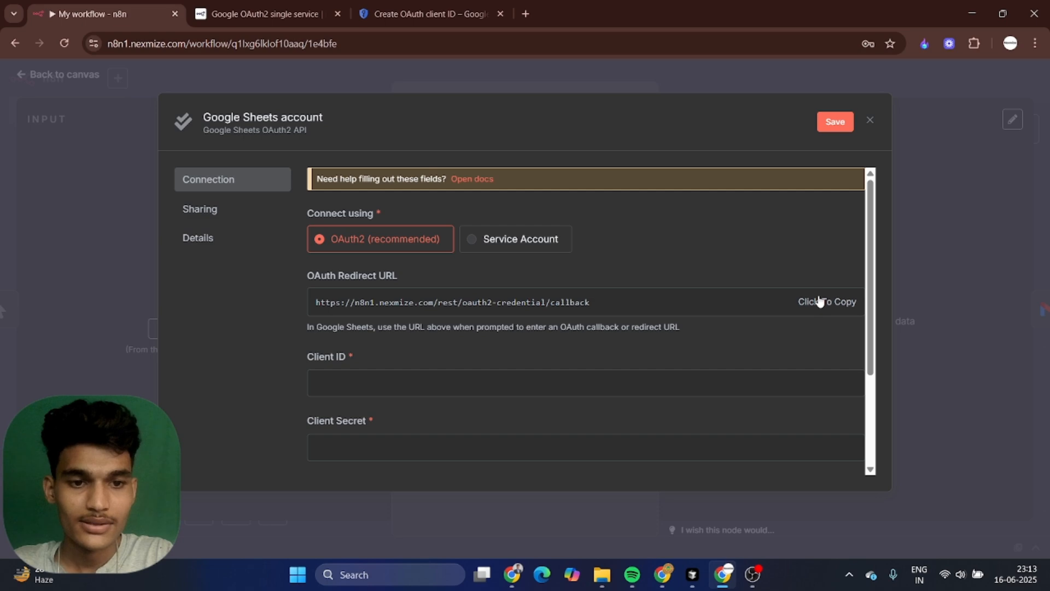
pyautogui.click(261, 13)
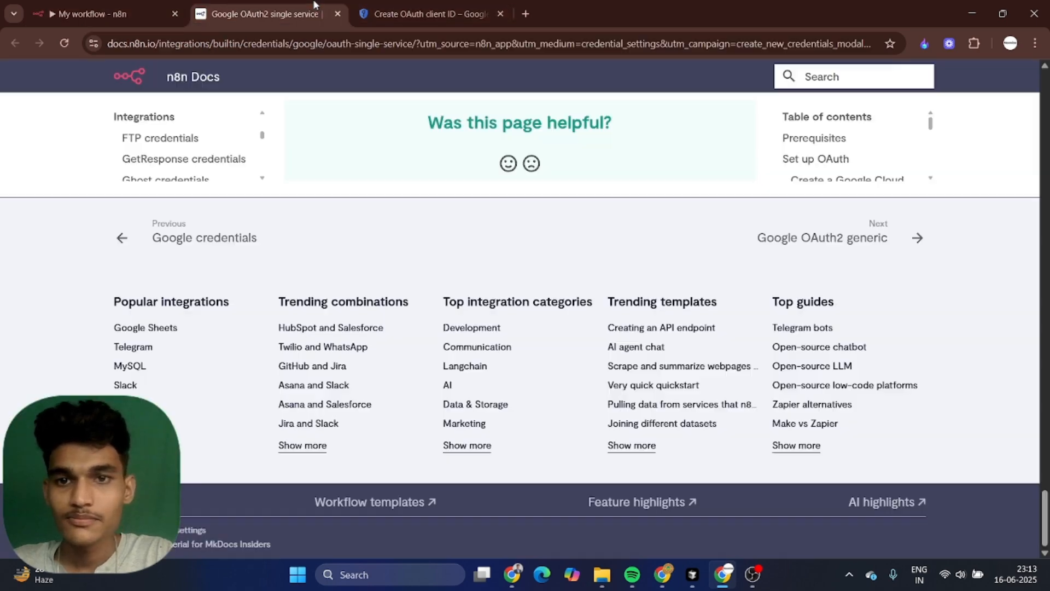
pyautogui.click(428, 13)
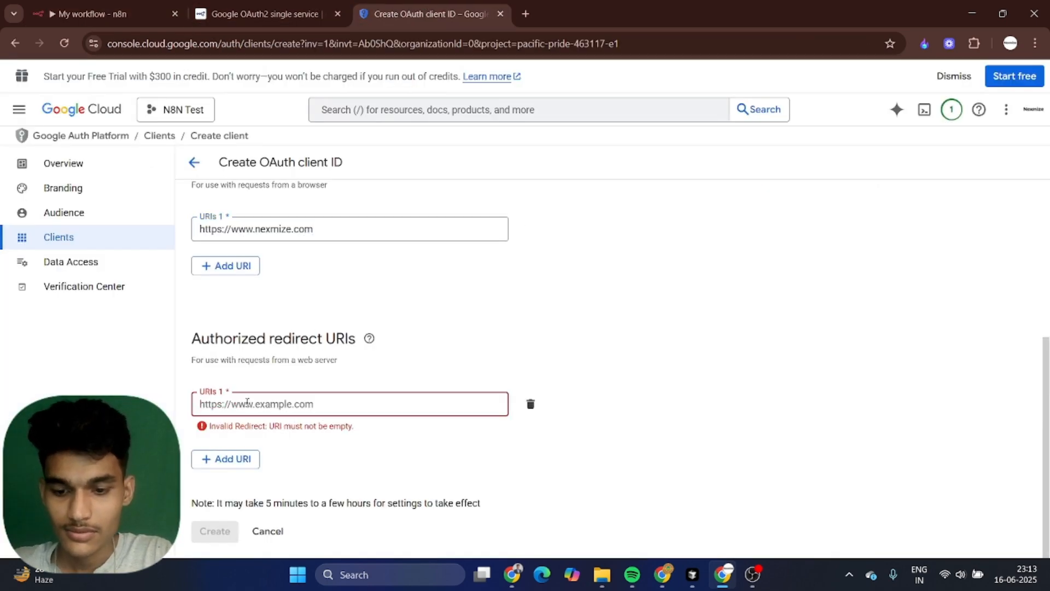
pyautogui.write('https://n8n1.nexmize.com/rest/oauth2-credential/callback')
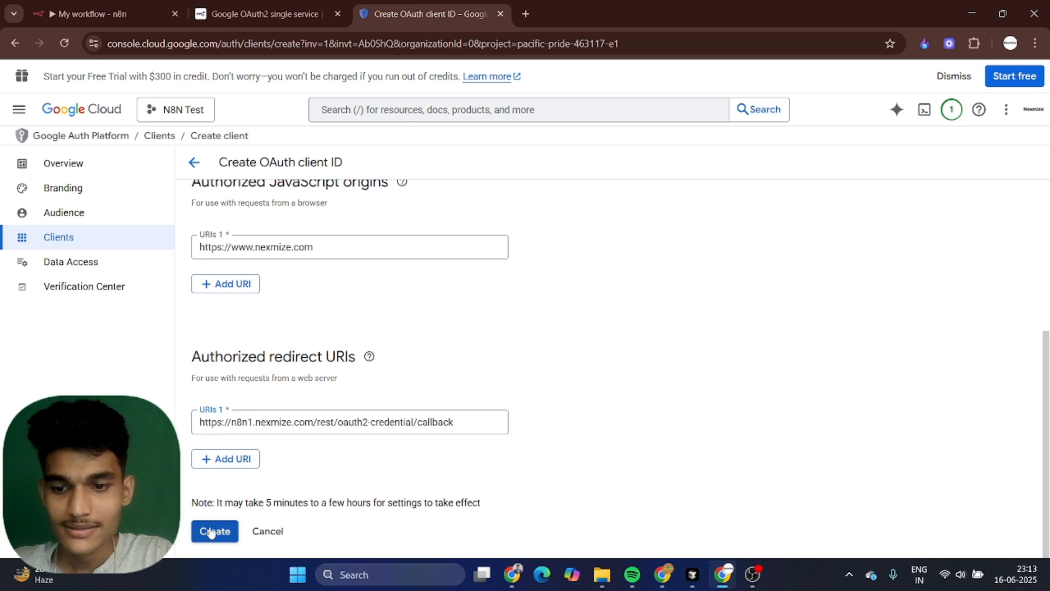
pyautogui.click(215, 531)
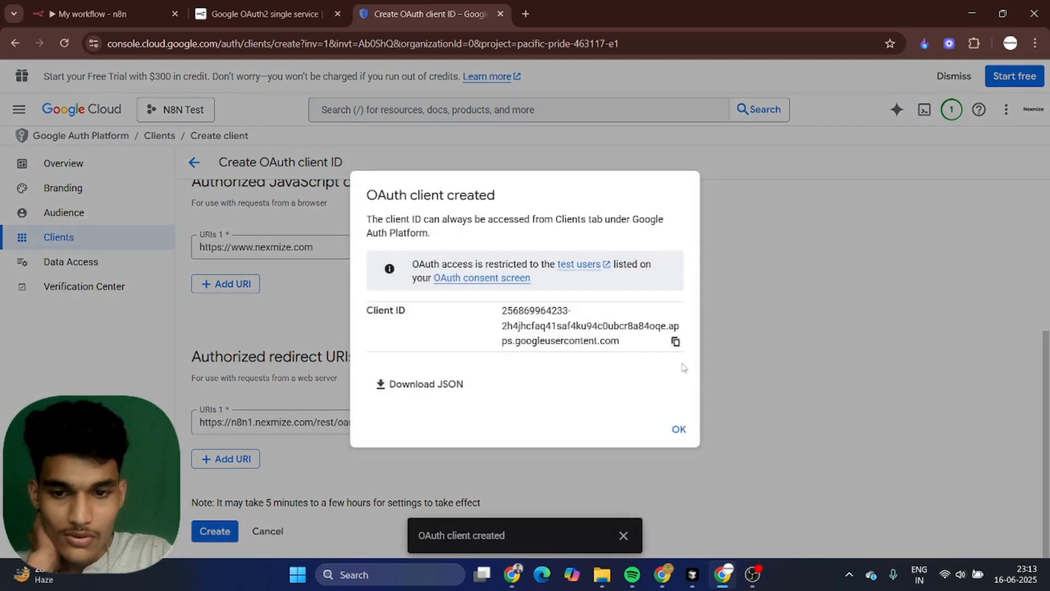
pyautogui.moveTo(464, 377)
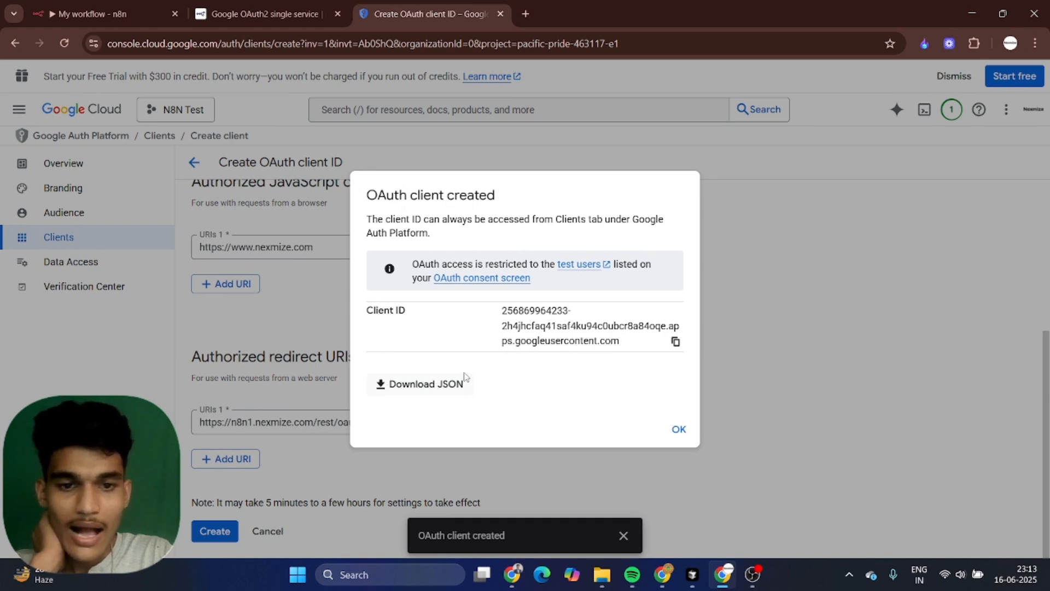
pyautogui.moveTo(674, 341)
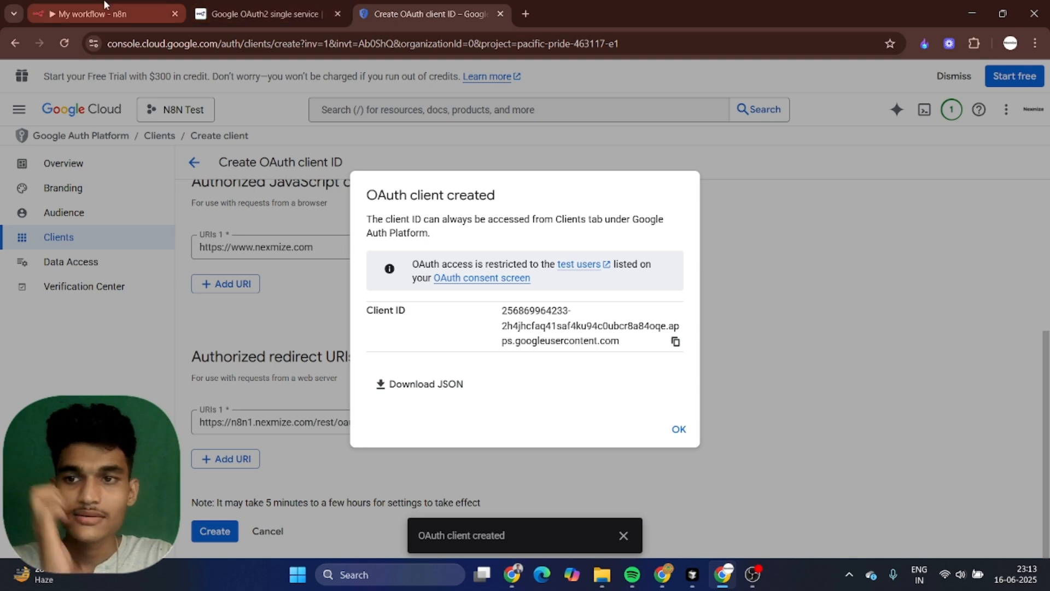
pyautogui.click(100, 13)
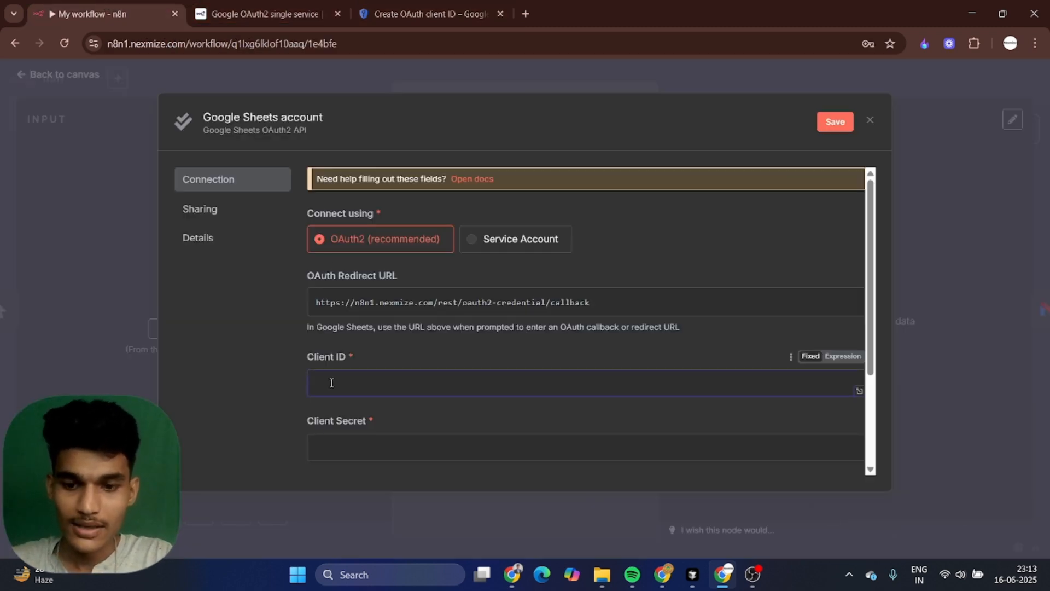
pyautogui.write('256869964233-2h4jhcfaq41saf4ku94c0ubcr8a84oqe.apps.googleusercontent.com')
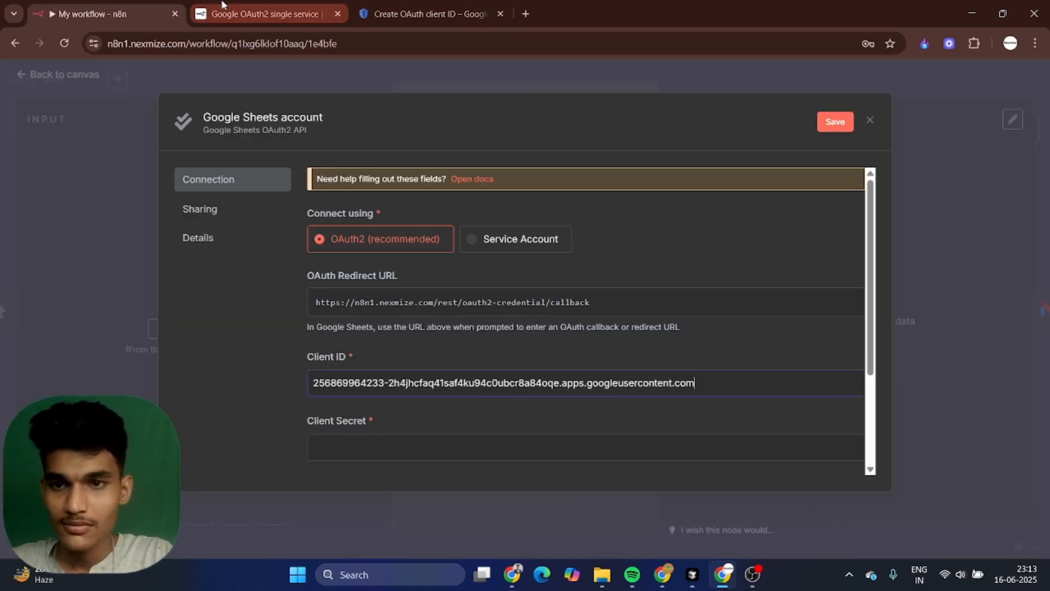
pyautogui.click(429, 13)
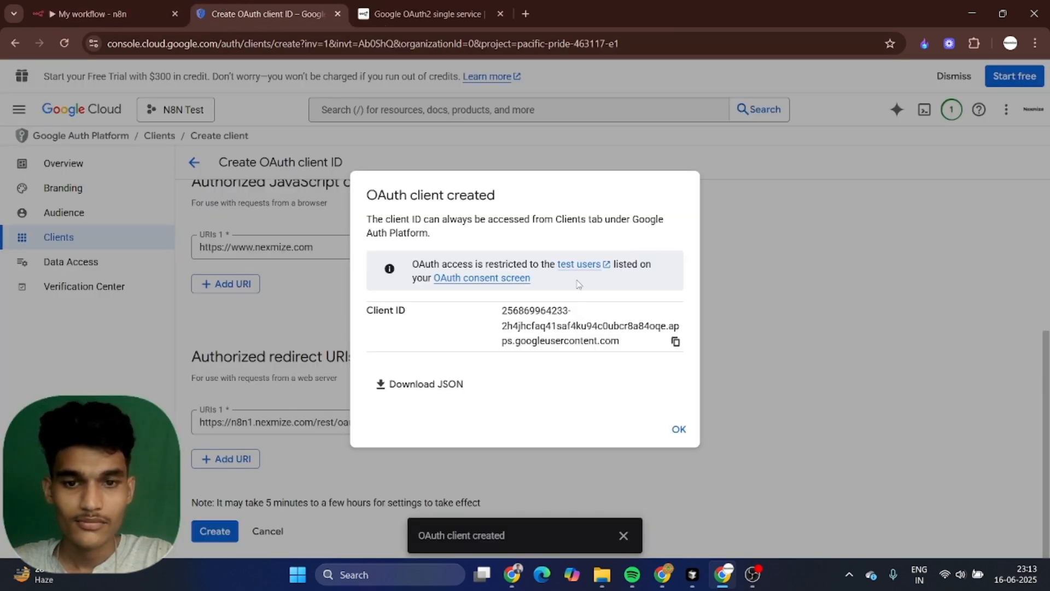
# - Copy the N8N client's secret into n8n's Client Secret field
pyautogui.click(677, 429)
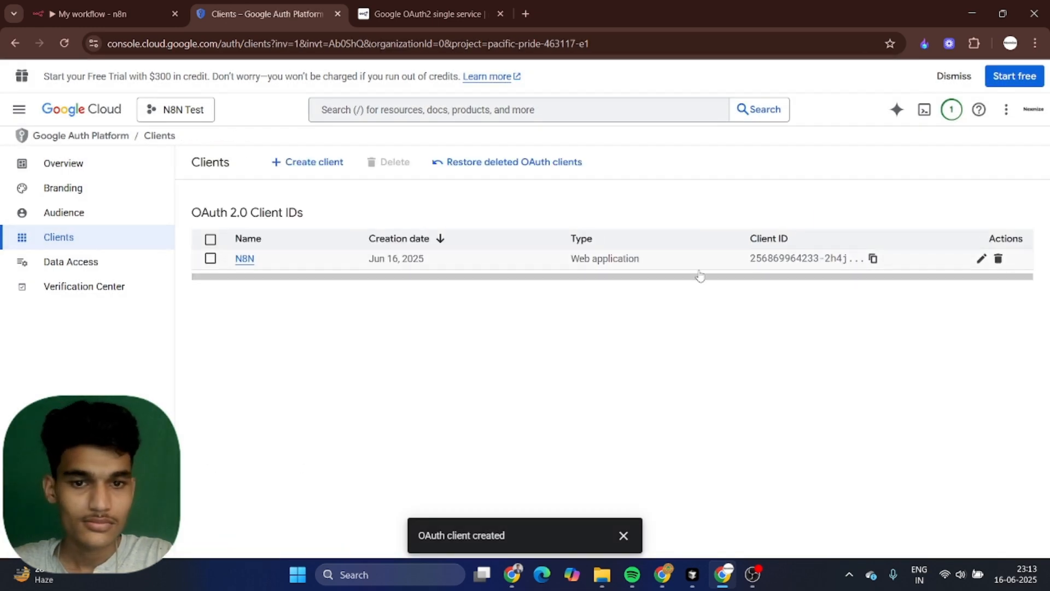
pyautogui.moveTo(979, 259)
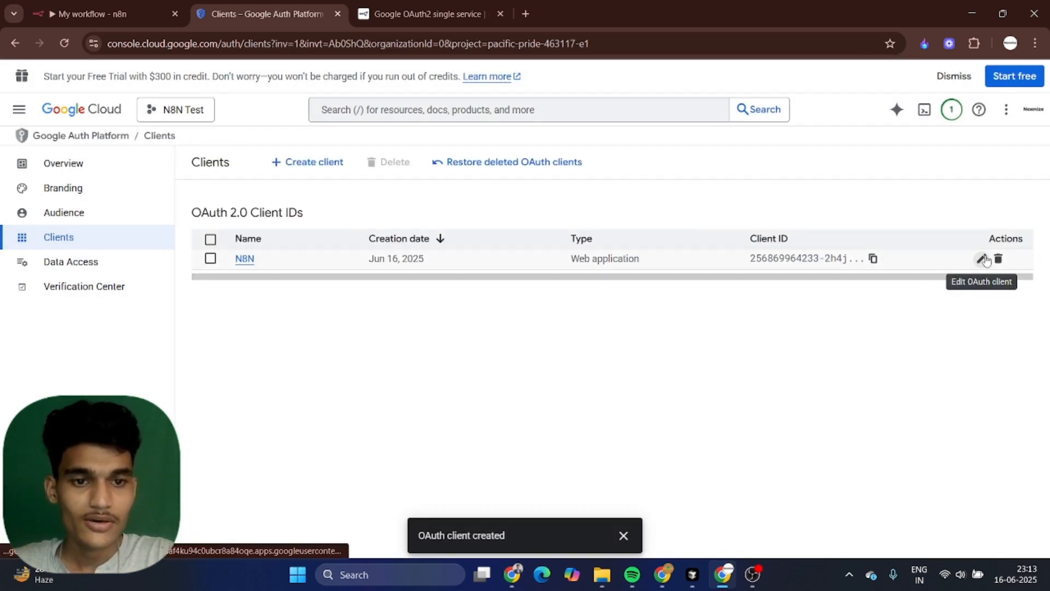
pyautogui.click(982, 258)
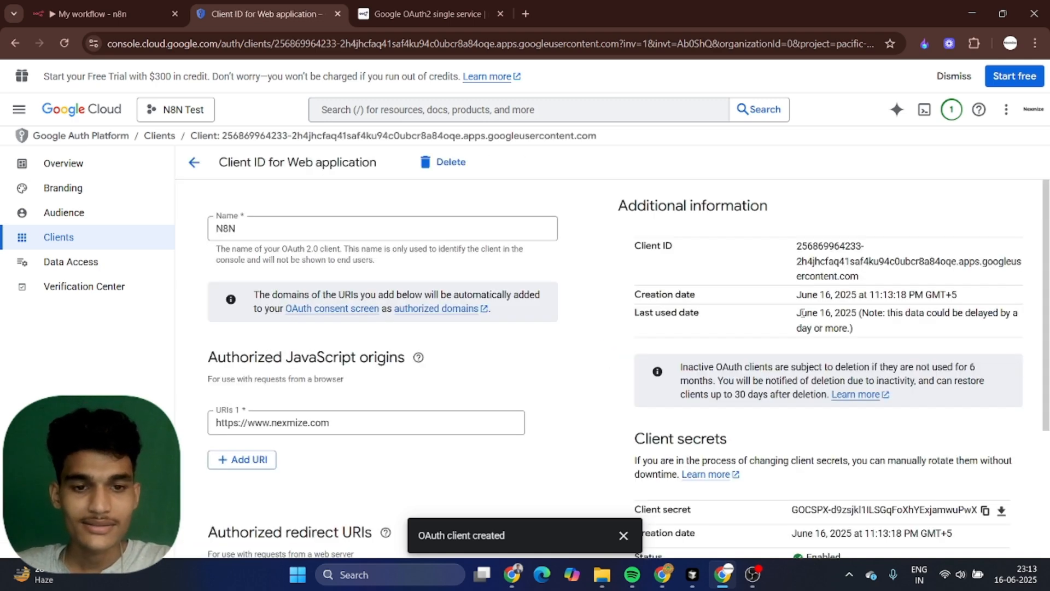
pyautogui.scroll(-3)
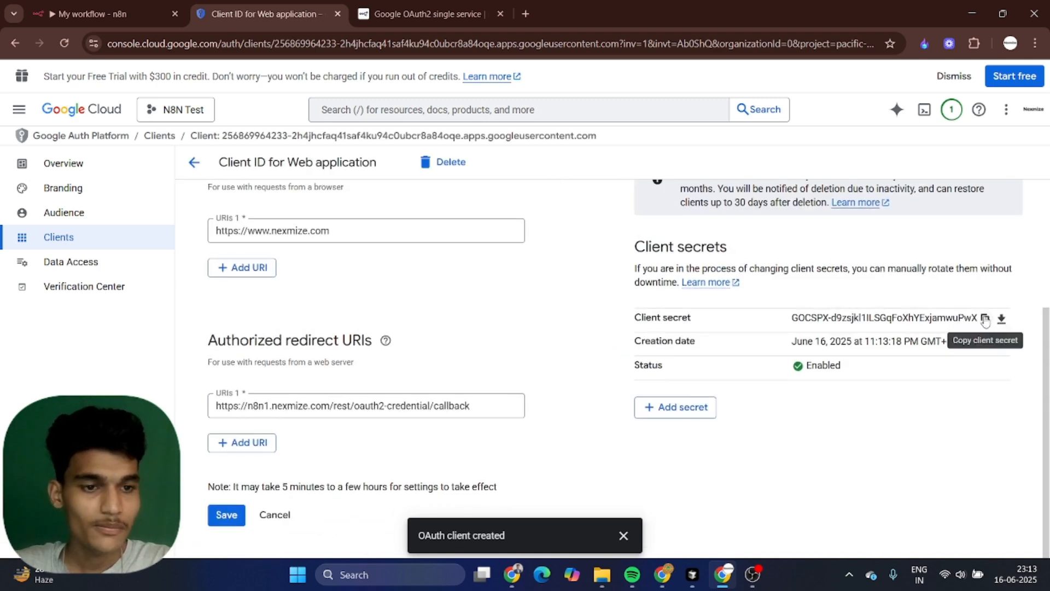
pyautogui.click(99, 13)
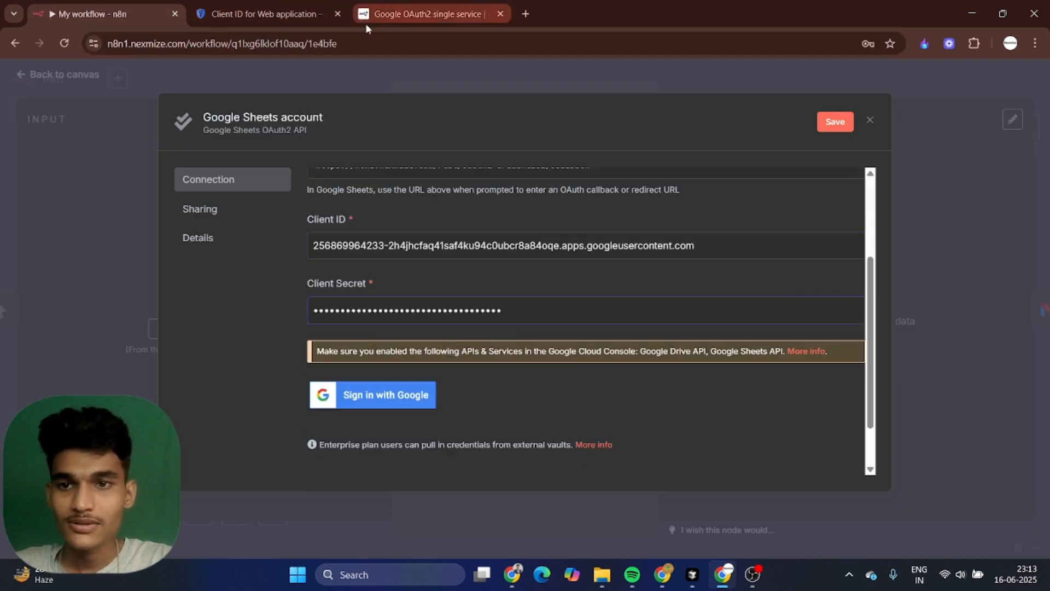
pyautogui.click(373, 395)
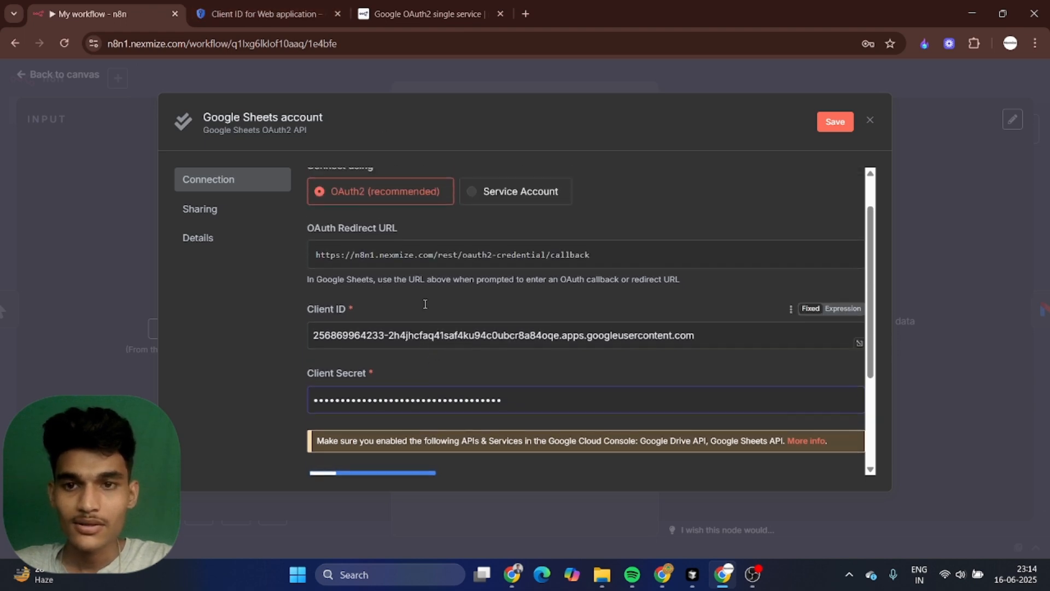
pyautogui.click(263, 14)
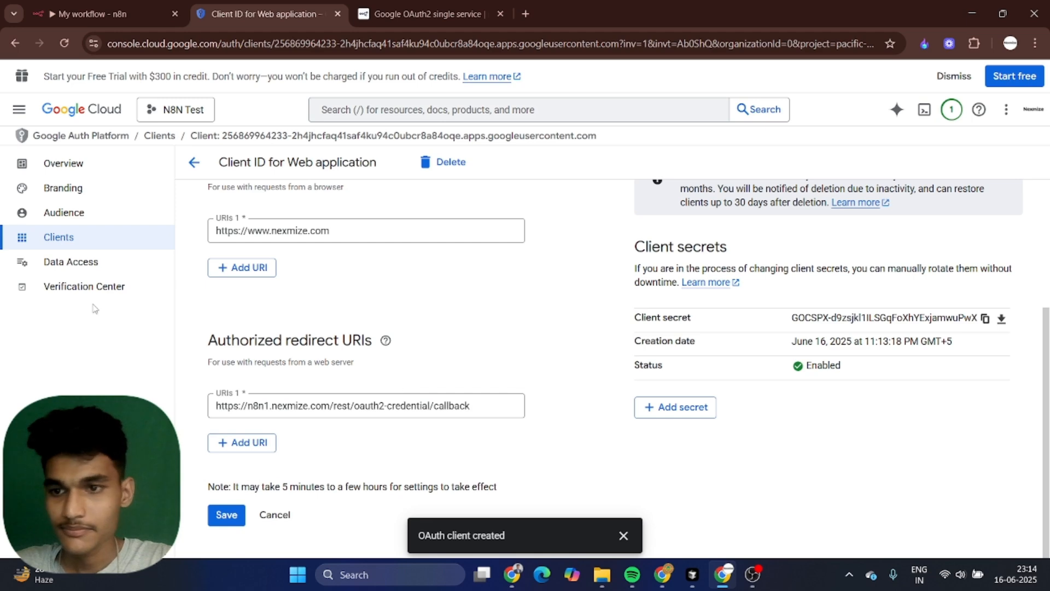
# - Add the suggested Google account as the app's test user and save
pyautogui.click(63, 212)
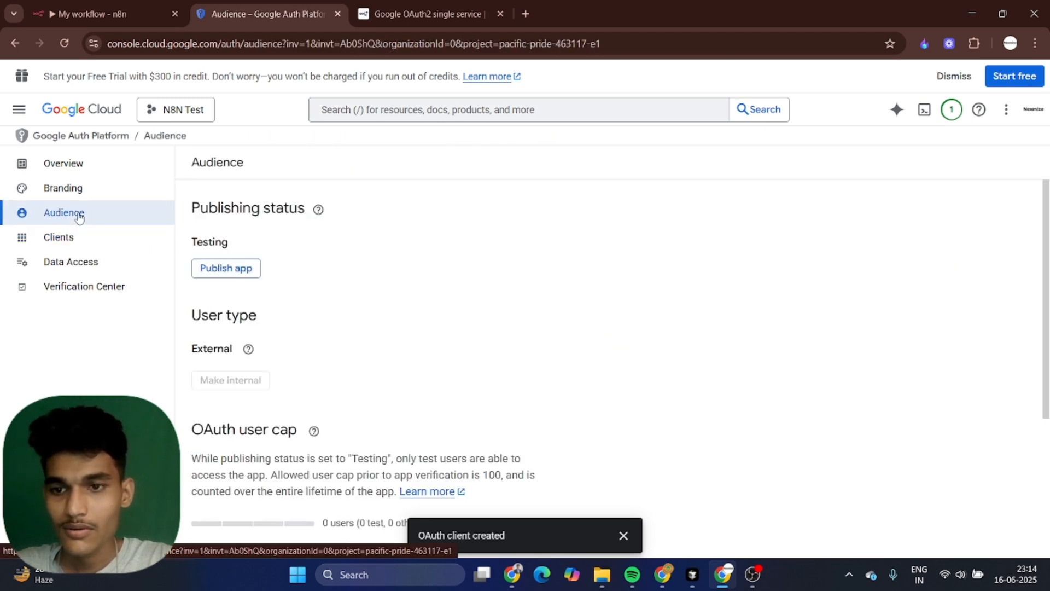
pyautogui.scroll(-3)
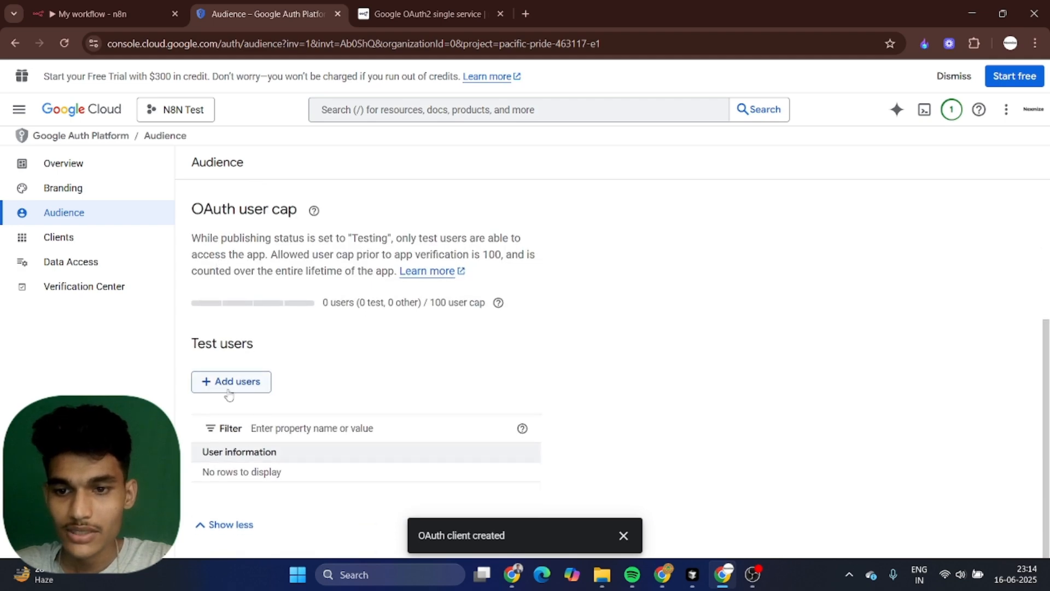
pyautogui.click(230, 381)
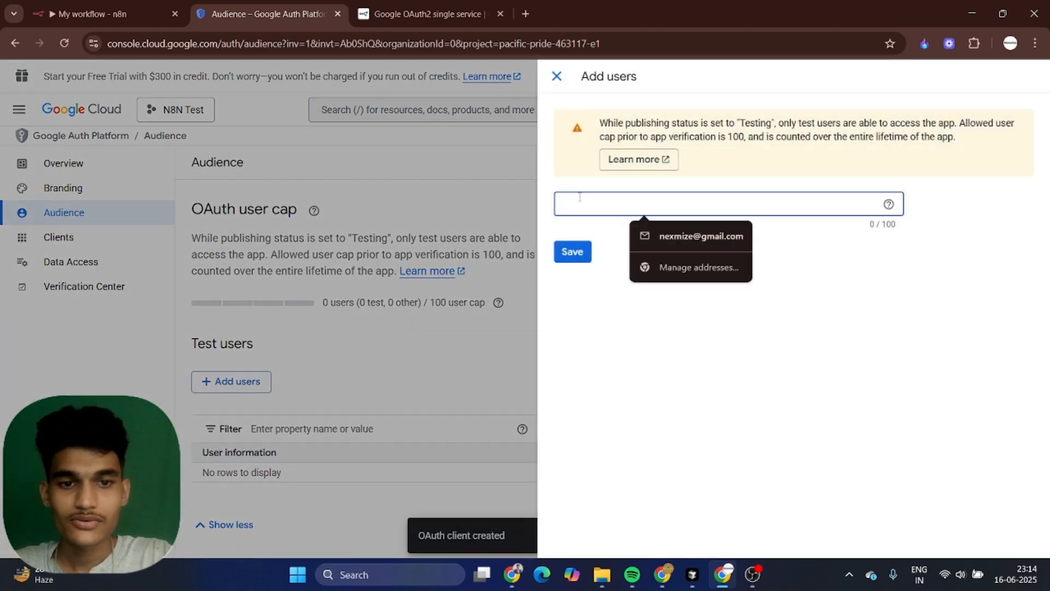
pyautogui.click(700, 236)
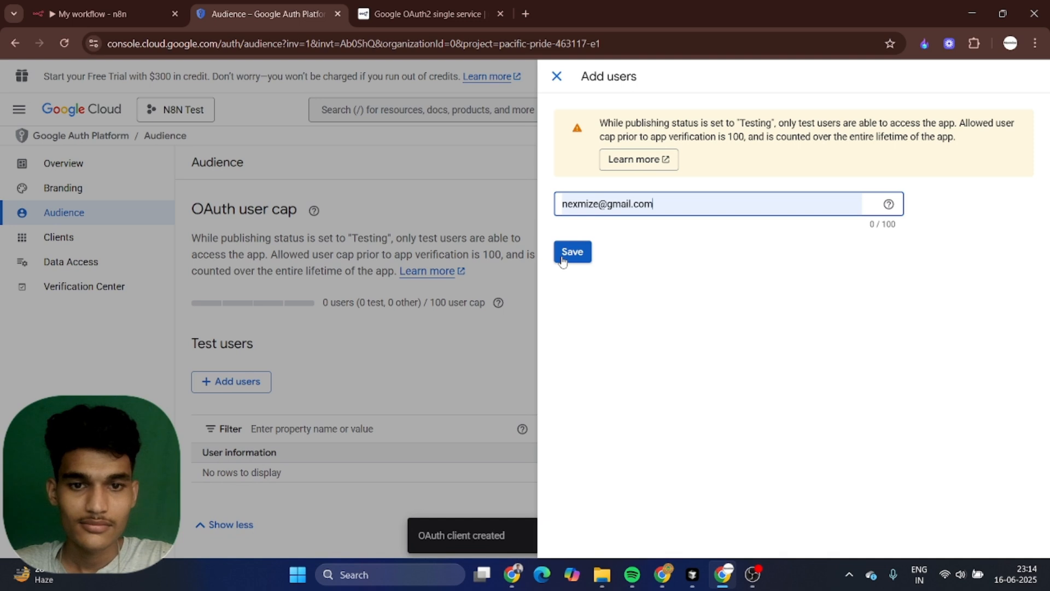
pyautogui.press('Enter')
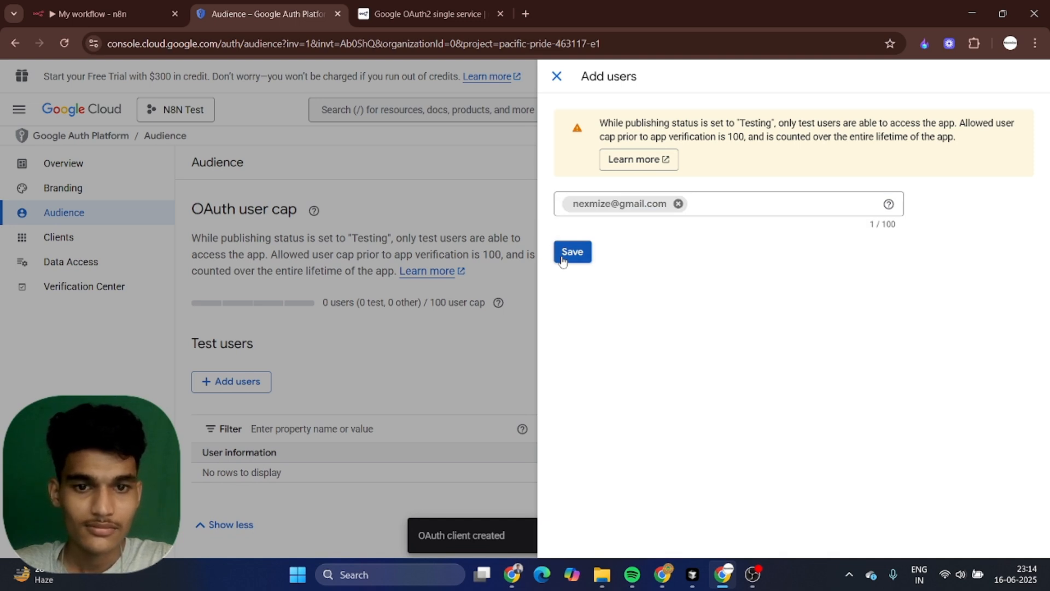
pyautogui.click(571, 251)
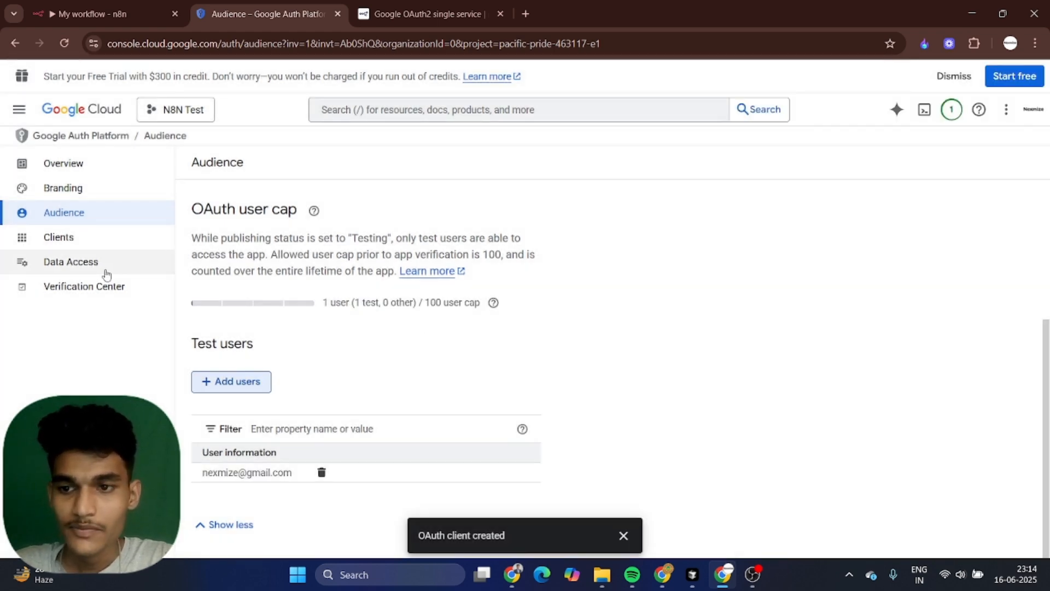
pyautogui.click(71, 262)
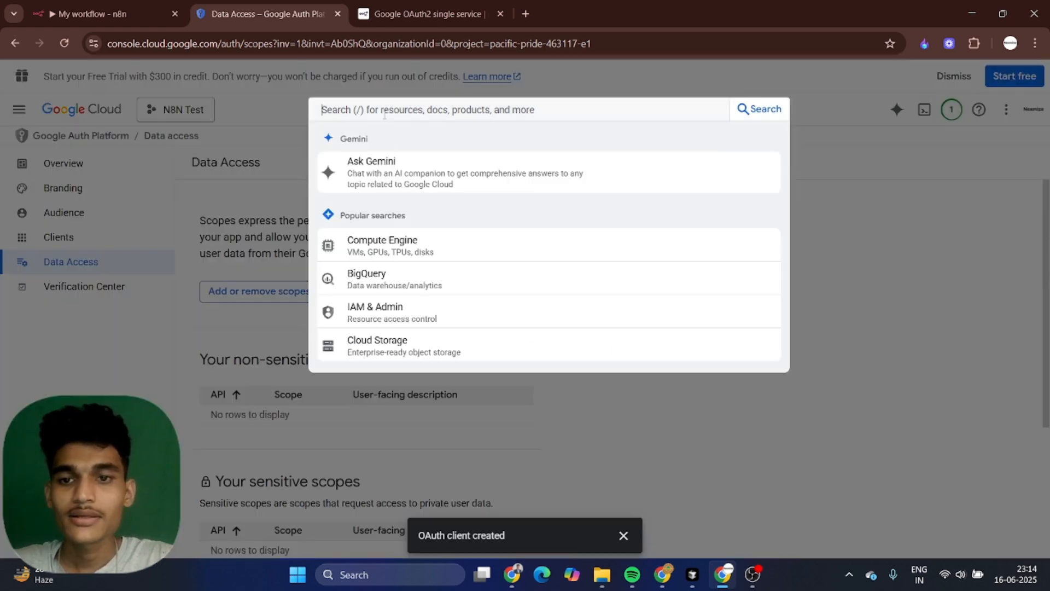
# - Look up the Gmail API in the console, enable it, then navigate back
pyautogui.write('Gmail API')
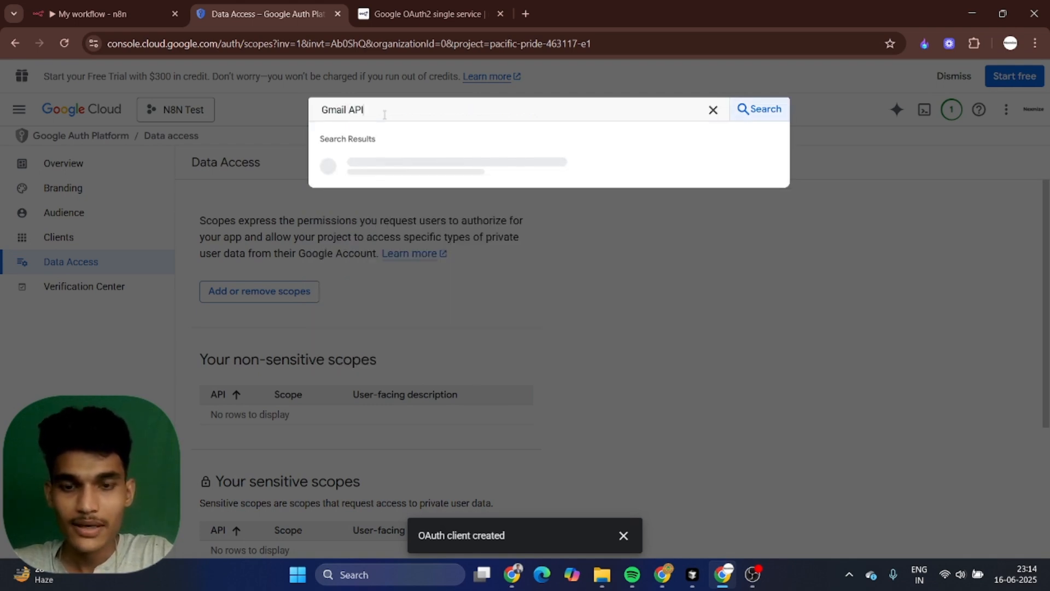
pyautogui.click(759, 109)
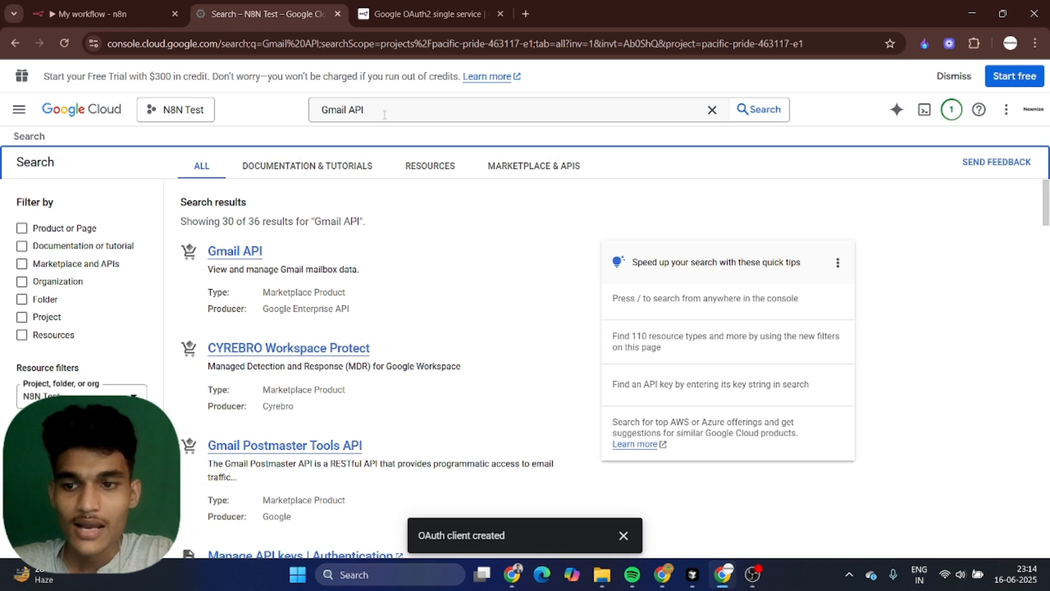
pyautogui.click(235, 251)
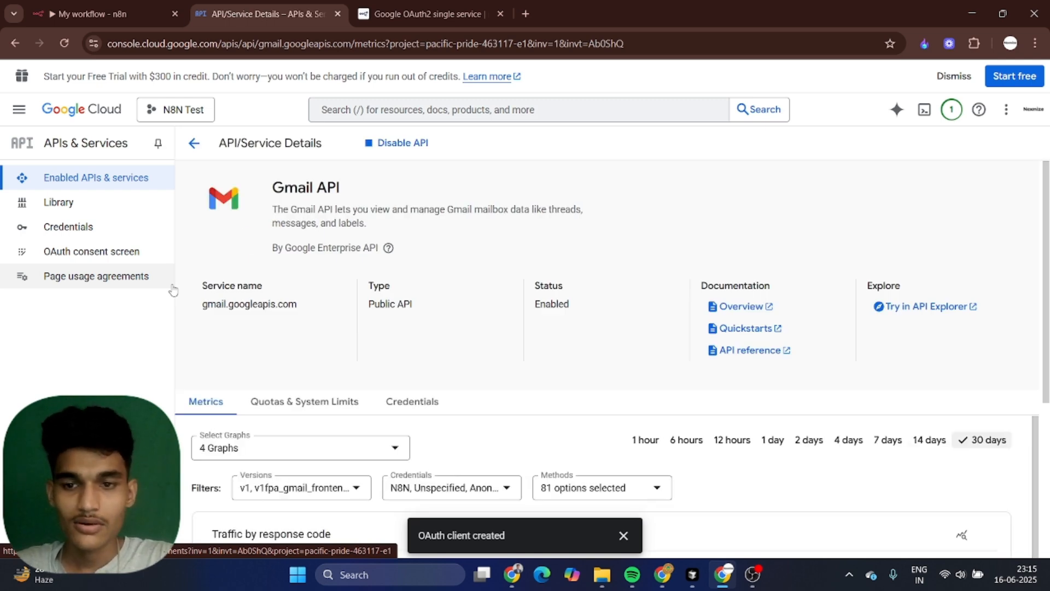
pyautogui.moveTo(193, 142)
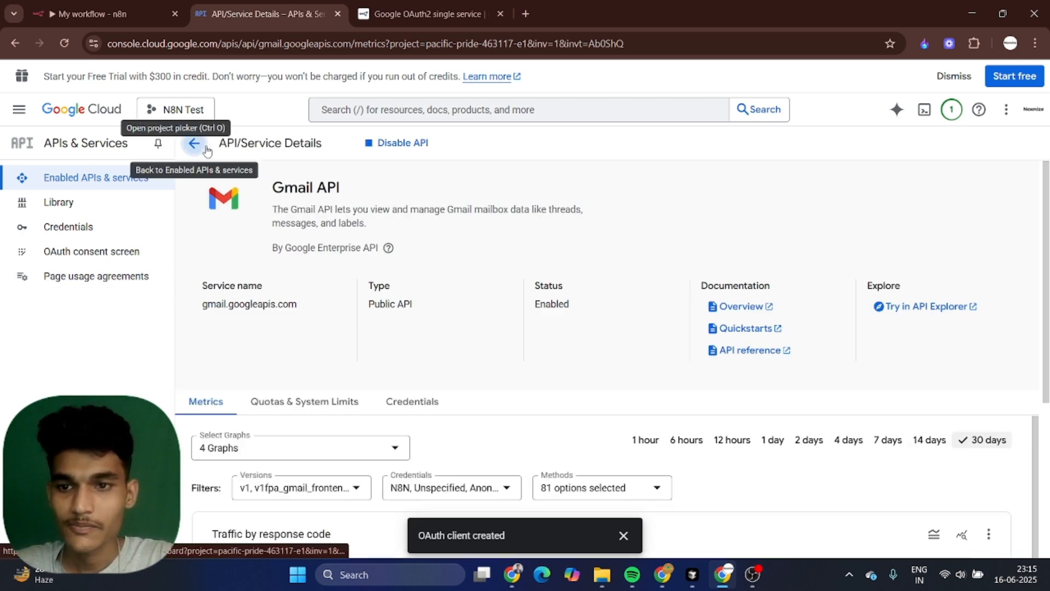
pyautogui.click(193, 143)
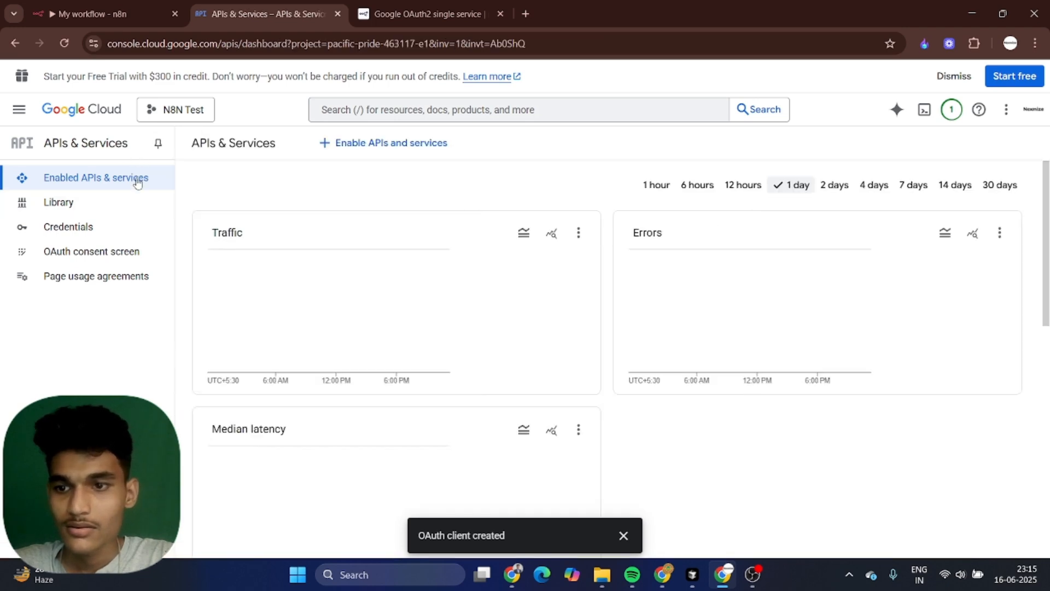
pyautogui.click(15, 42)
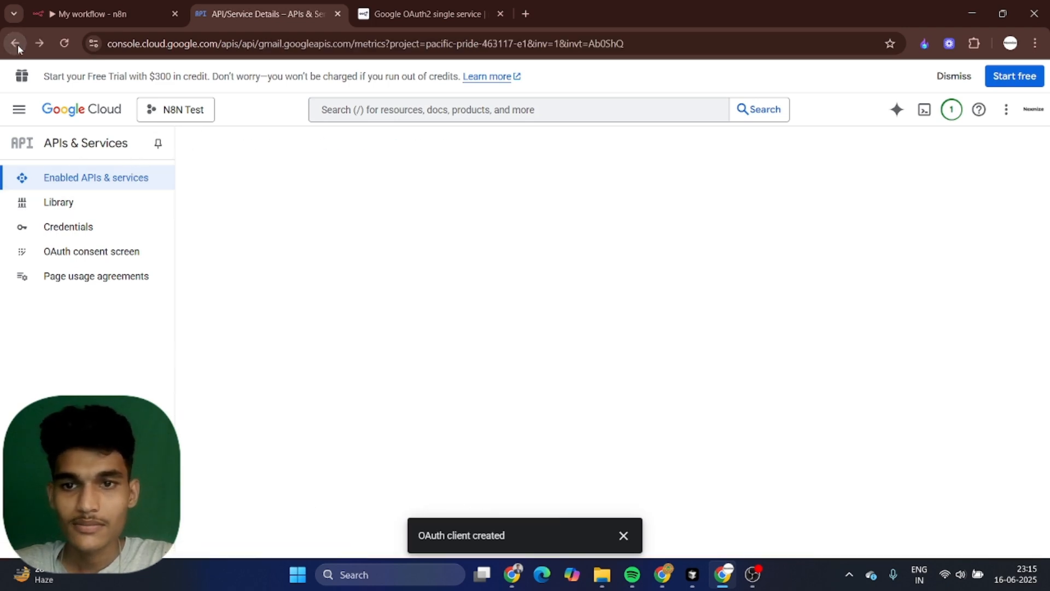
pyautogui.click(15, 43)
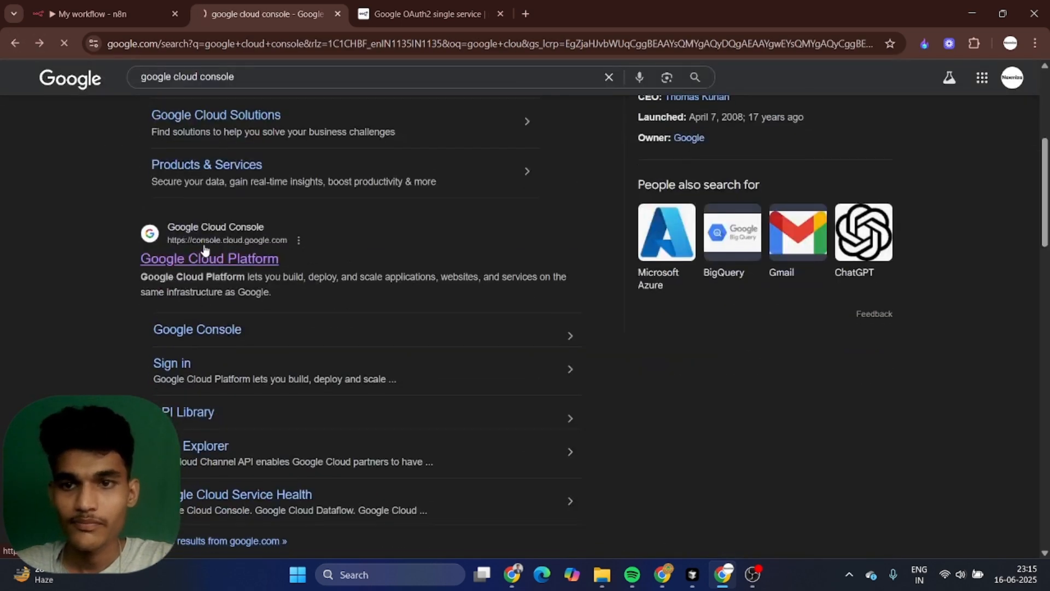
# - Reopen the Cloud Console, postpone the 2-step reminder, and go to the OAuth consent screen
pyautogui.click(209, 257)
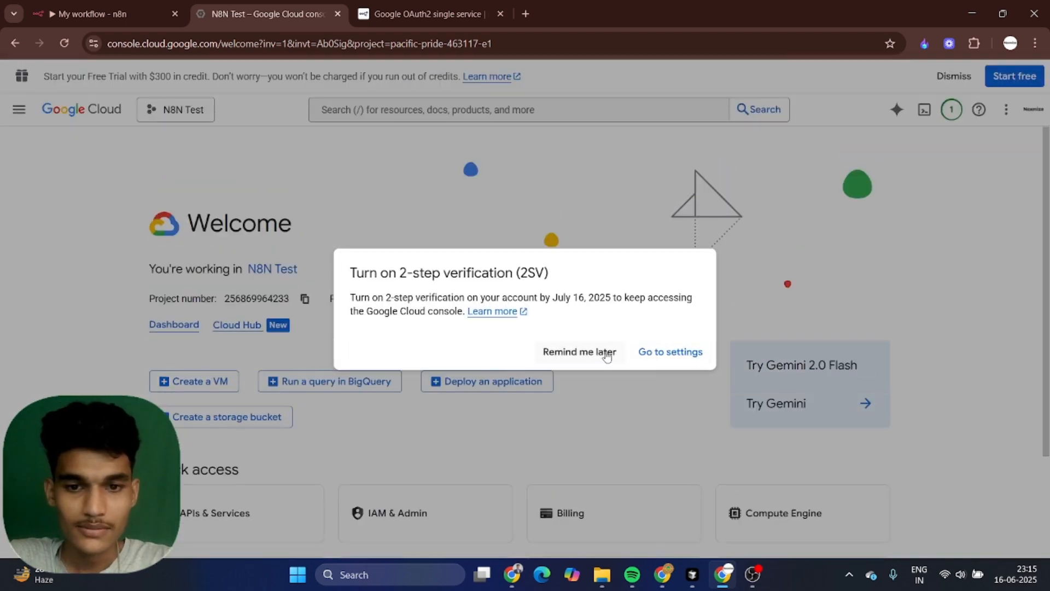
pyautogui.click(578, 351)
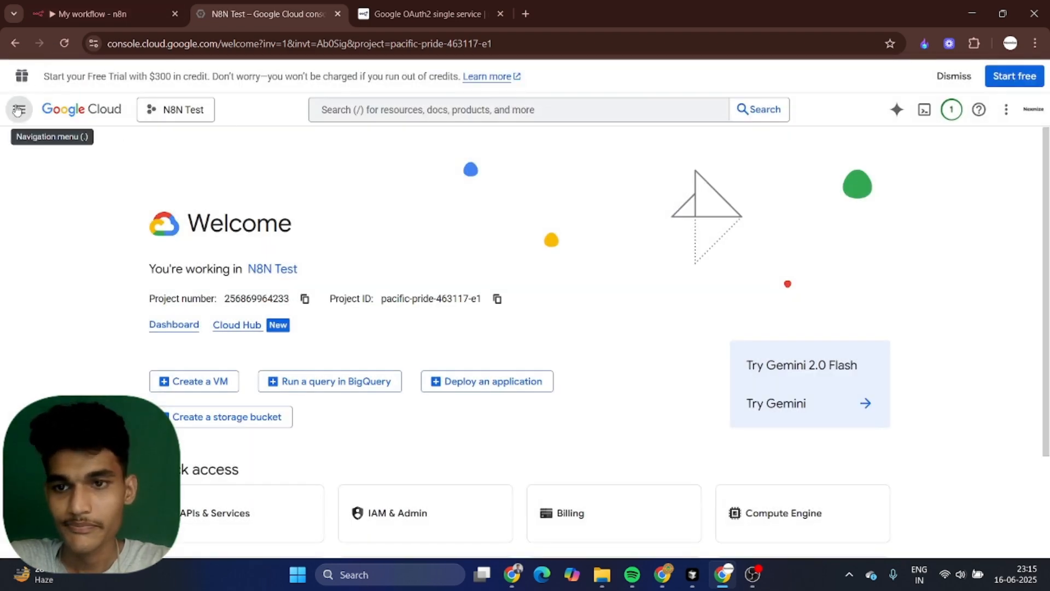
pyautogui.click(18, 109)
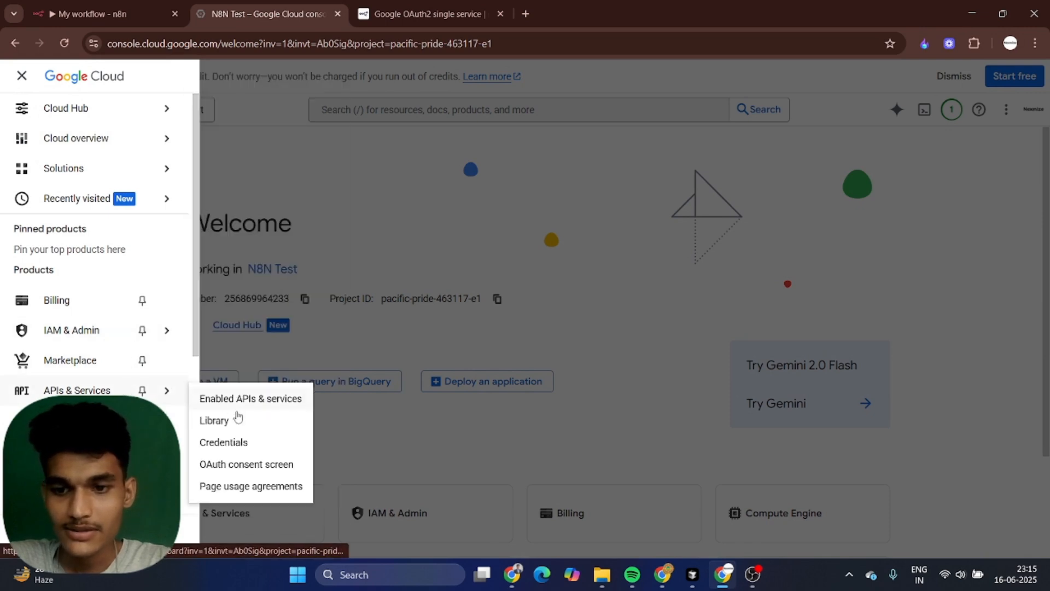
pyautogui.click(245, 463)
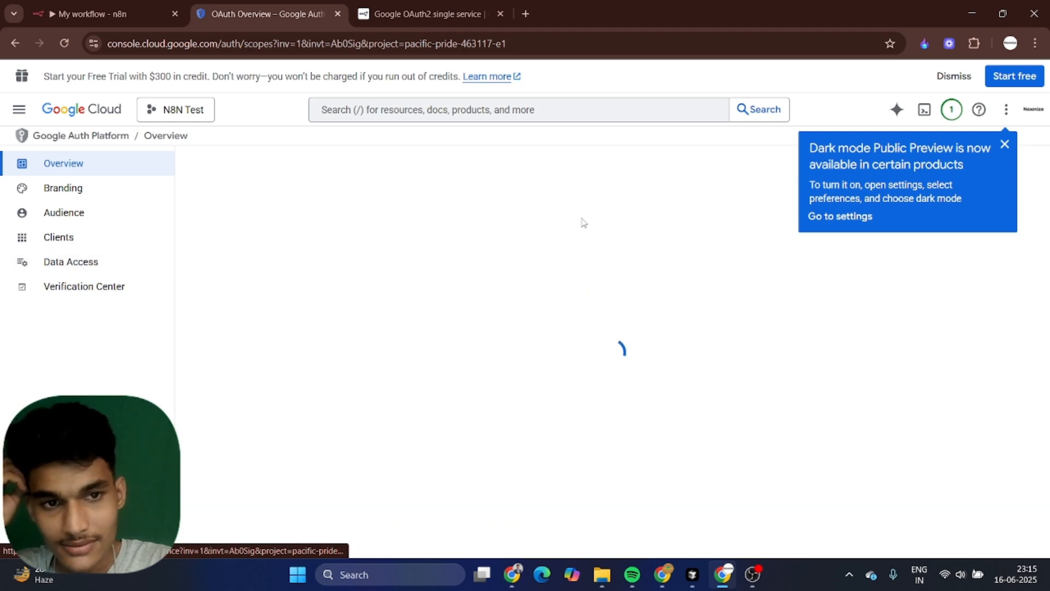
# - On Data Access, open the scope picker and filter scopes to Gmail API
pyautogui.click(71, 261)
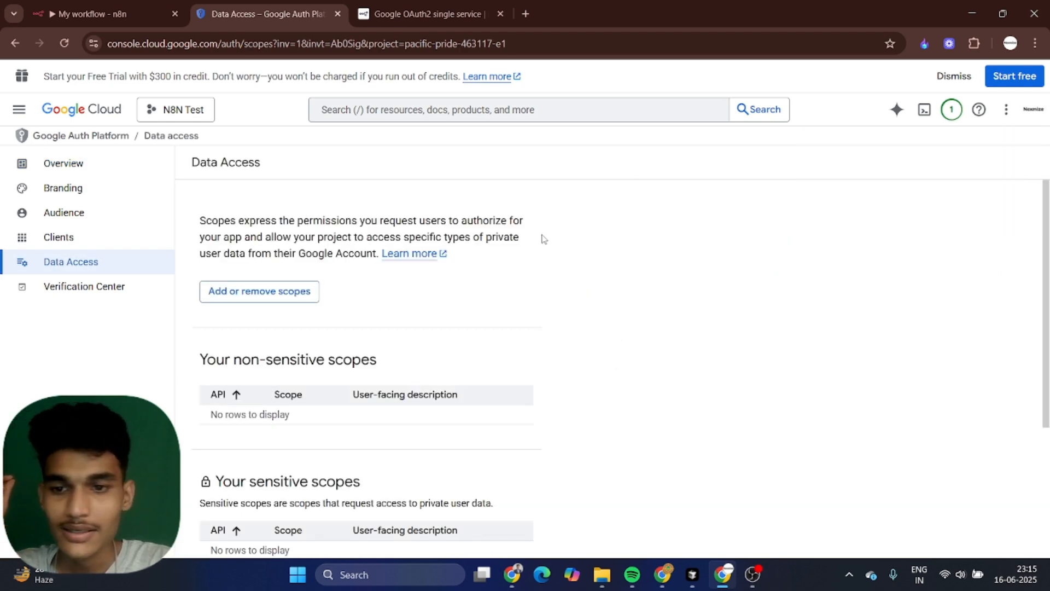
pyautogui.click(258, 290)
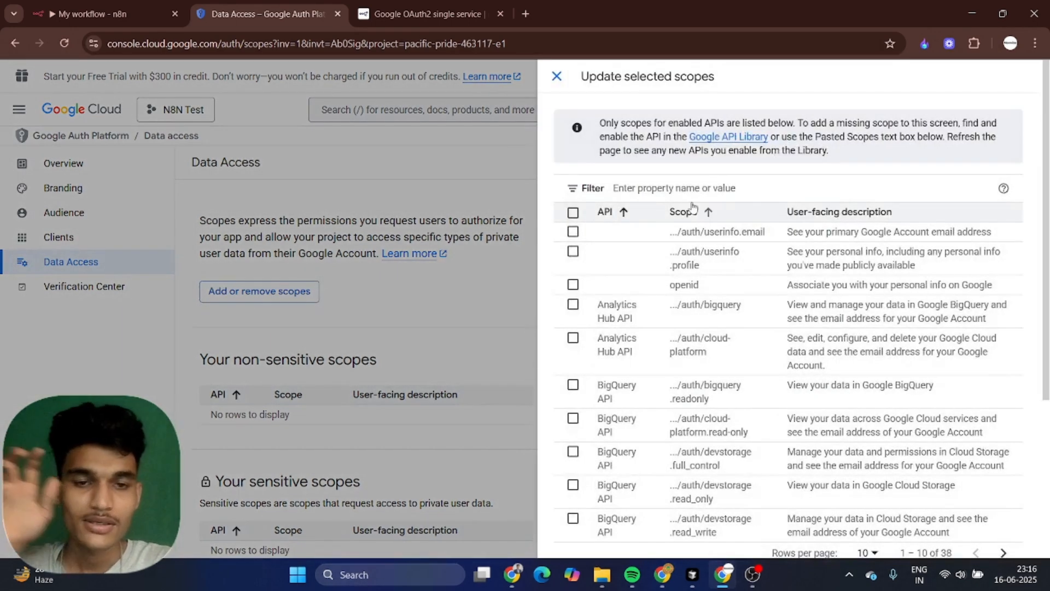
pyautogui.click(673, 188)
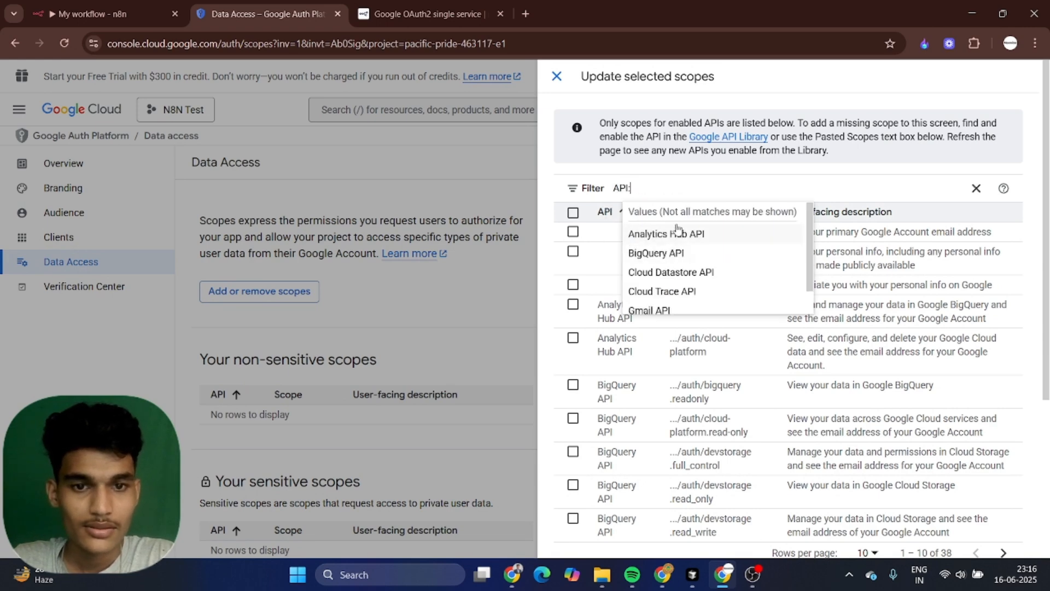
pyautogui.click(648, 310)
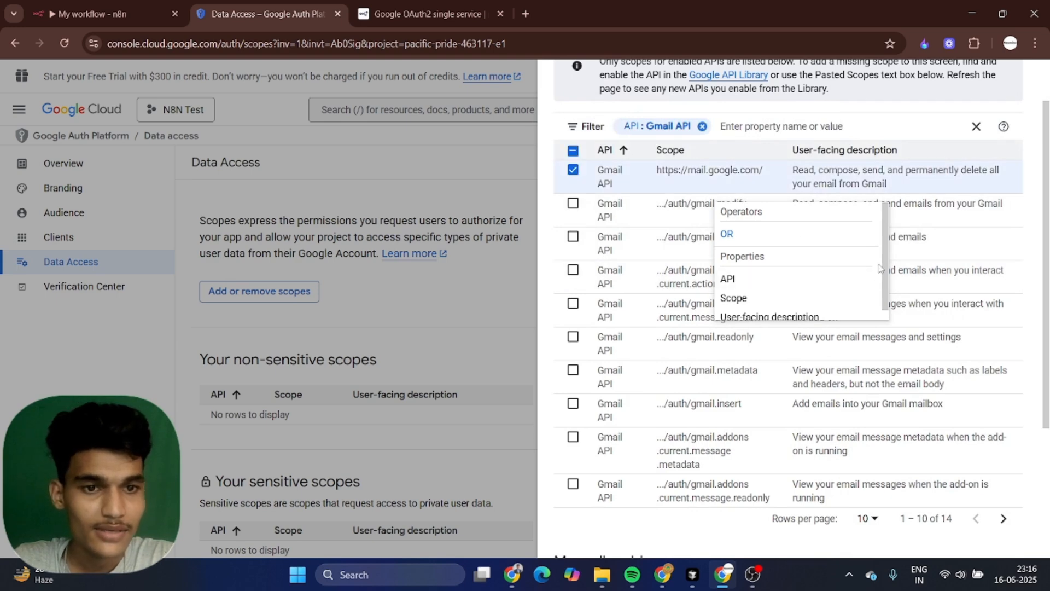
pyautogui.moveTo(645, 230)
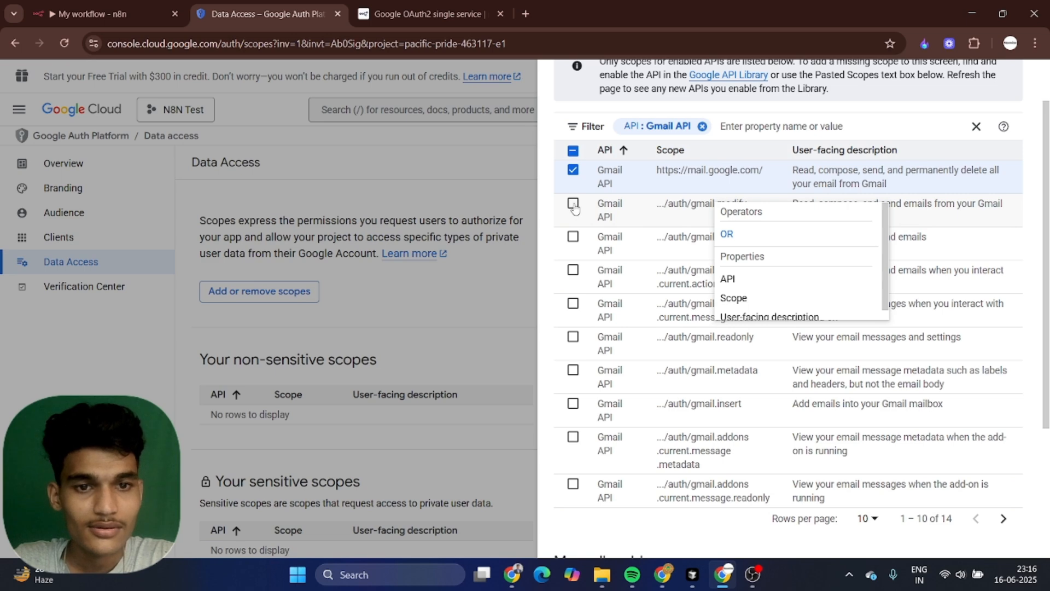
pyautogui.click(572, 204)
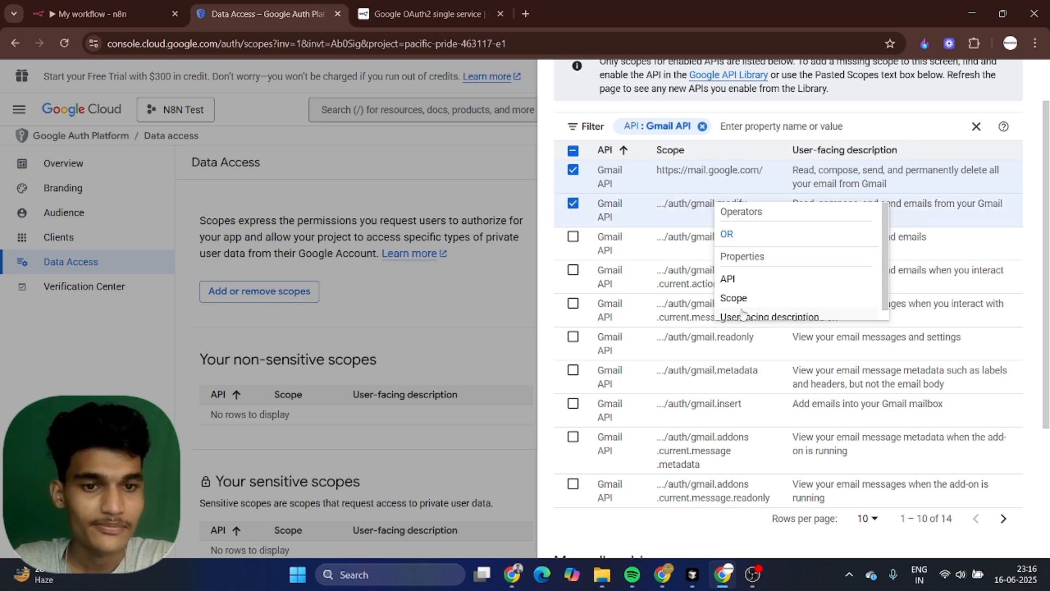
pyautogui.click(726, 233)
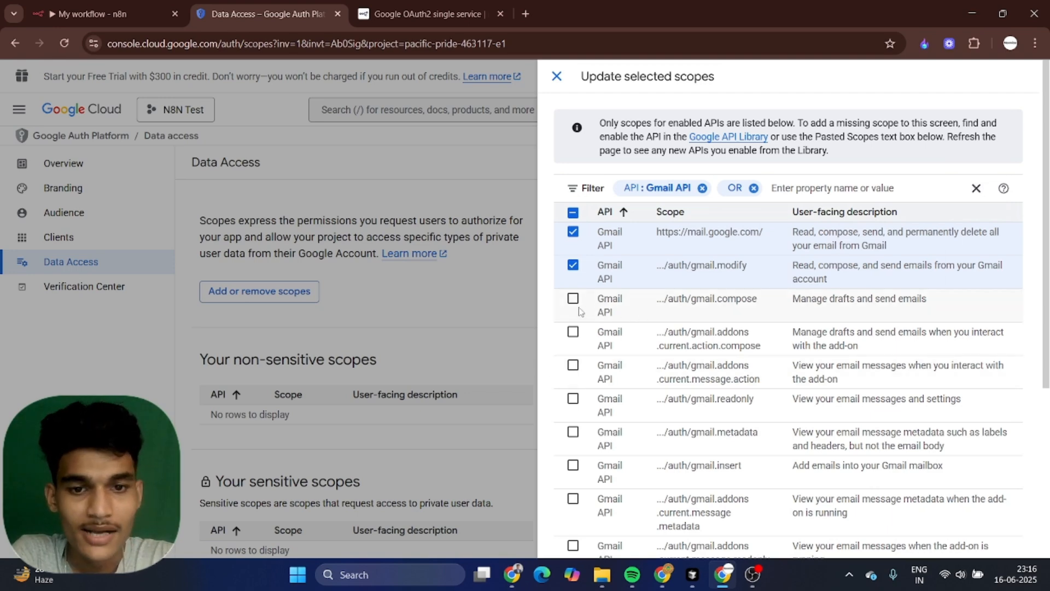
# - Select the gmail.compose, add-on compose, add-on message action and gmail.insert scopes, then update
pyautogui.click(573, 298)
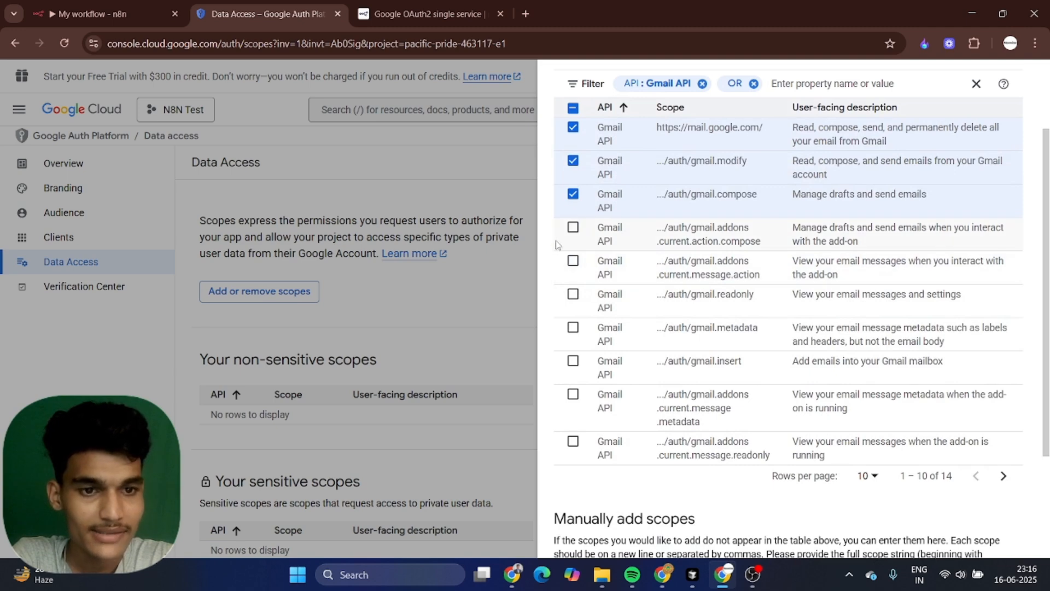
pyautogui.click(572, 227)
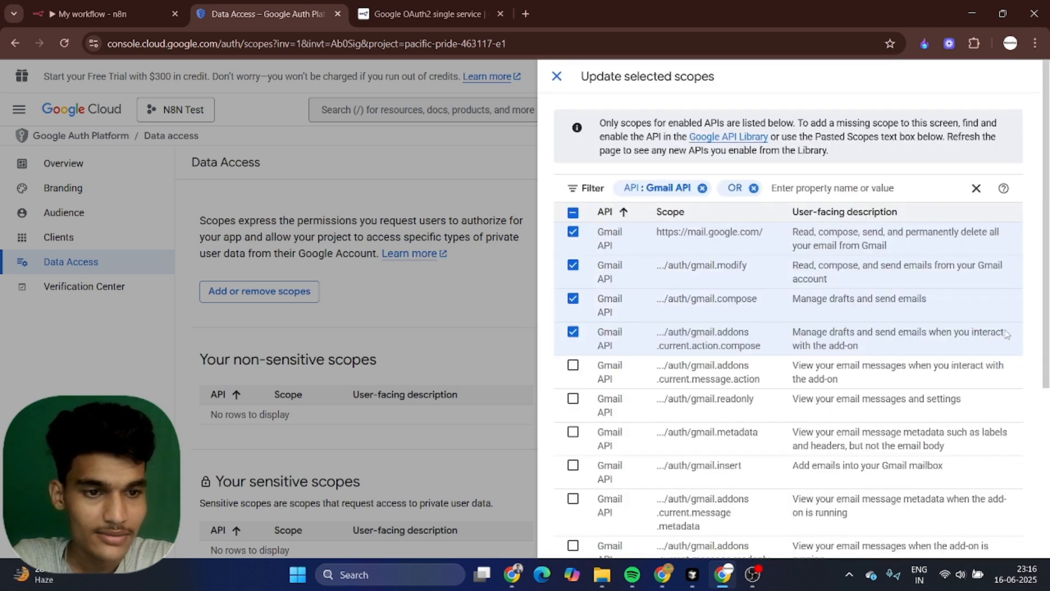
pyautogui.scroll(-3)
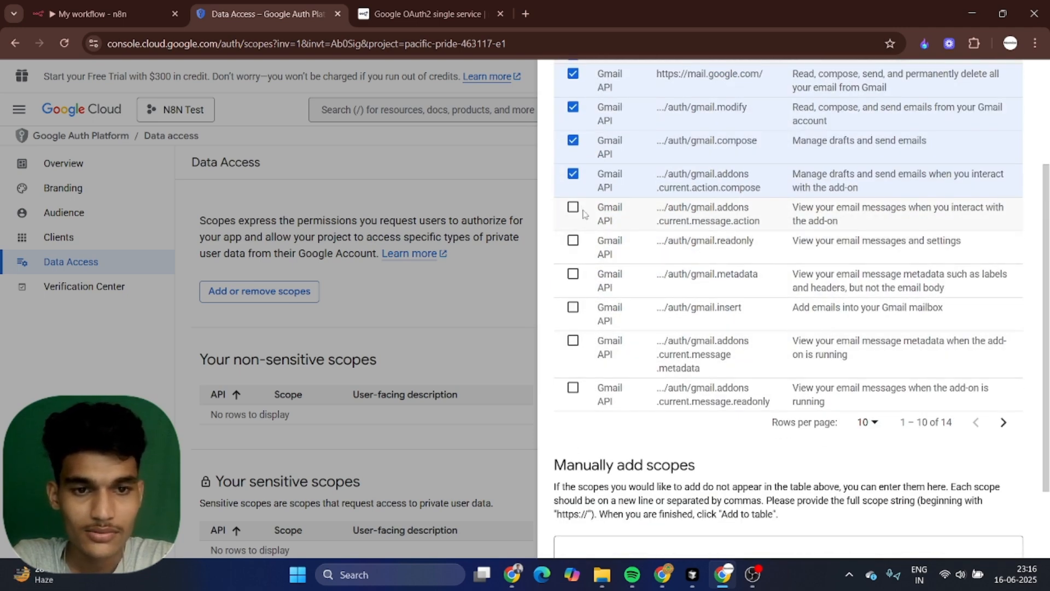
pyautogui.click(572, 207)
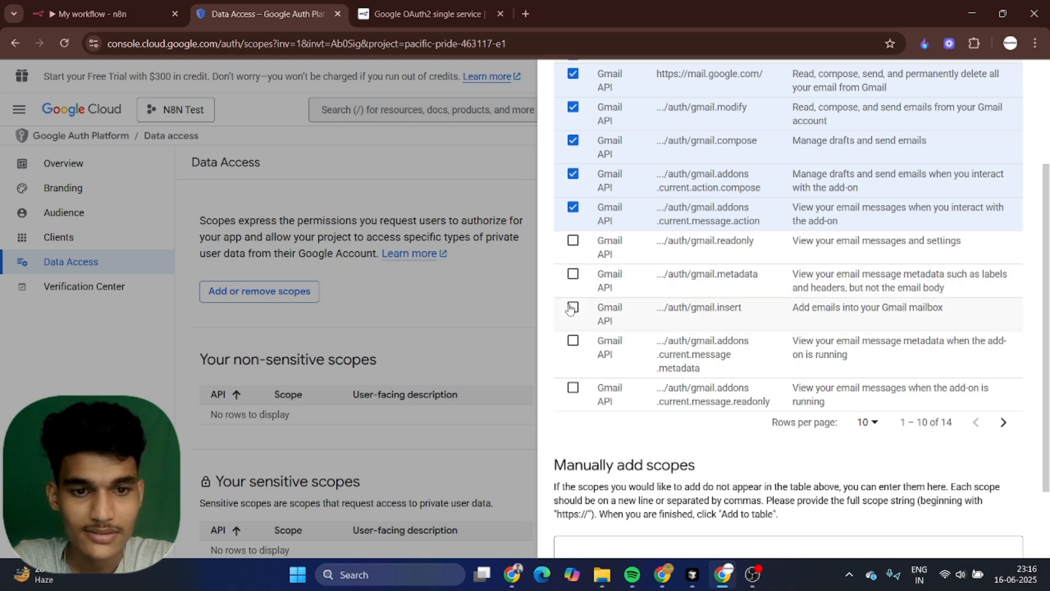
pyautogui.click(572, 307)
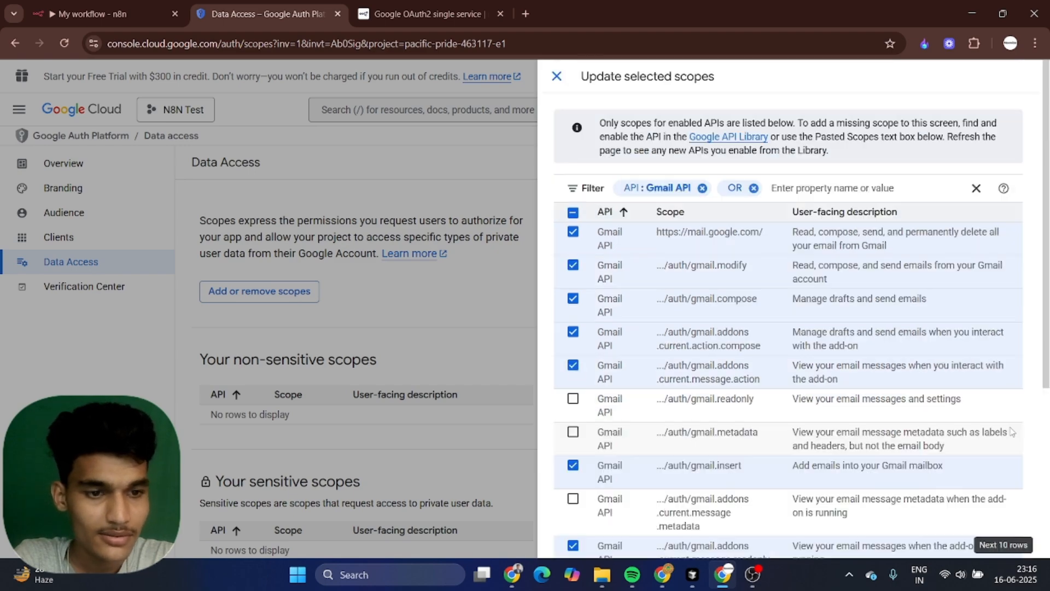
pyautogui.scroll(-3)
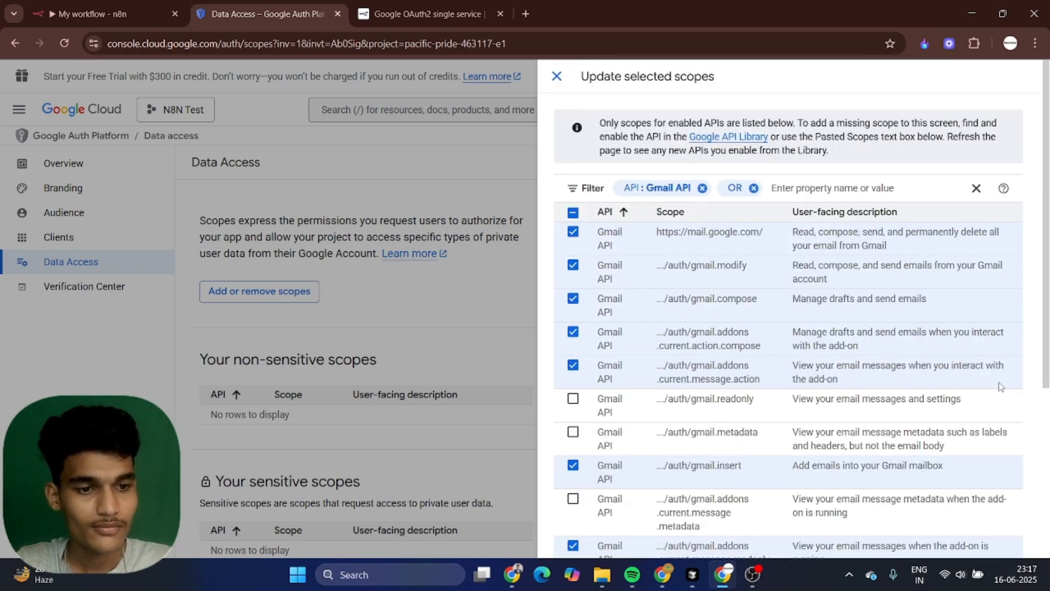
pyautogui.scroll(-3)
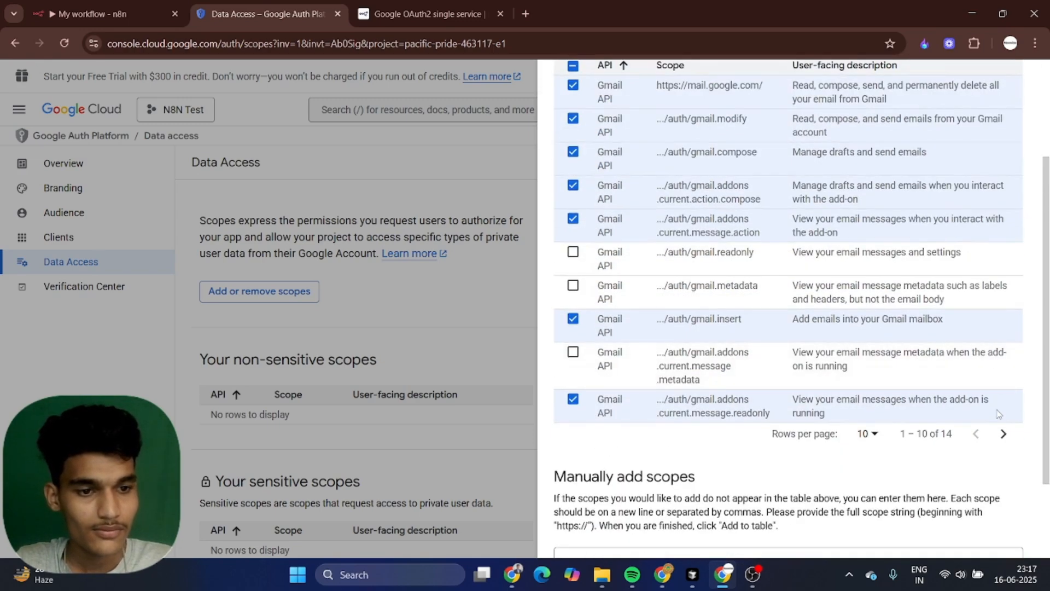
pyautogui.scroll(-3)
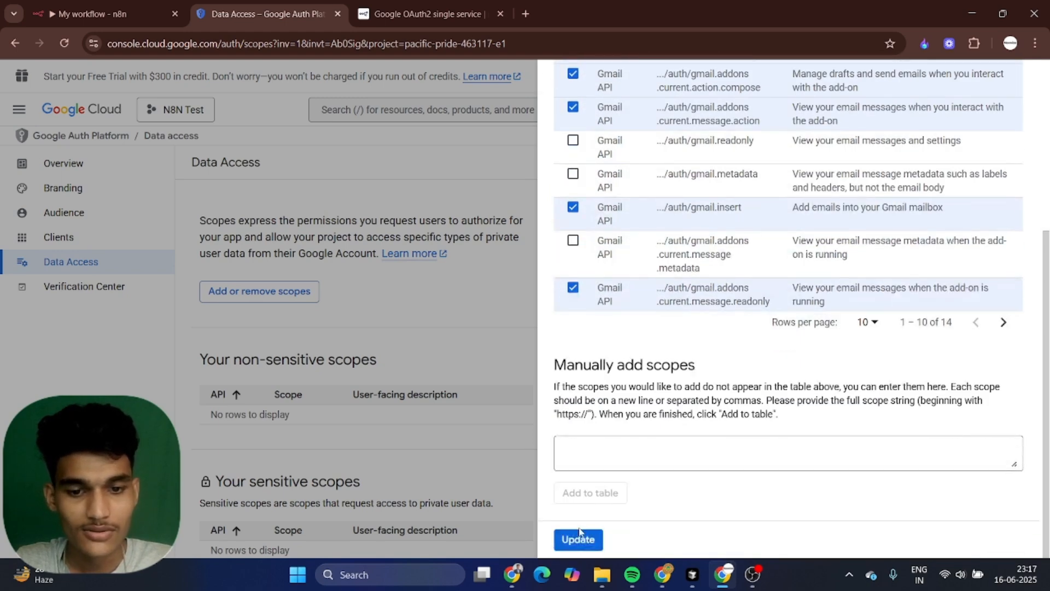
pyautogui.click(577, 539)
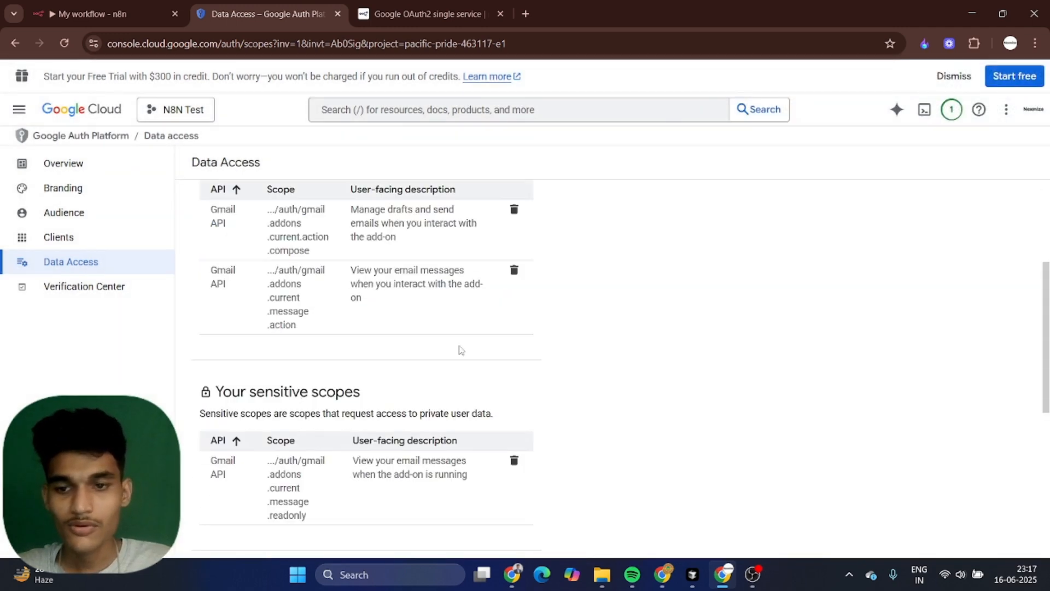
# - Open the app's Audience page, then switch back to the n8n credential setup
pyautogui.scroll(3)
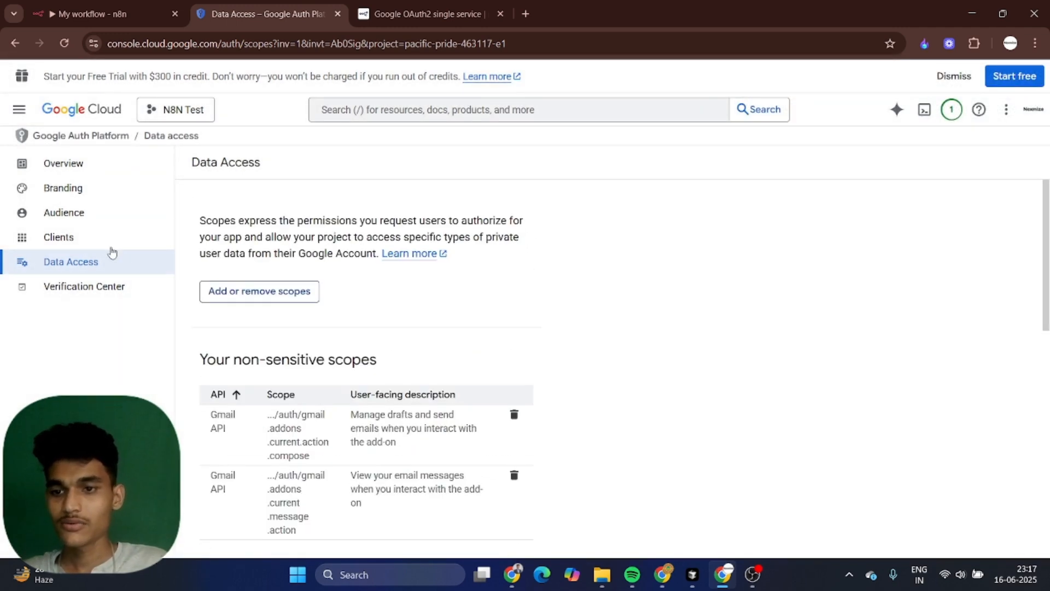
pyautogui.click(64, 212)
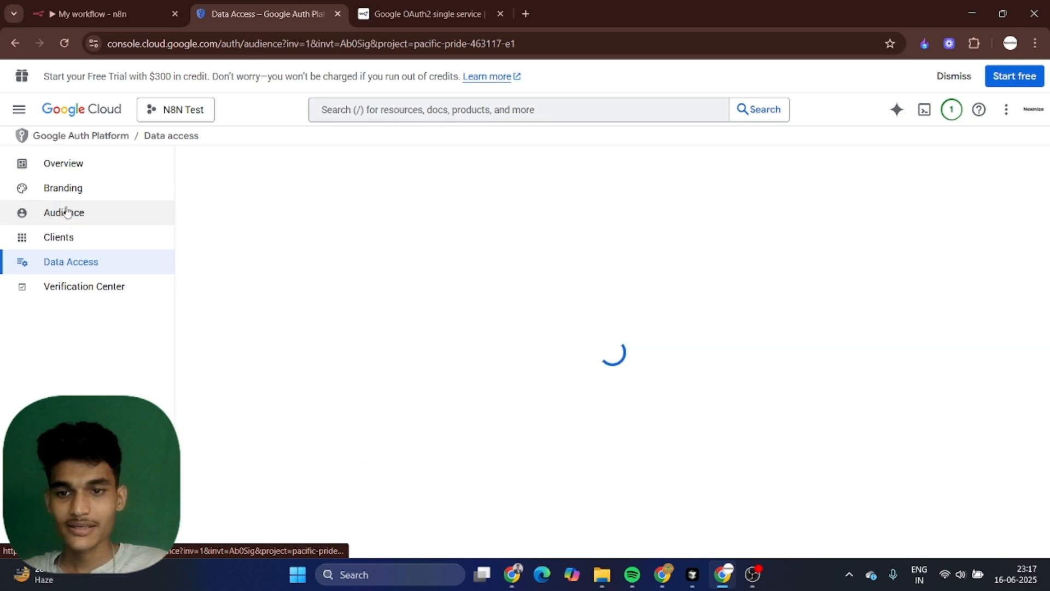
pyautogui.click(94, 13)
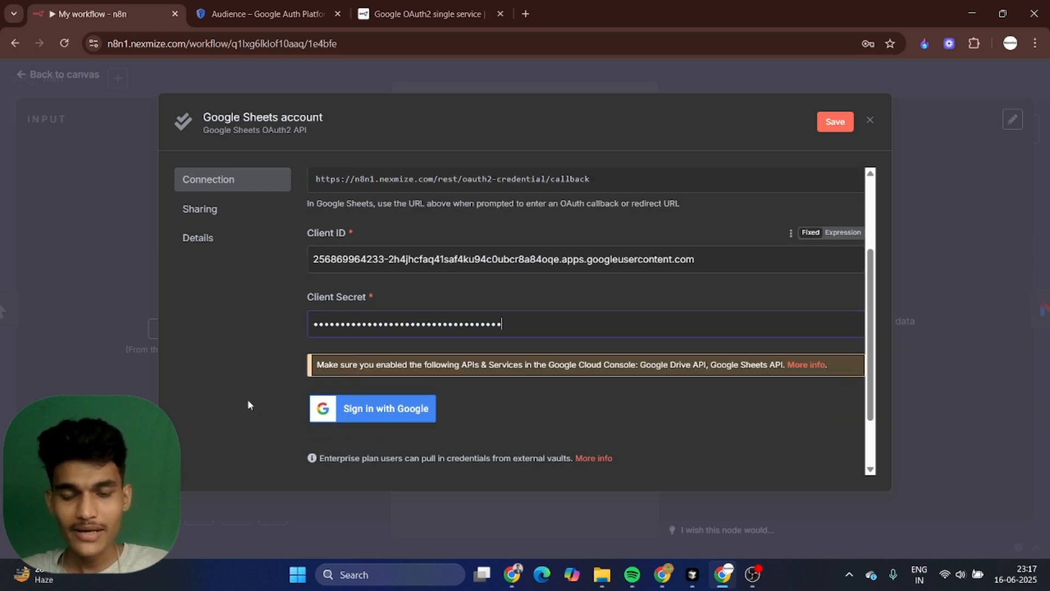
# - Sign in with Google, bypass the unverified-app warning, and grant Drive and Sheets access
pyautogui.click(373, 408)
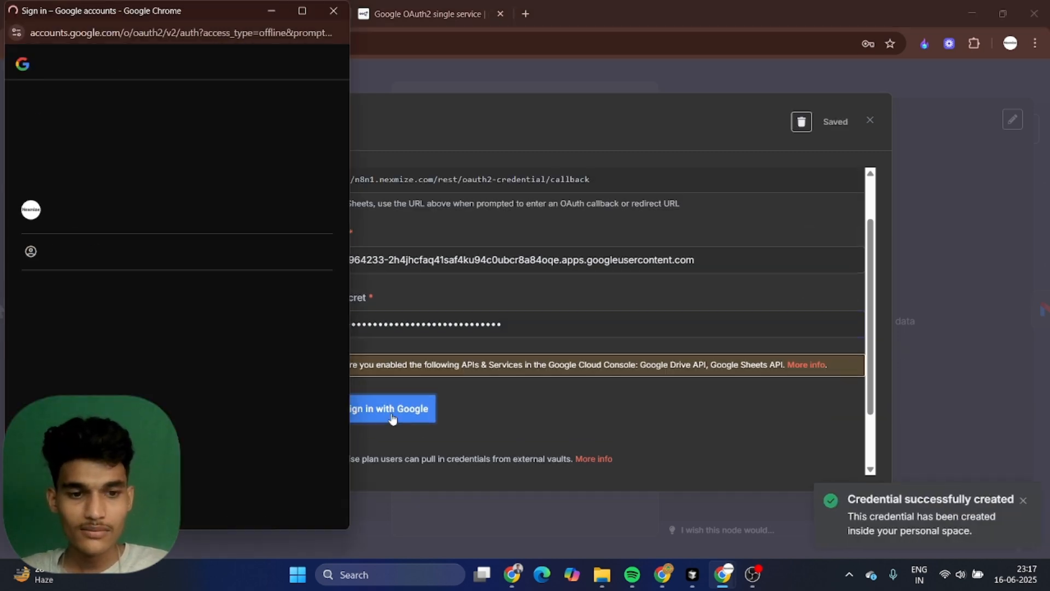
pyautogui.click(391, 409)
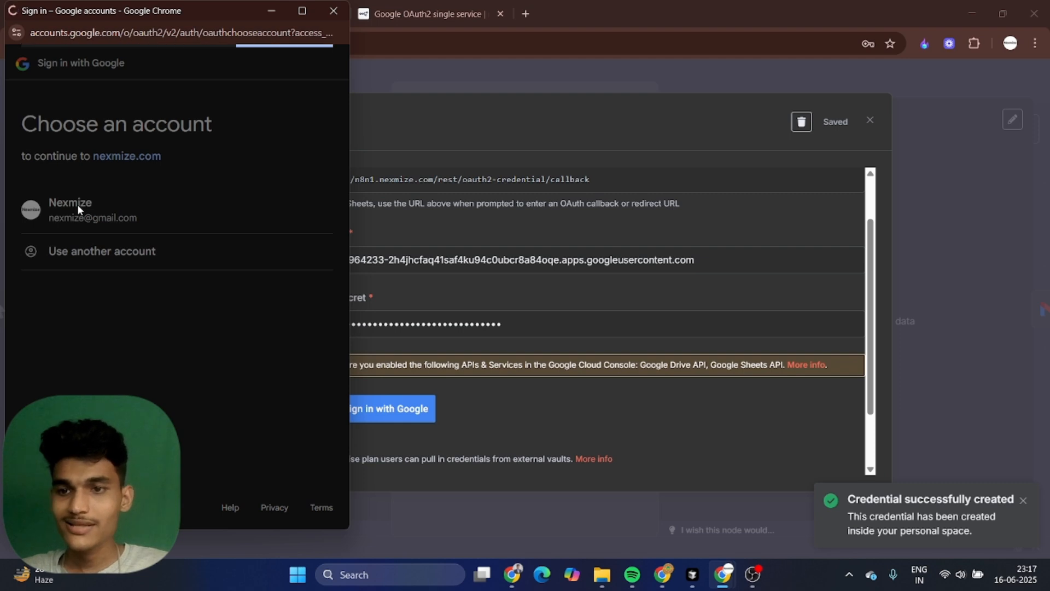
pyautogui.click(92, 210)
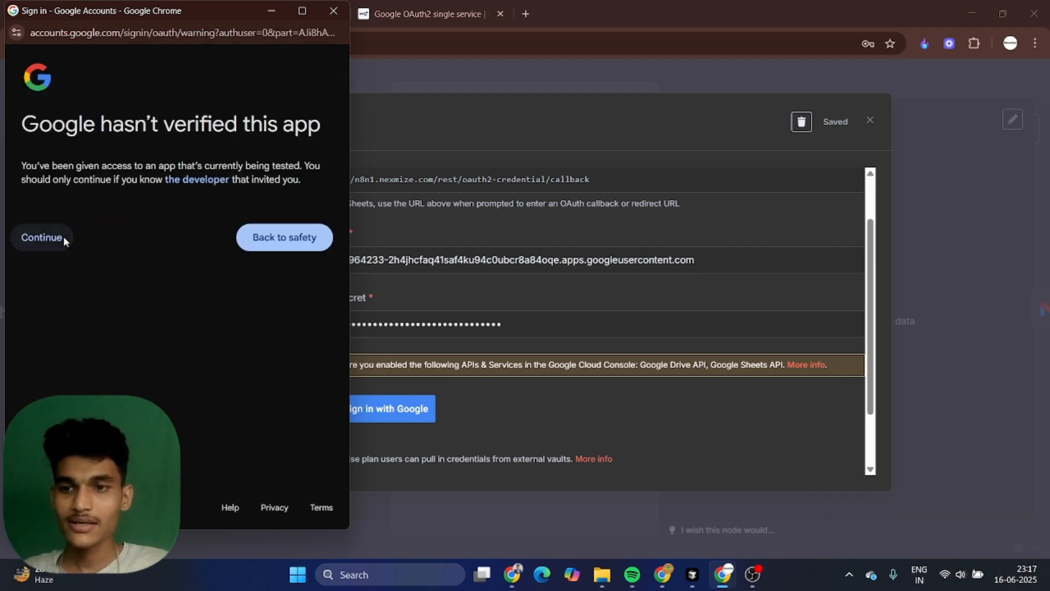
pyautogui.click(42, 237)
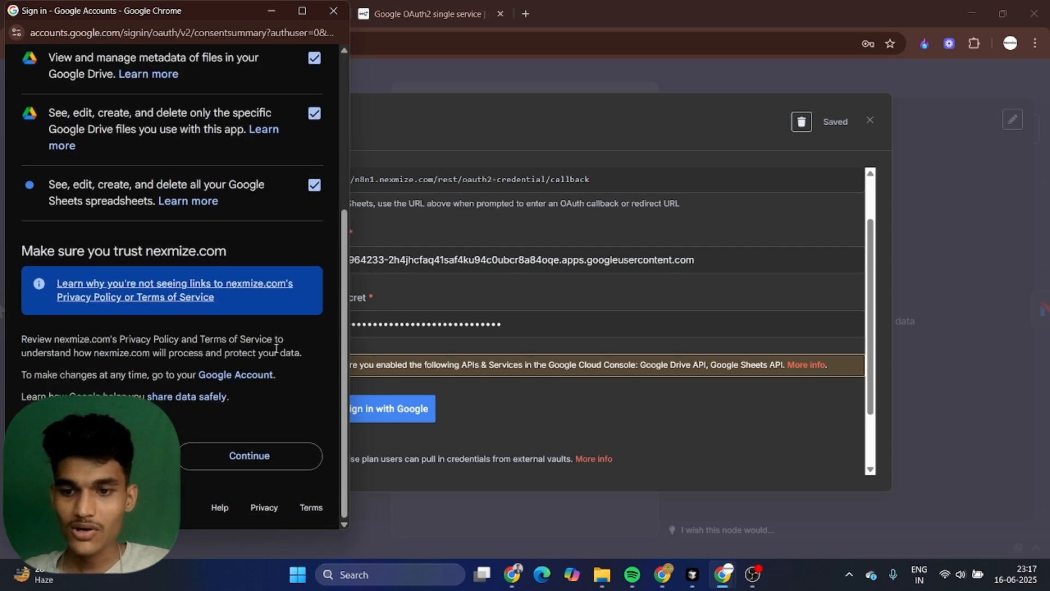
pyautogui.click(248, 456)
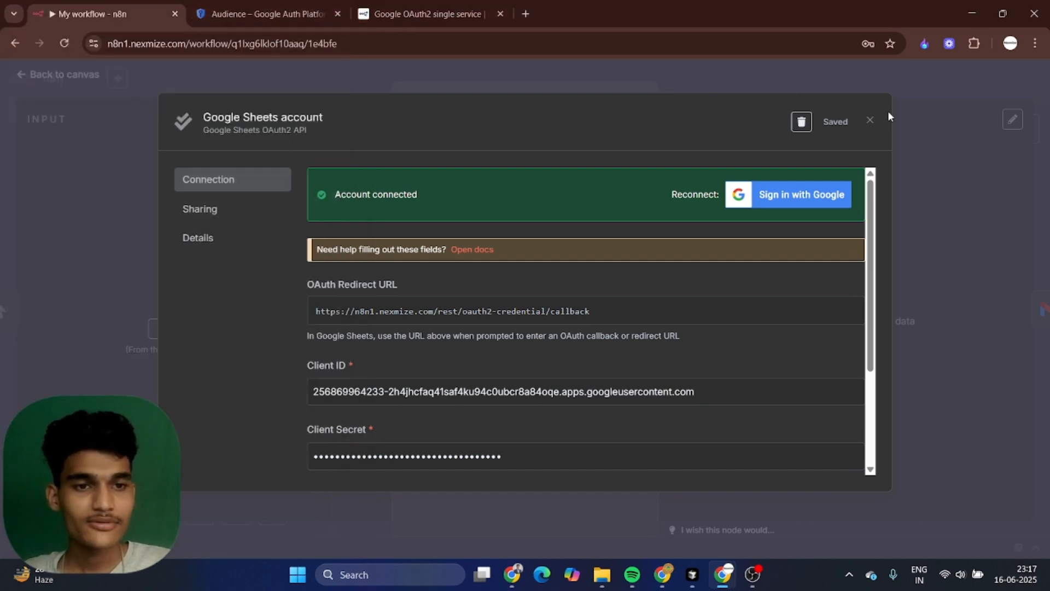
# - Close the connected credential, open the Google Sheets node, and return to Cloud Console
pyautogui.click(869, 122)
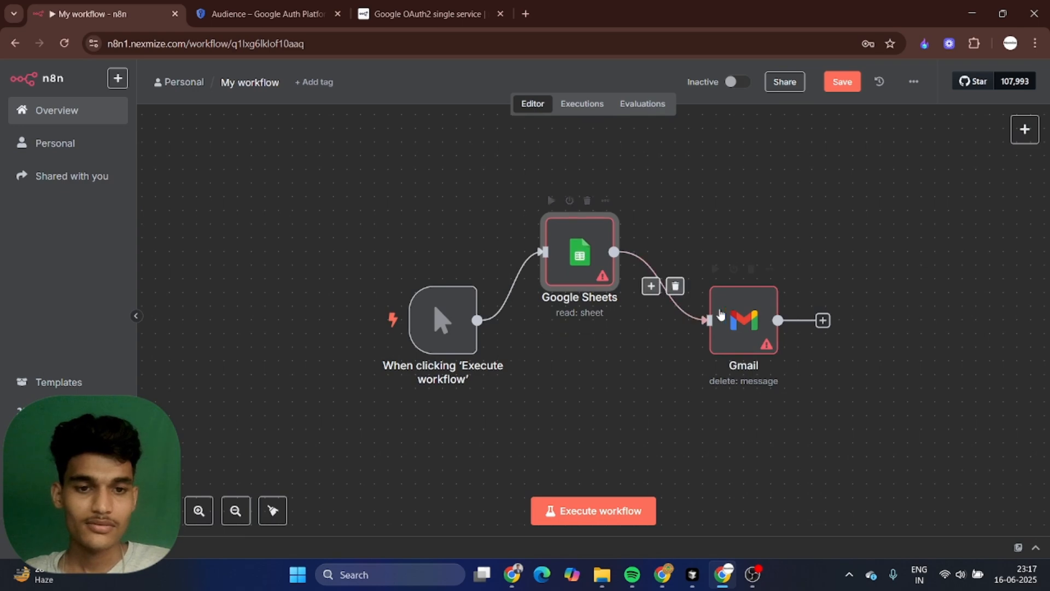
pyautogui.doubleClick(578, 253)
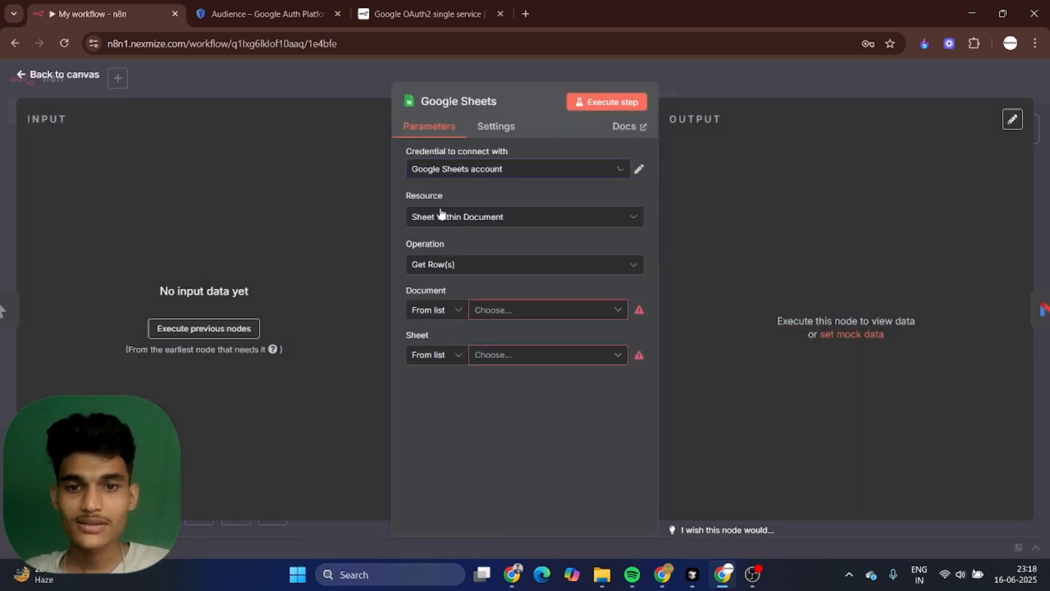
pyautogui.click(267, 13)
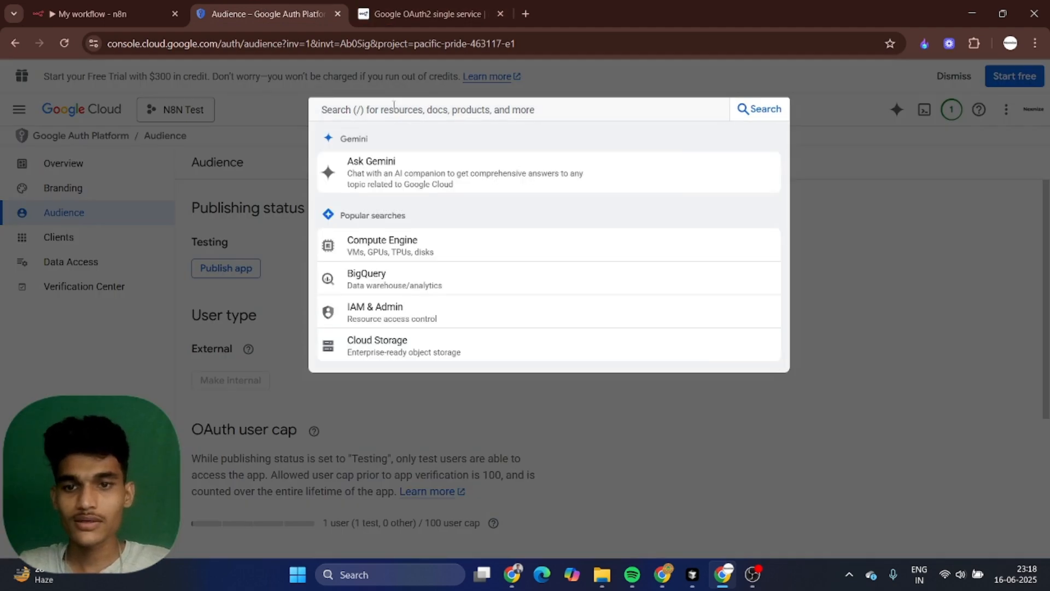
# - Search the console for Google Sheets API, open its page, and enable it
pyautogui.write('Google auth platform')
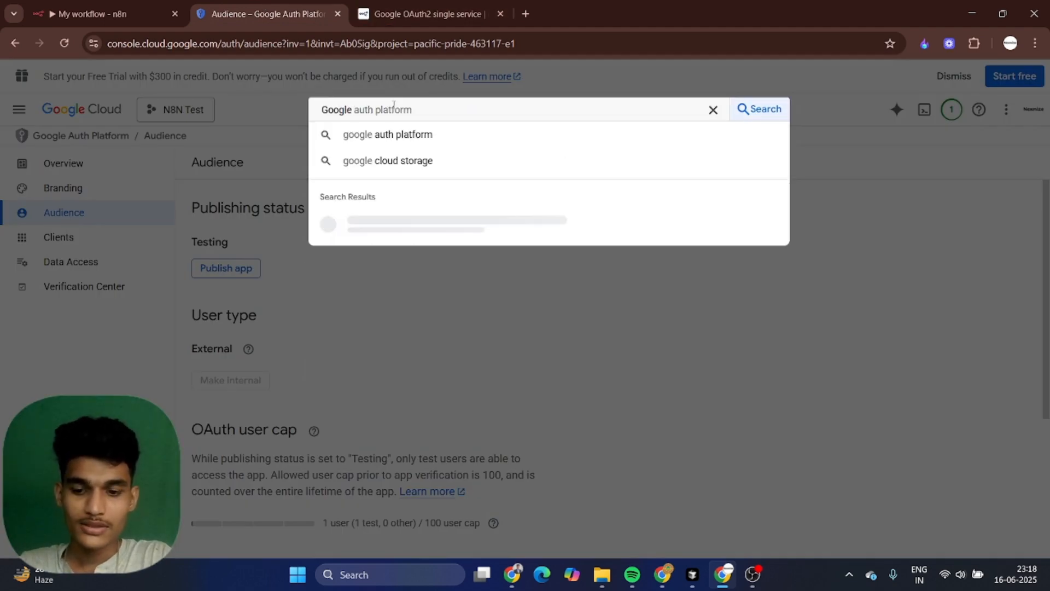
pyautogui.write('Google She')
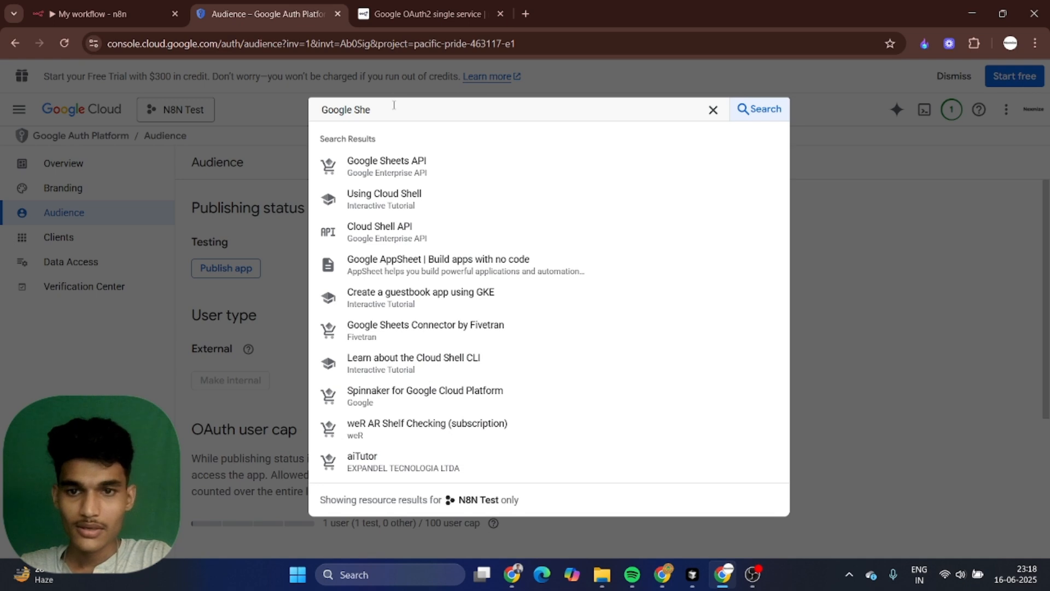
pyautogui.click(386, 166)
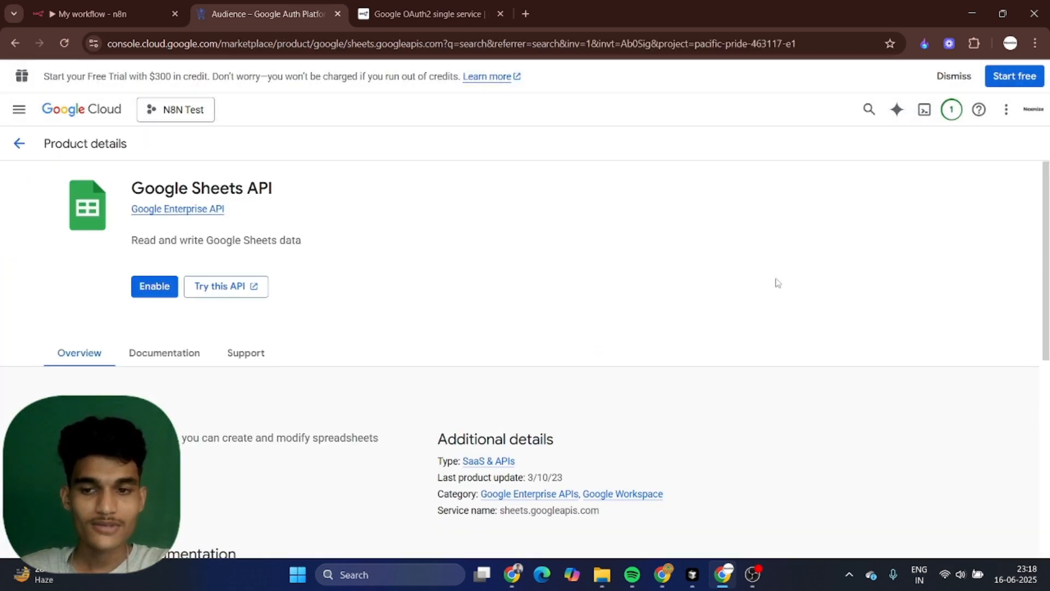
pyautogui.click(155, 286)
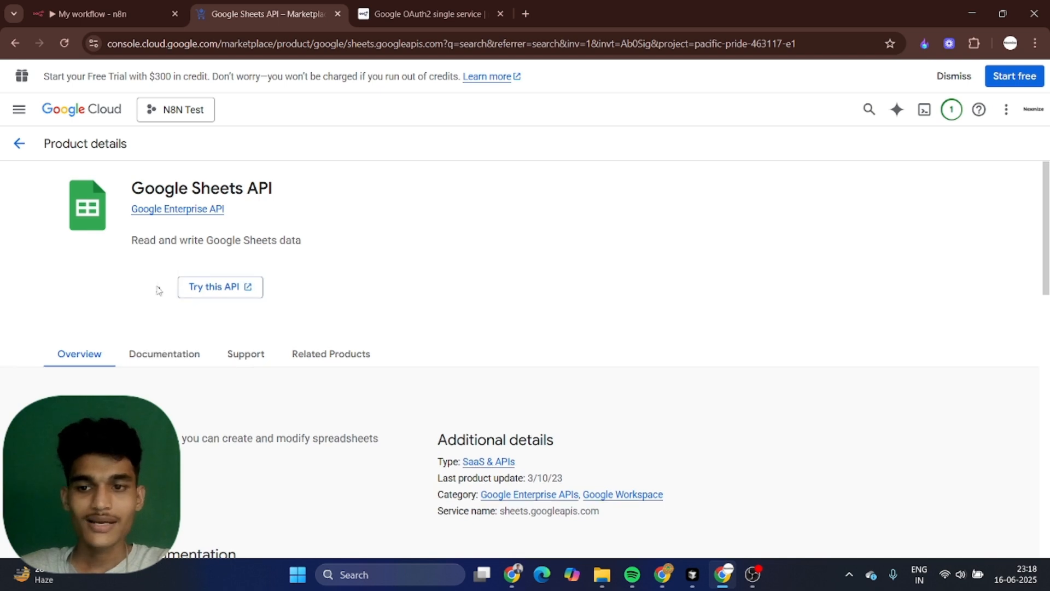